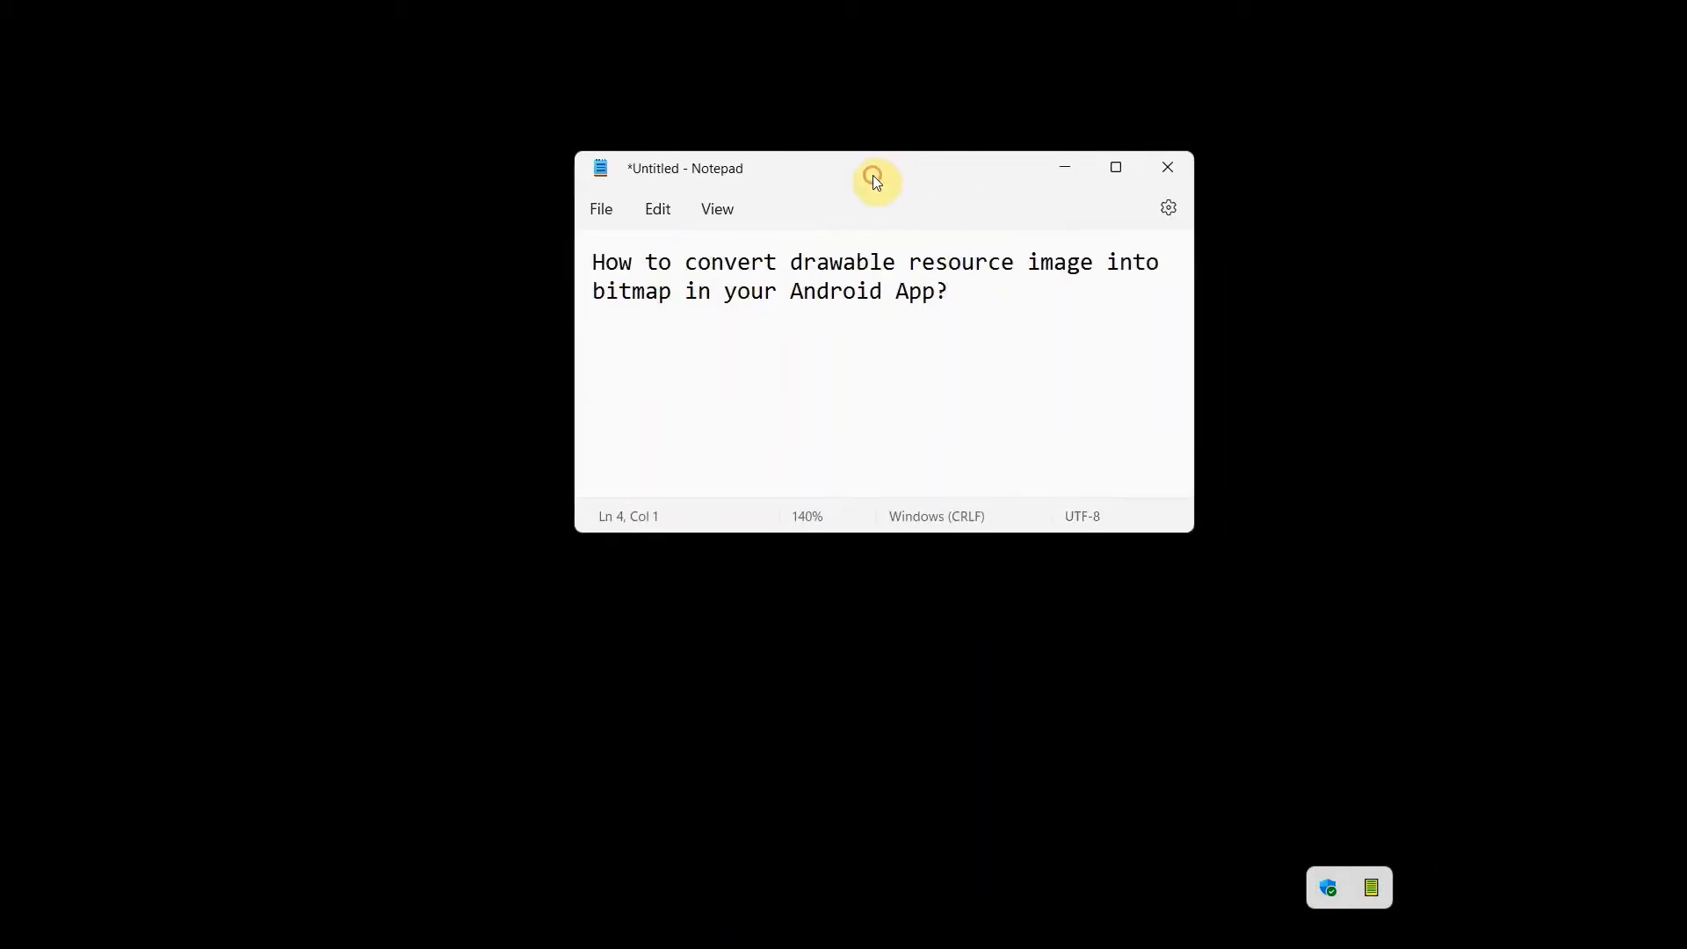
# Step: Launch Android Studio to its welcome screen beside the Notepad question about drawable-to-bitmap conversion
pyautogui.doubleClick(727, 262)
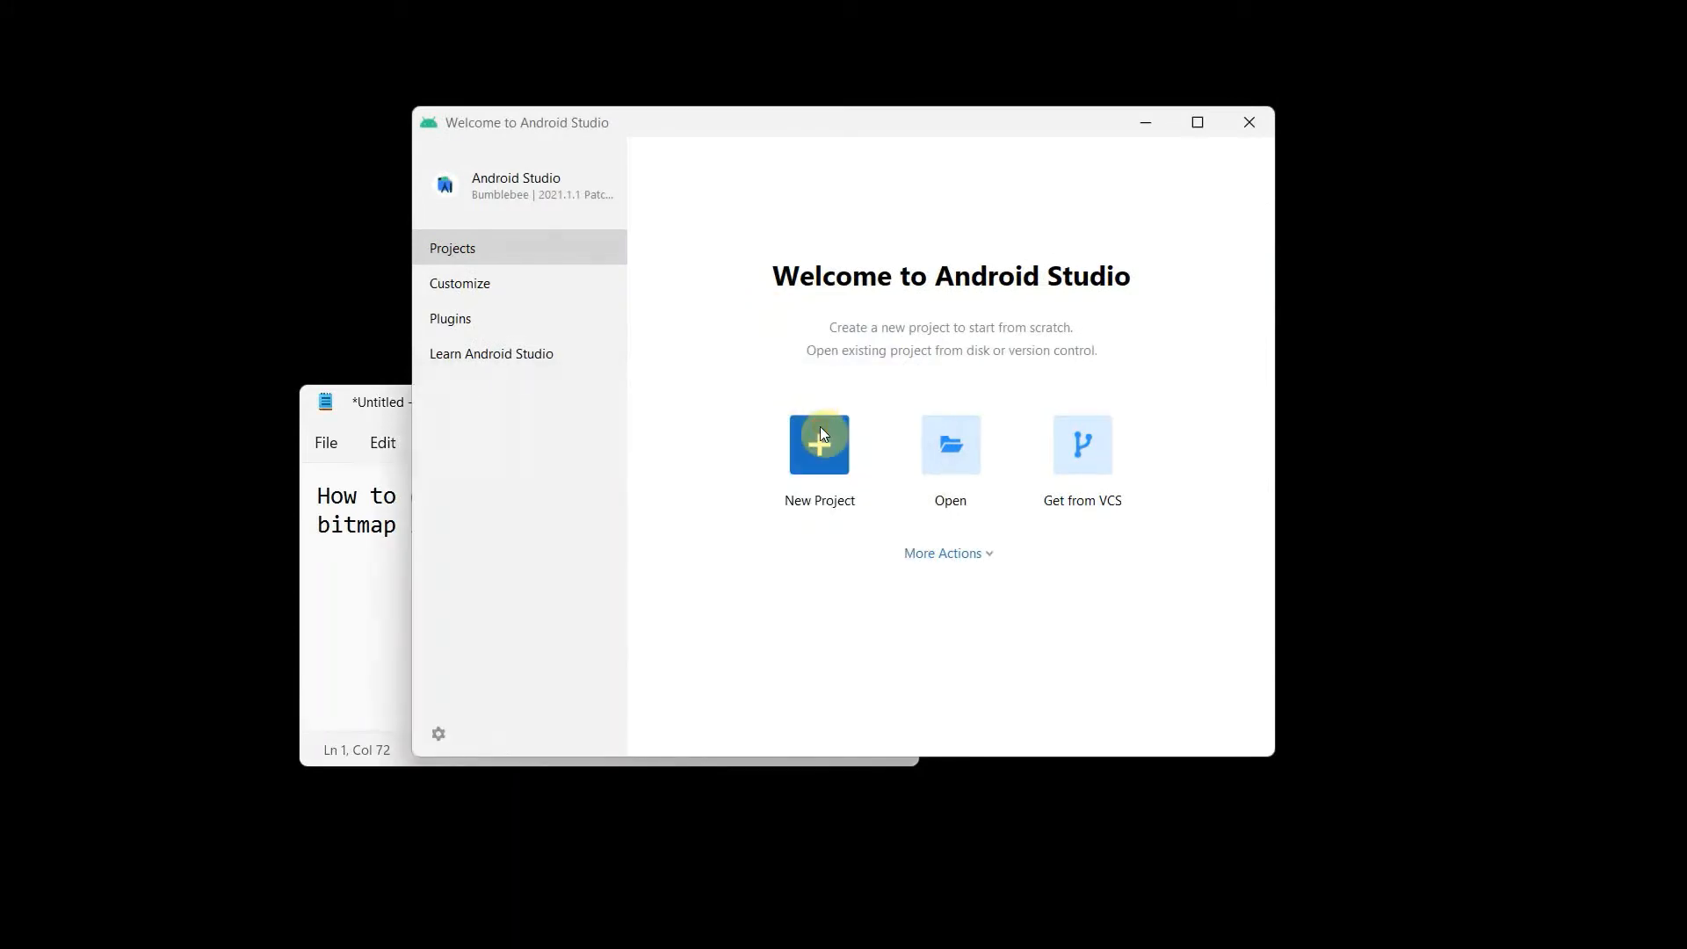
# Step: Create a Java Empty Activity project named 'Image to Bitmap'
pyautogui.click(819, 445)
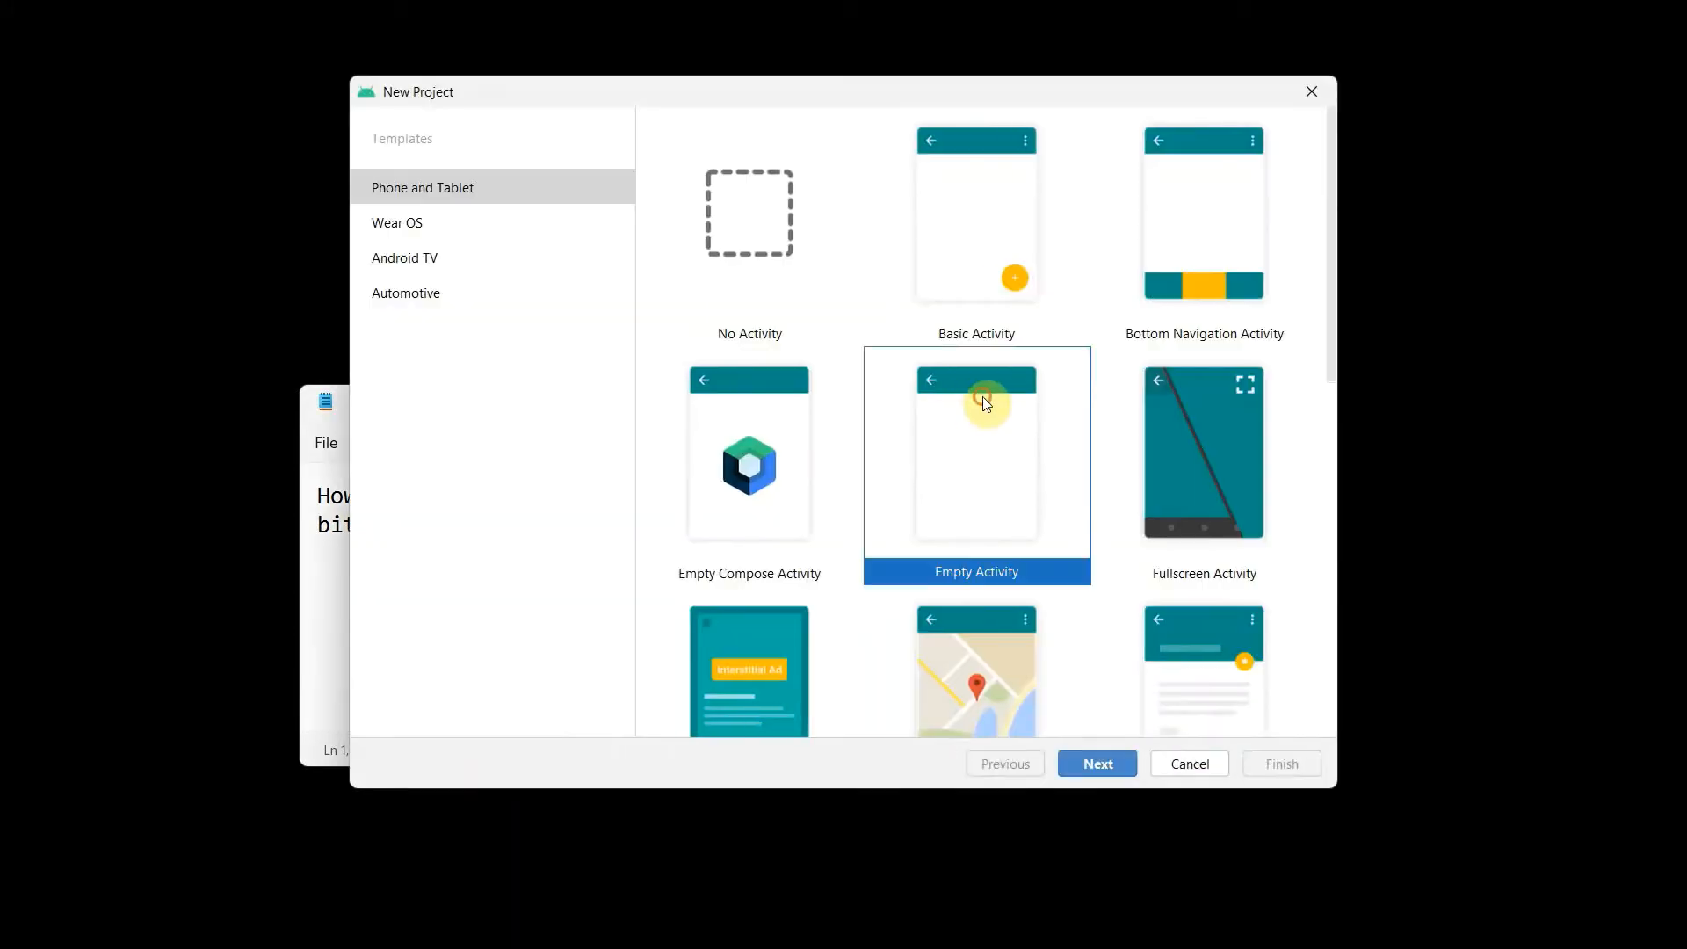
pyautogui.click(1095, 763)
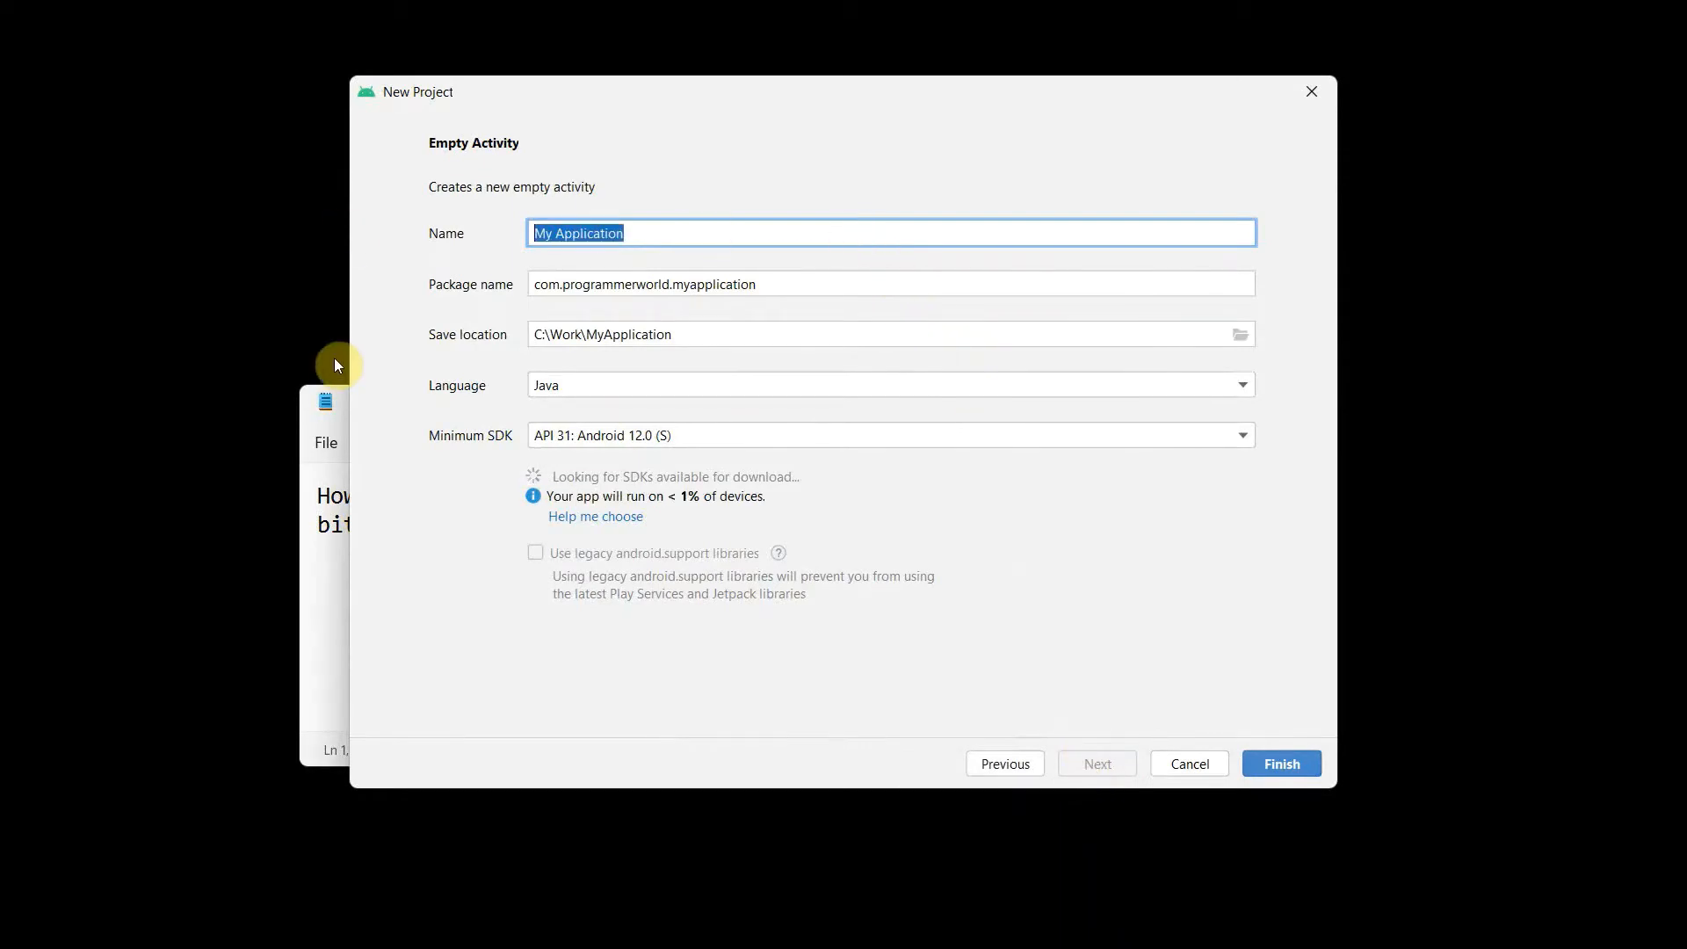
pyautogui.click(324, 420)
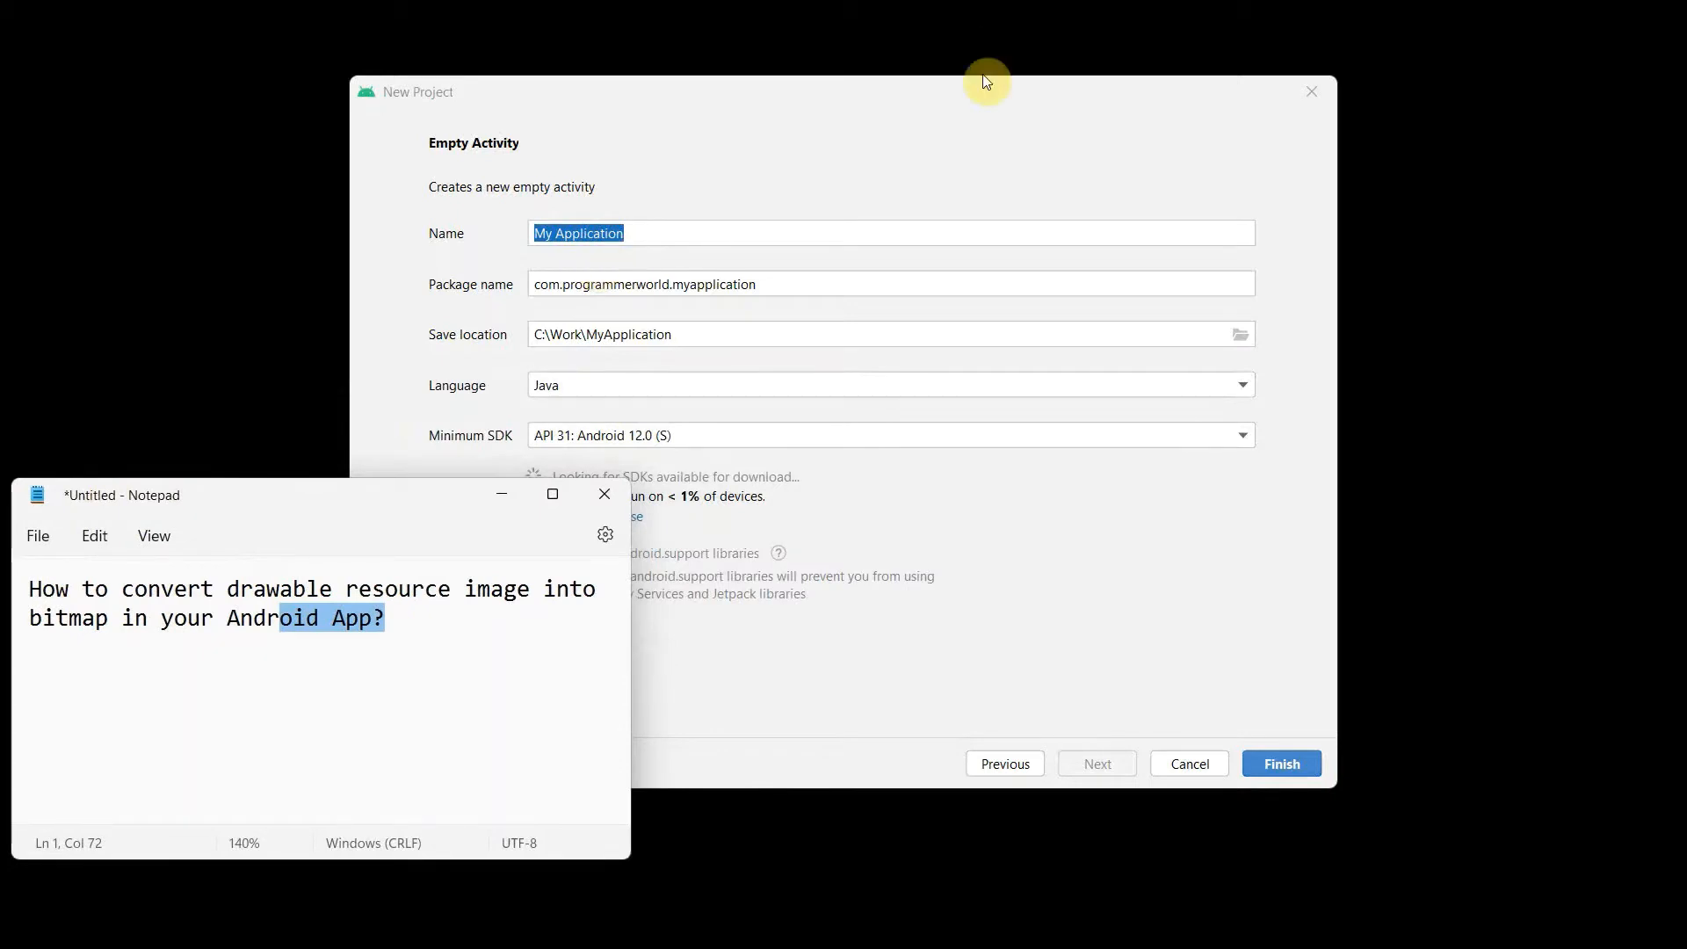
pyautogui.write('Image')
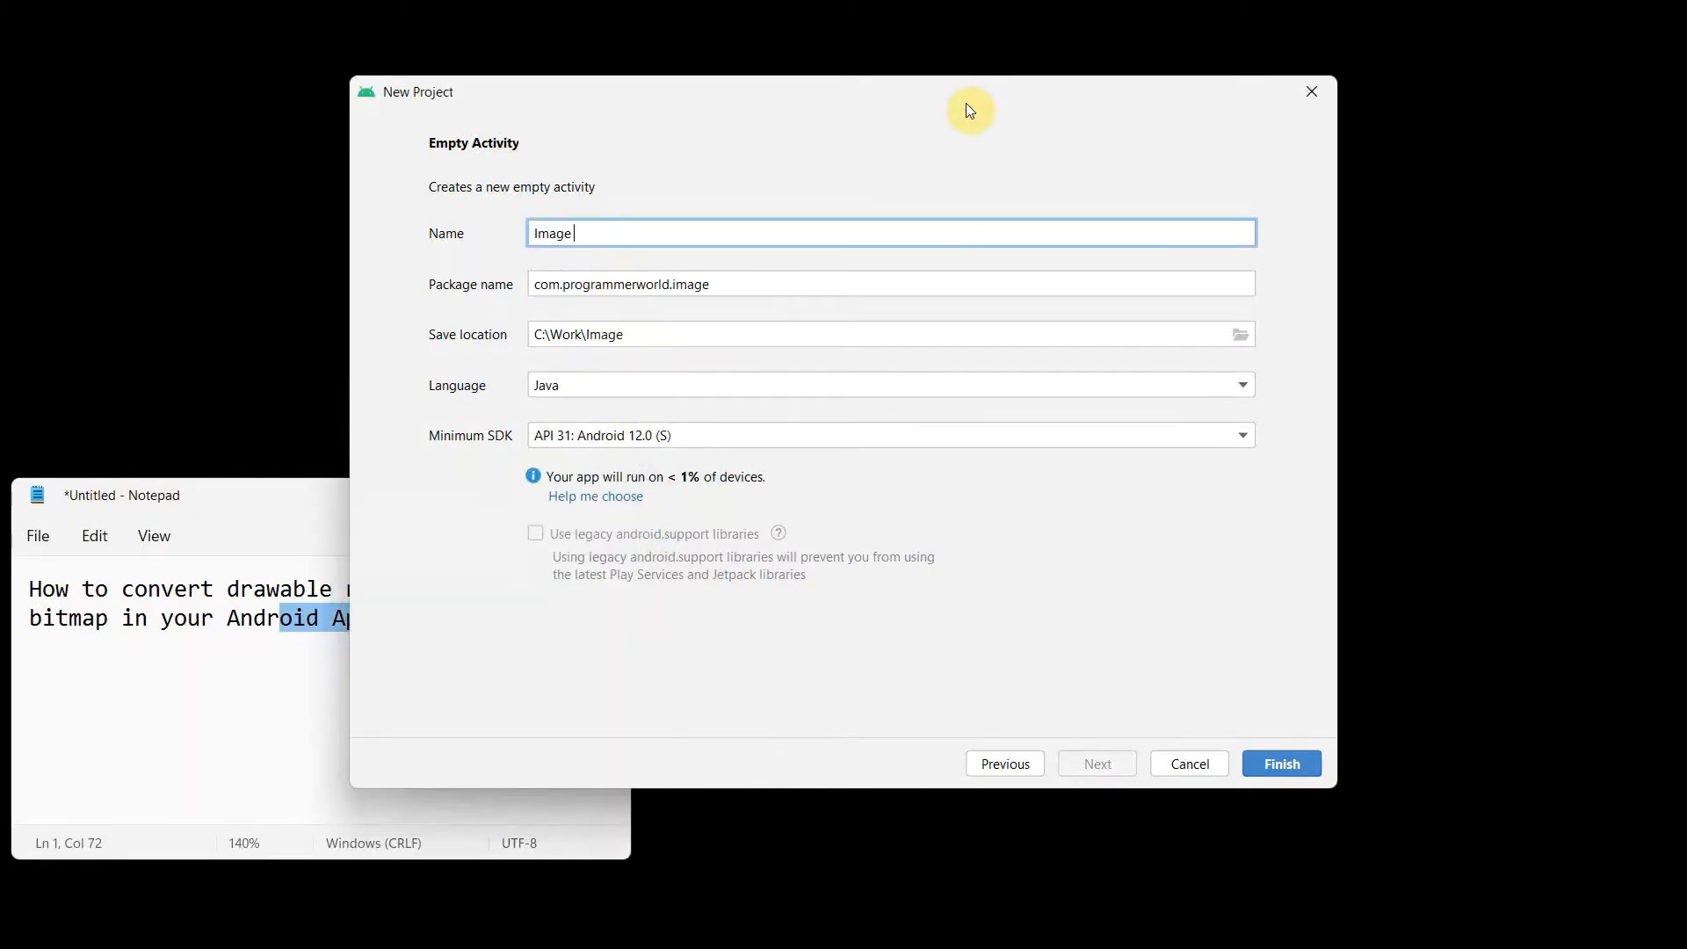
pyautogui.write('to Bitmap')
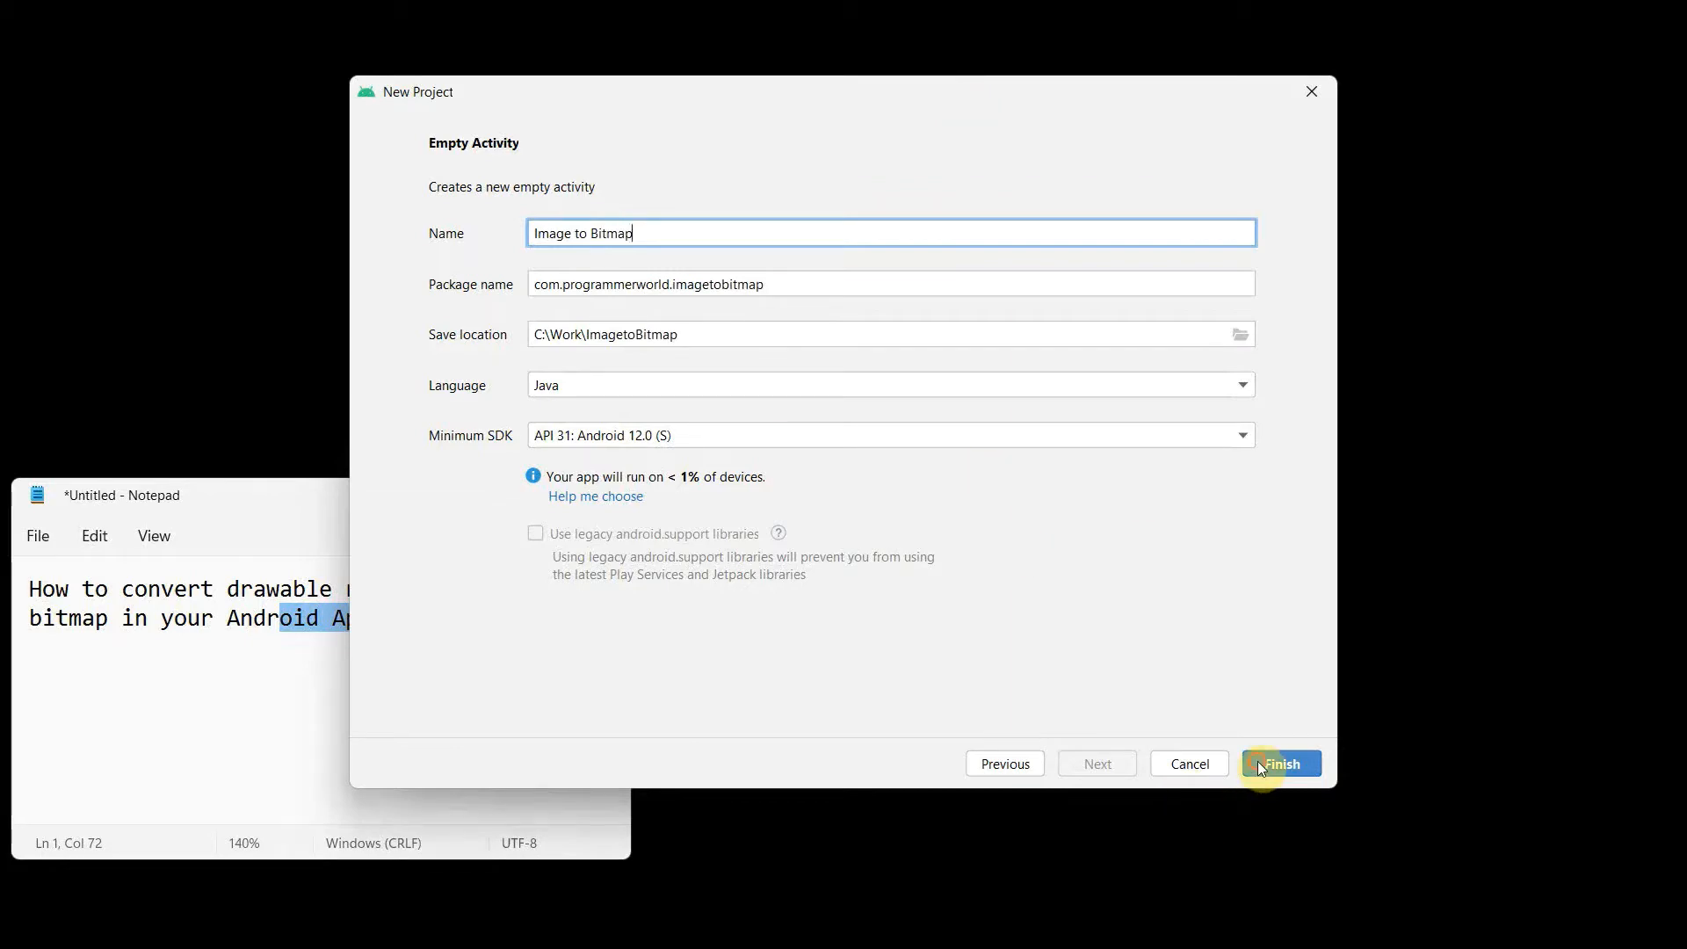
pyautogui.click(1281, 765)
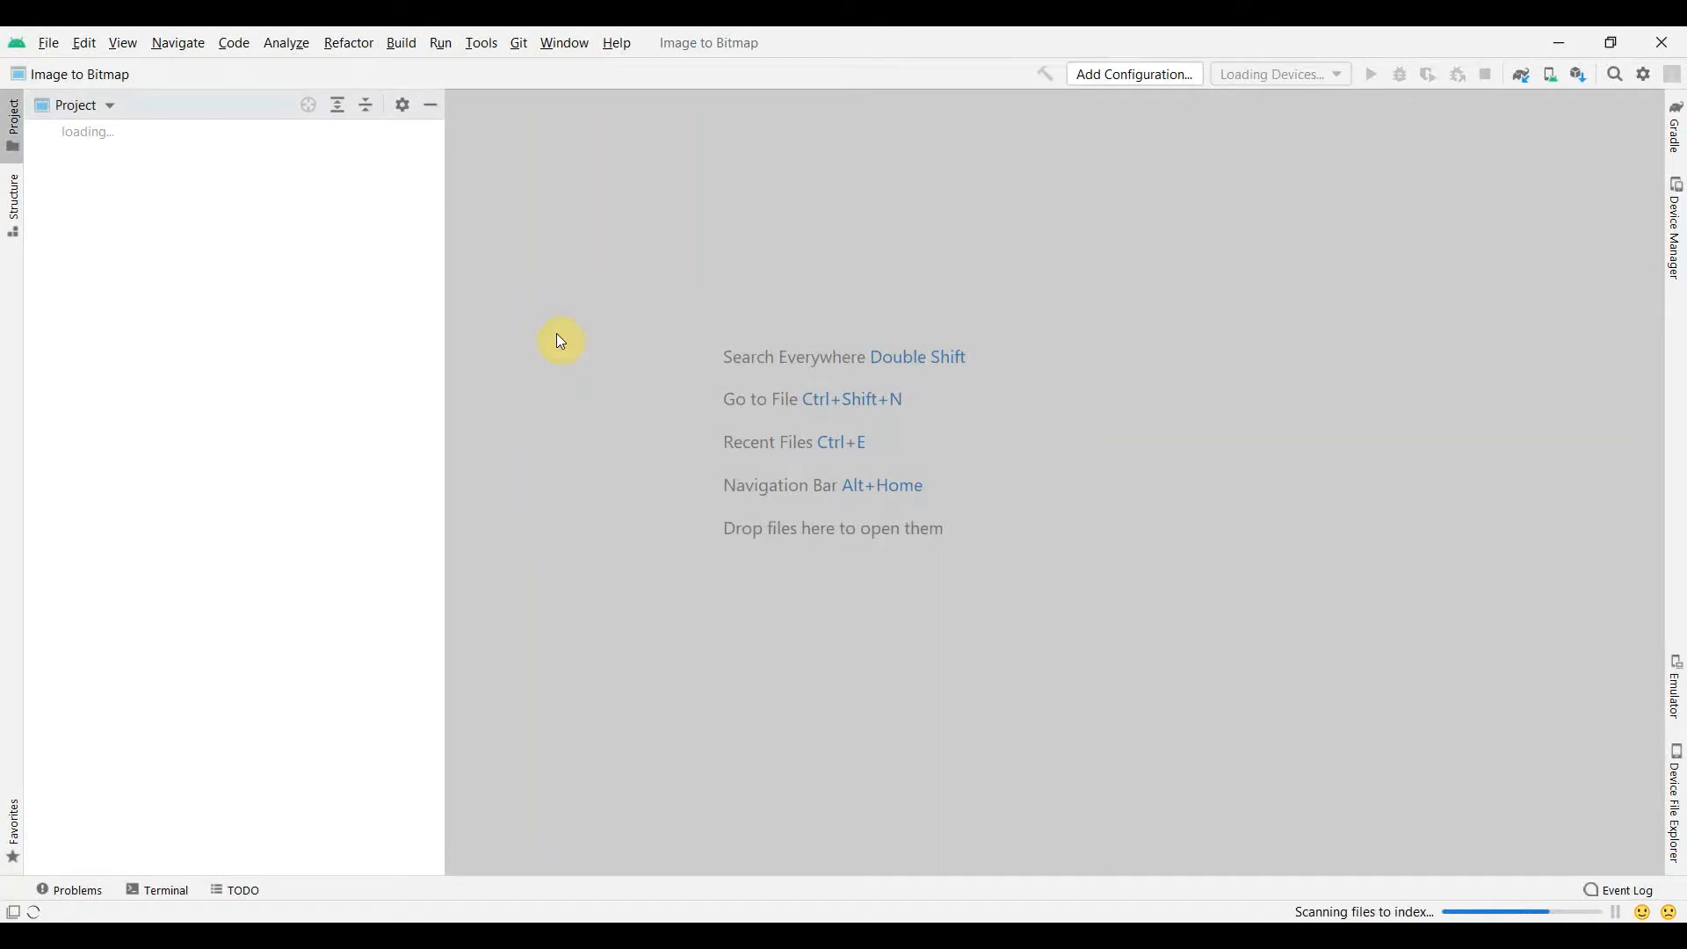
pyautogui.moveTo(631, 348)
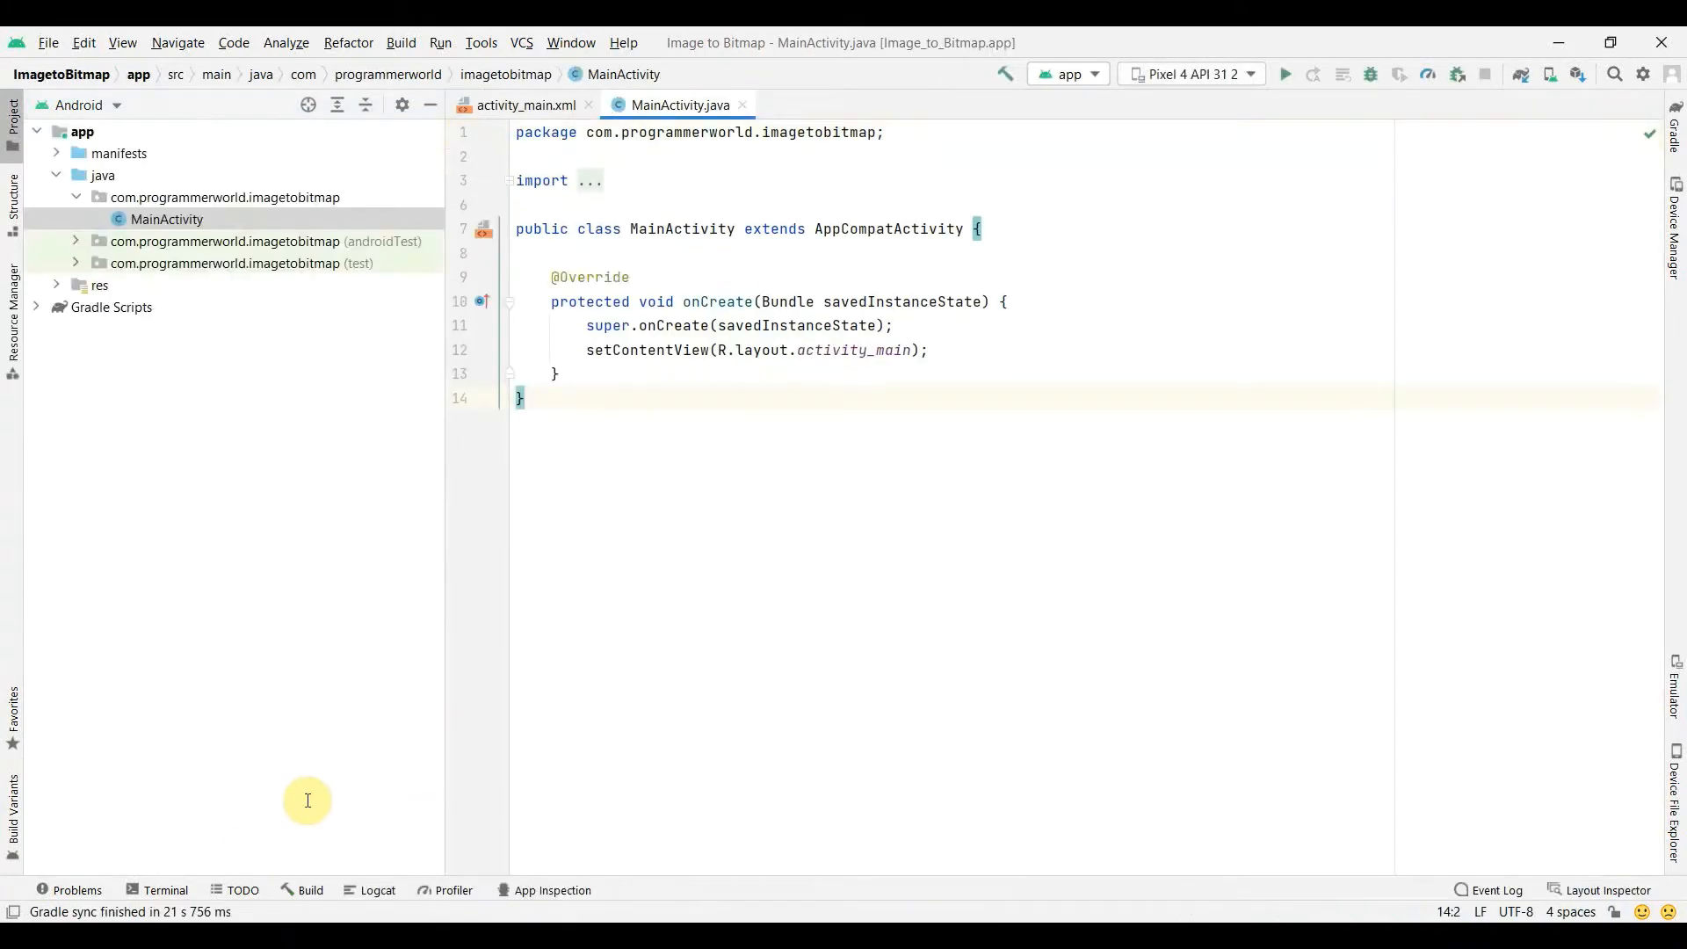
pyautogui.moveTo(432, 866)
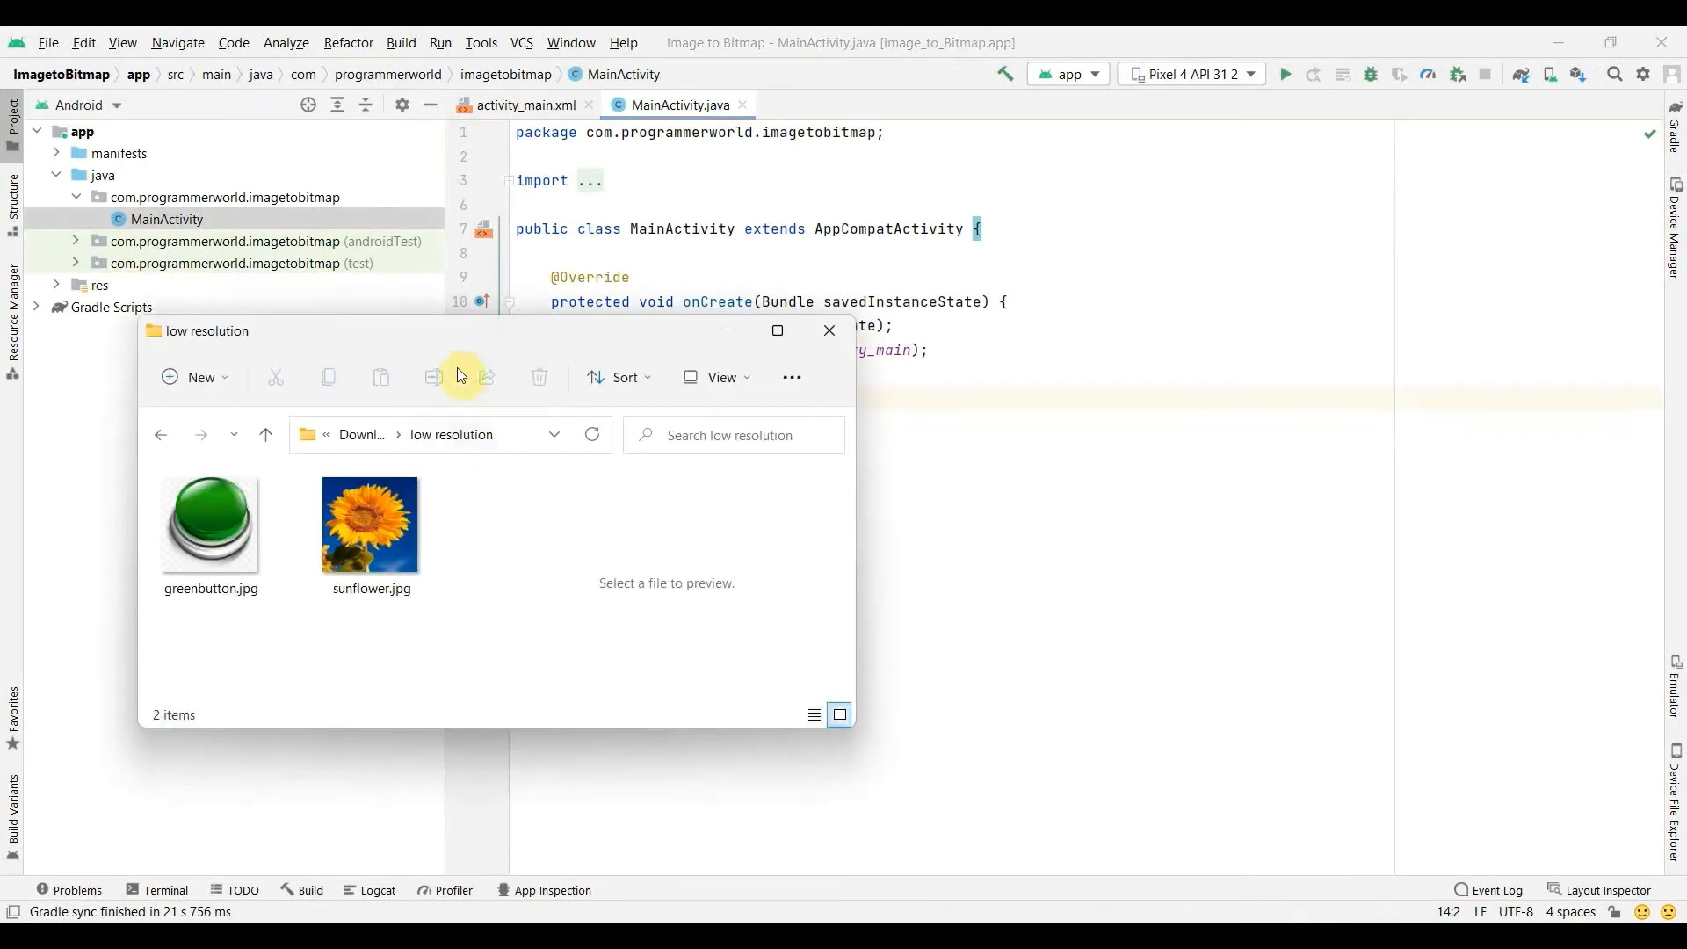
# Step: Review greenbutton.jpg and sunflower.jpg in the folder, then return to Android Studio
pyautogui.moveTo(462, 330); pyautogui.dragTo(497, 371)
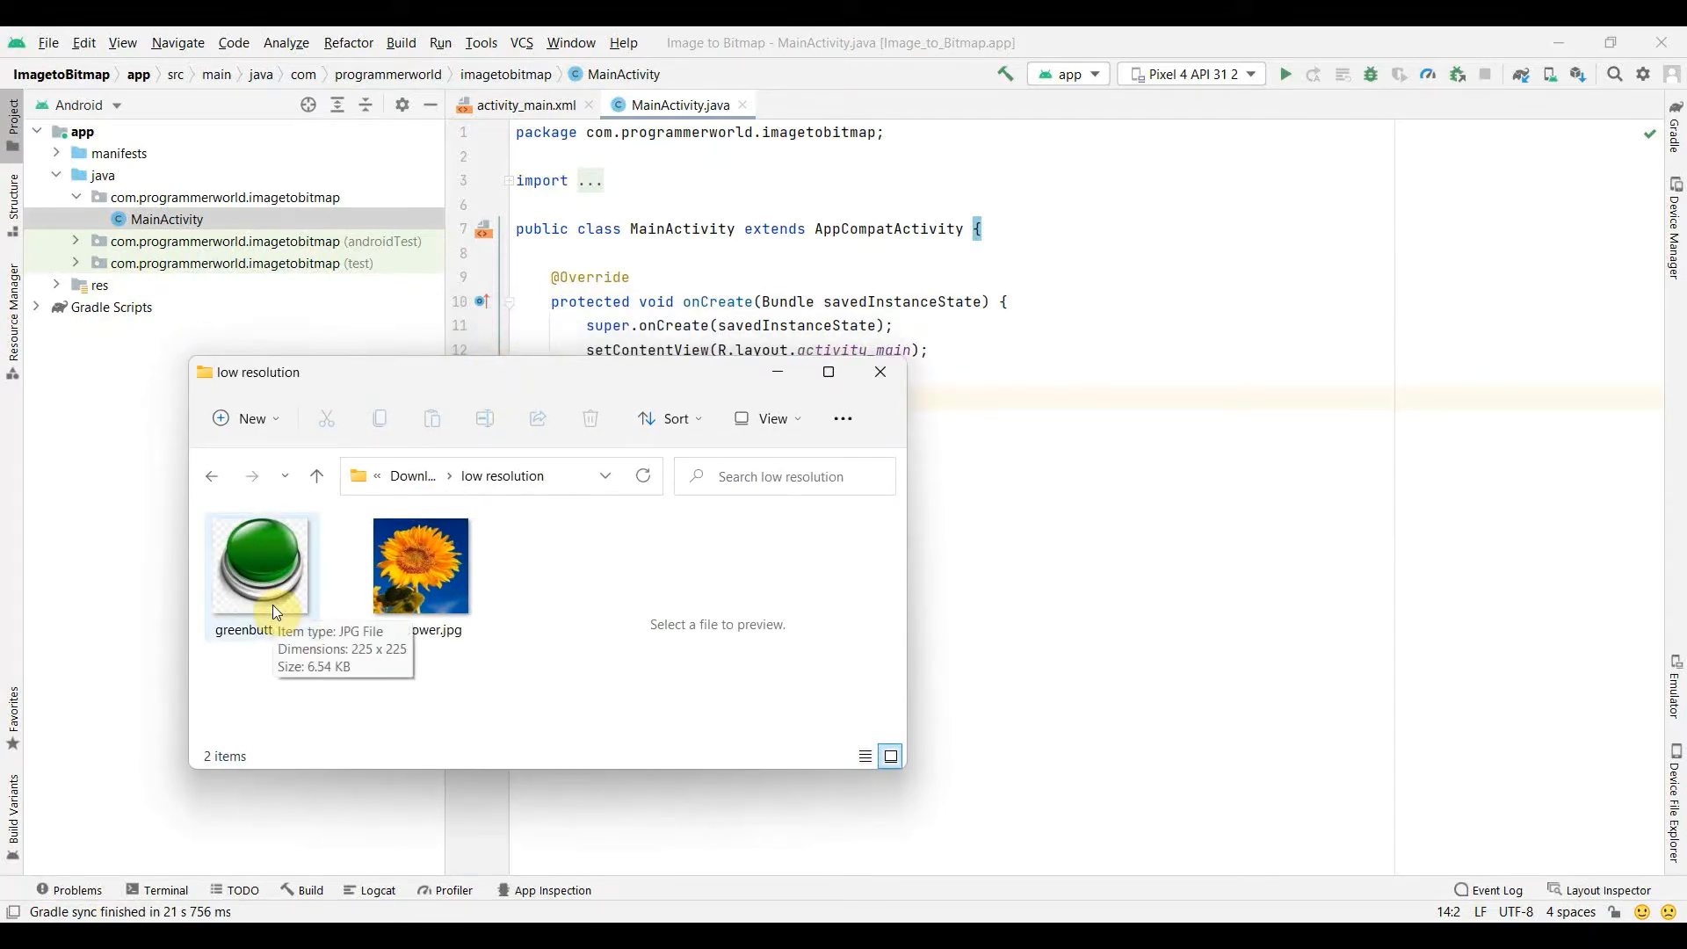
pyautogui.moveTo(385, 656)
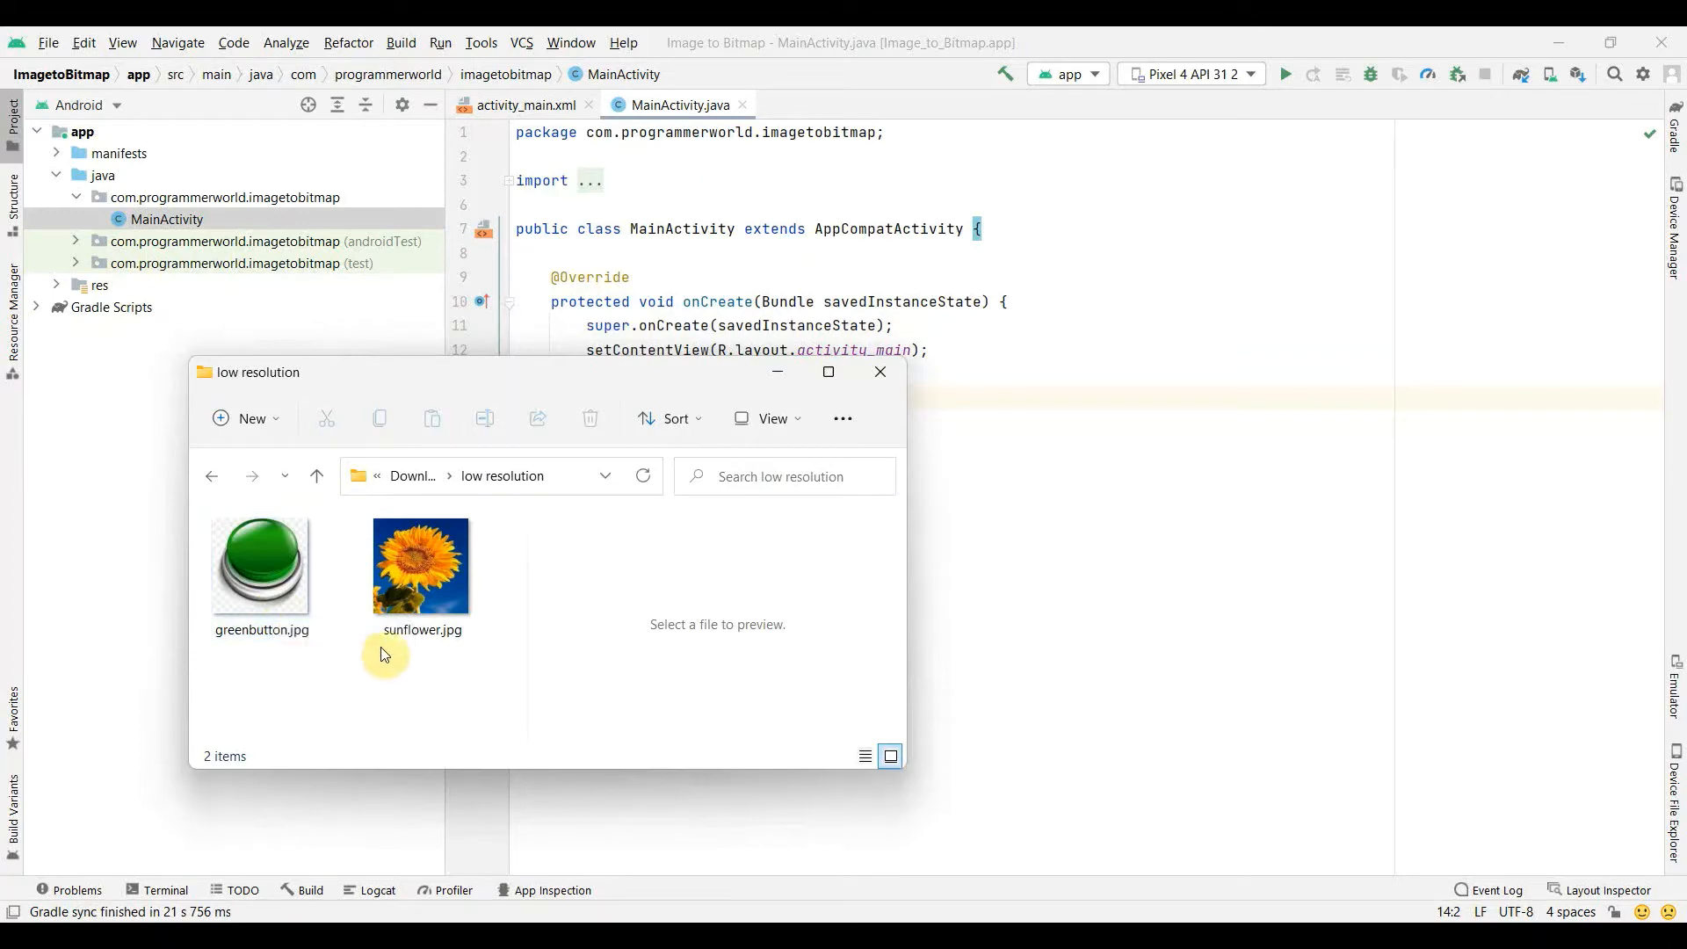
pyautogui.moveTo(420, 564)
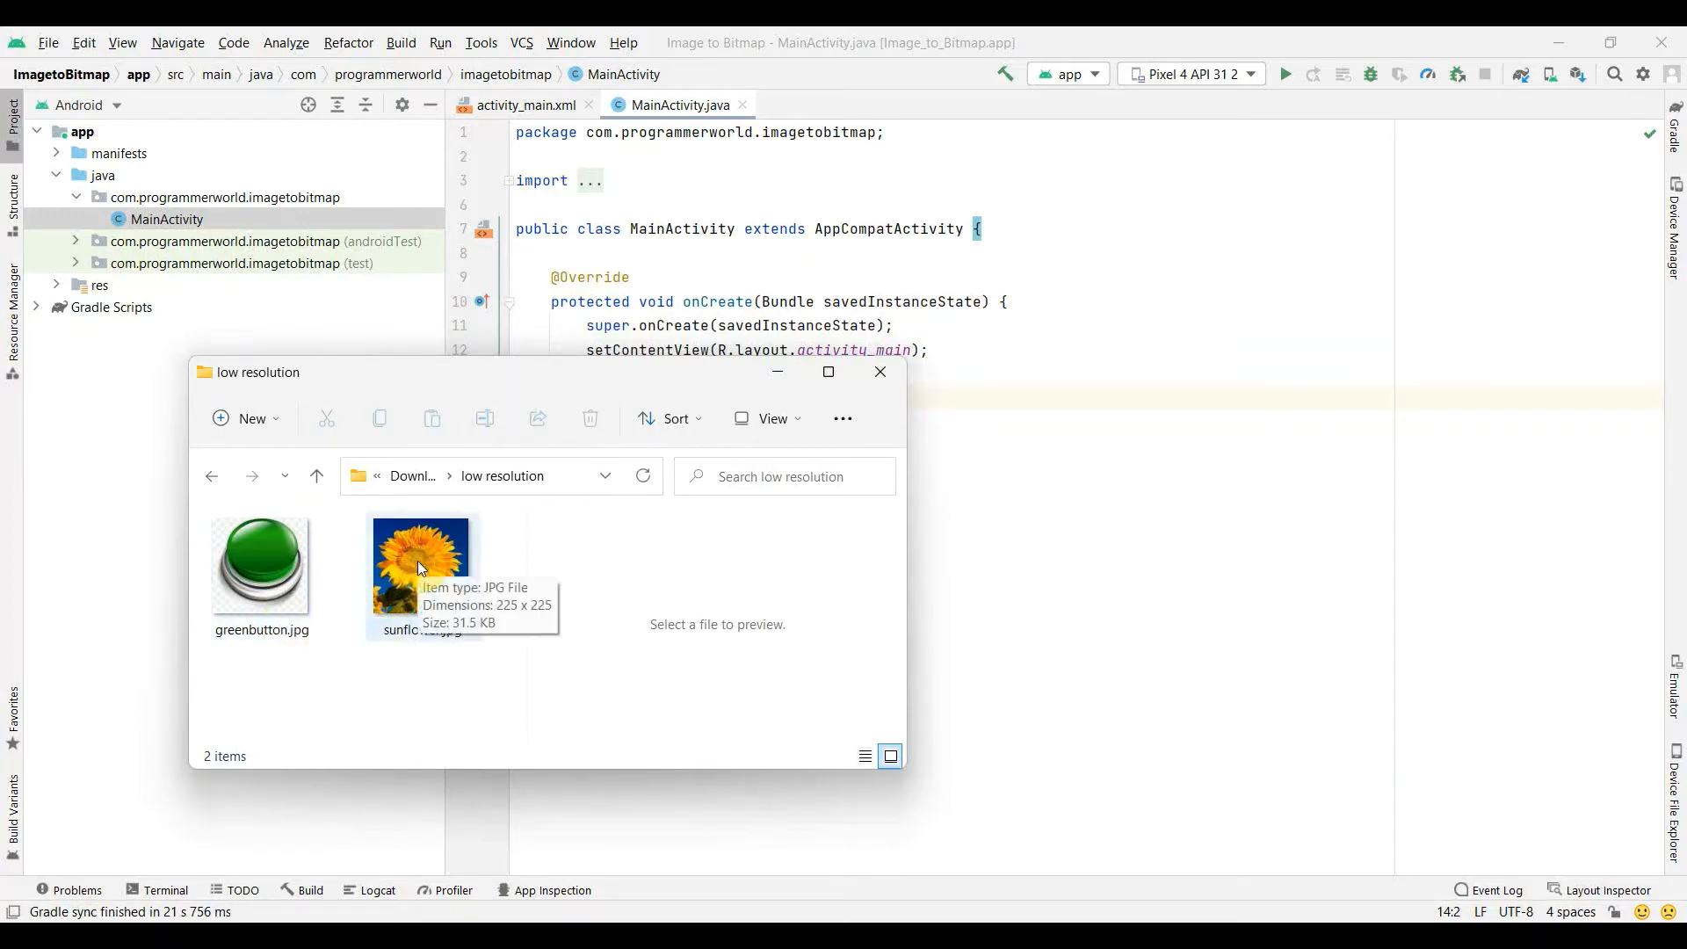
pyautogui.moveTo(703, 372)
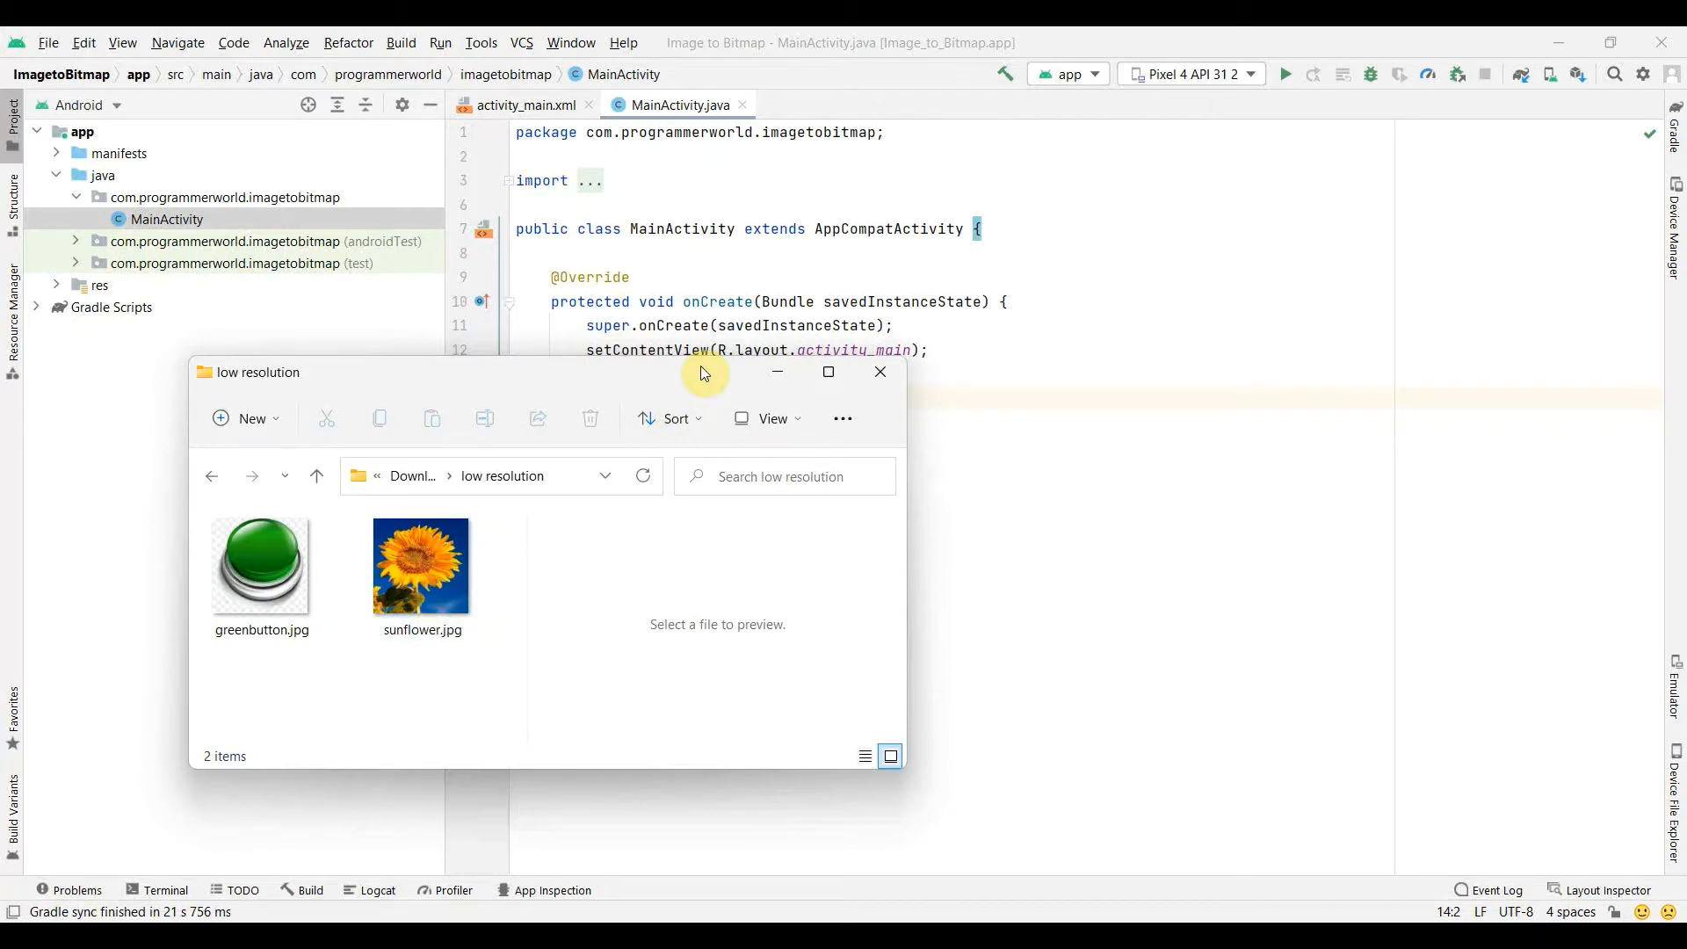
pyautogui.click(879, 371)
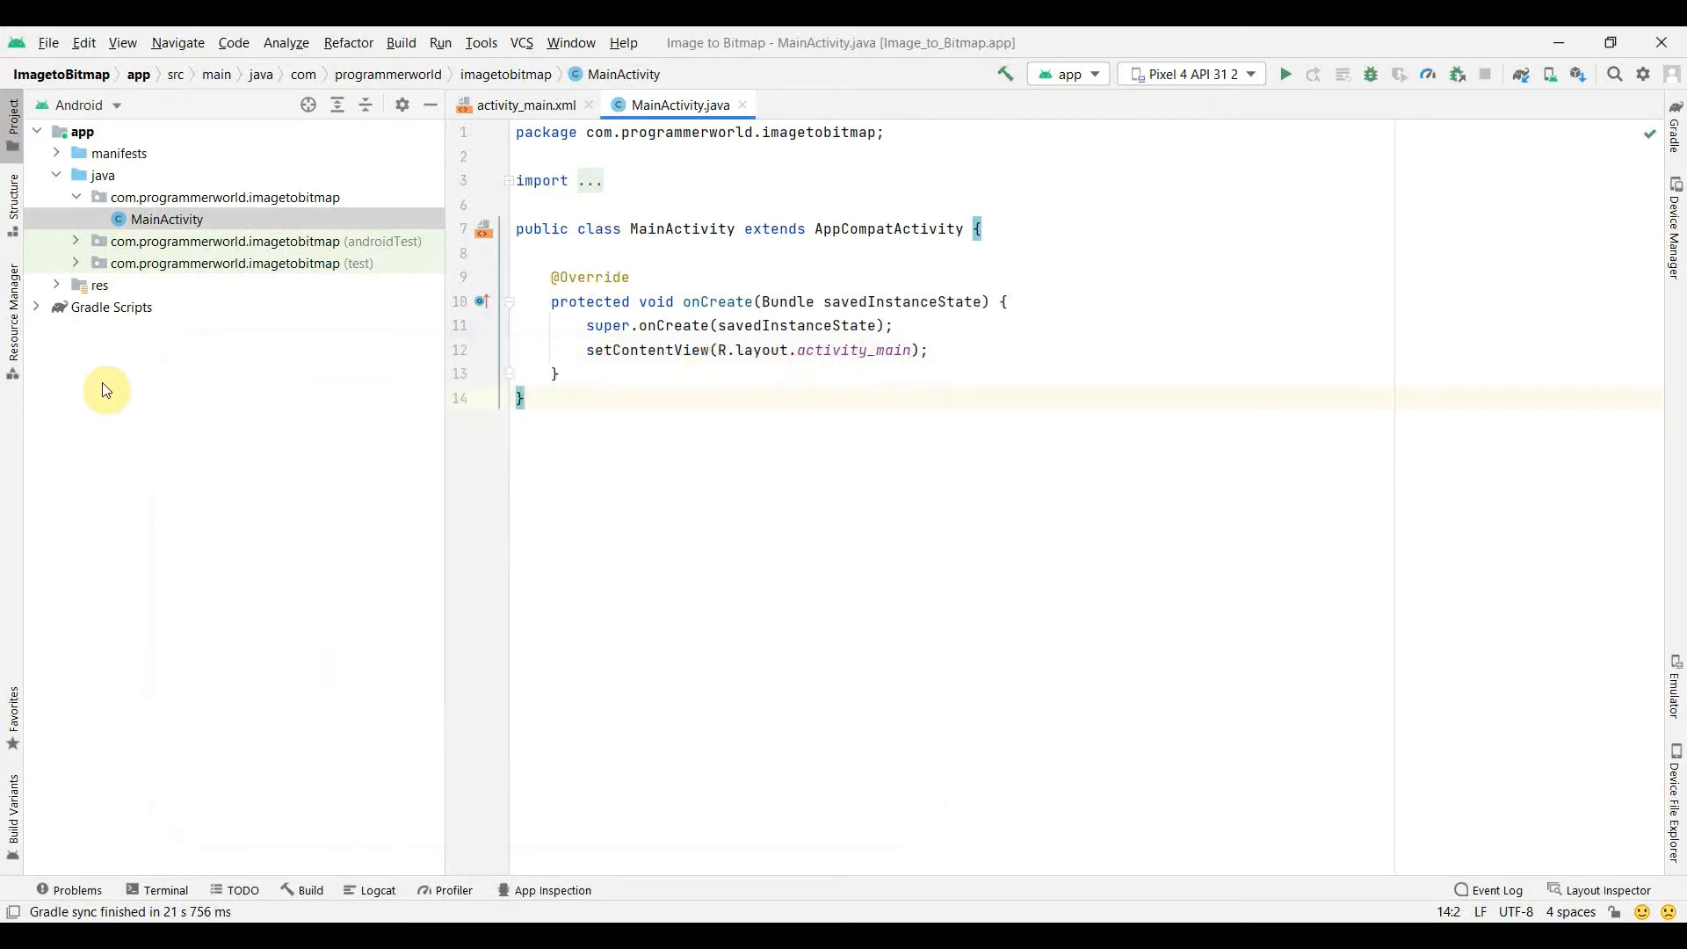
# Step: Copy greenbutton.jpg and sunflower.jpg into the project's mipmap-mdpi resource folder
pyautogui.click(98, 285)
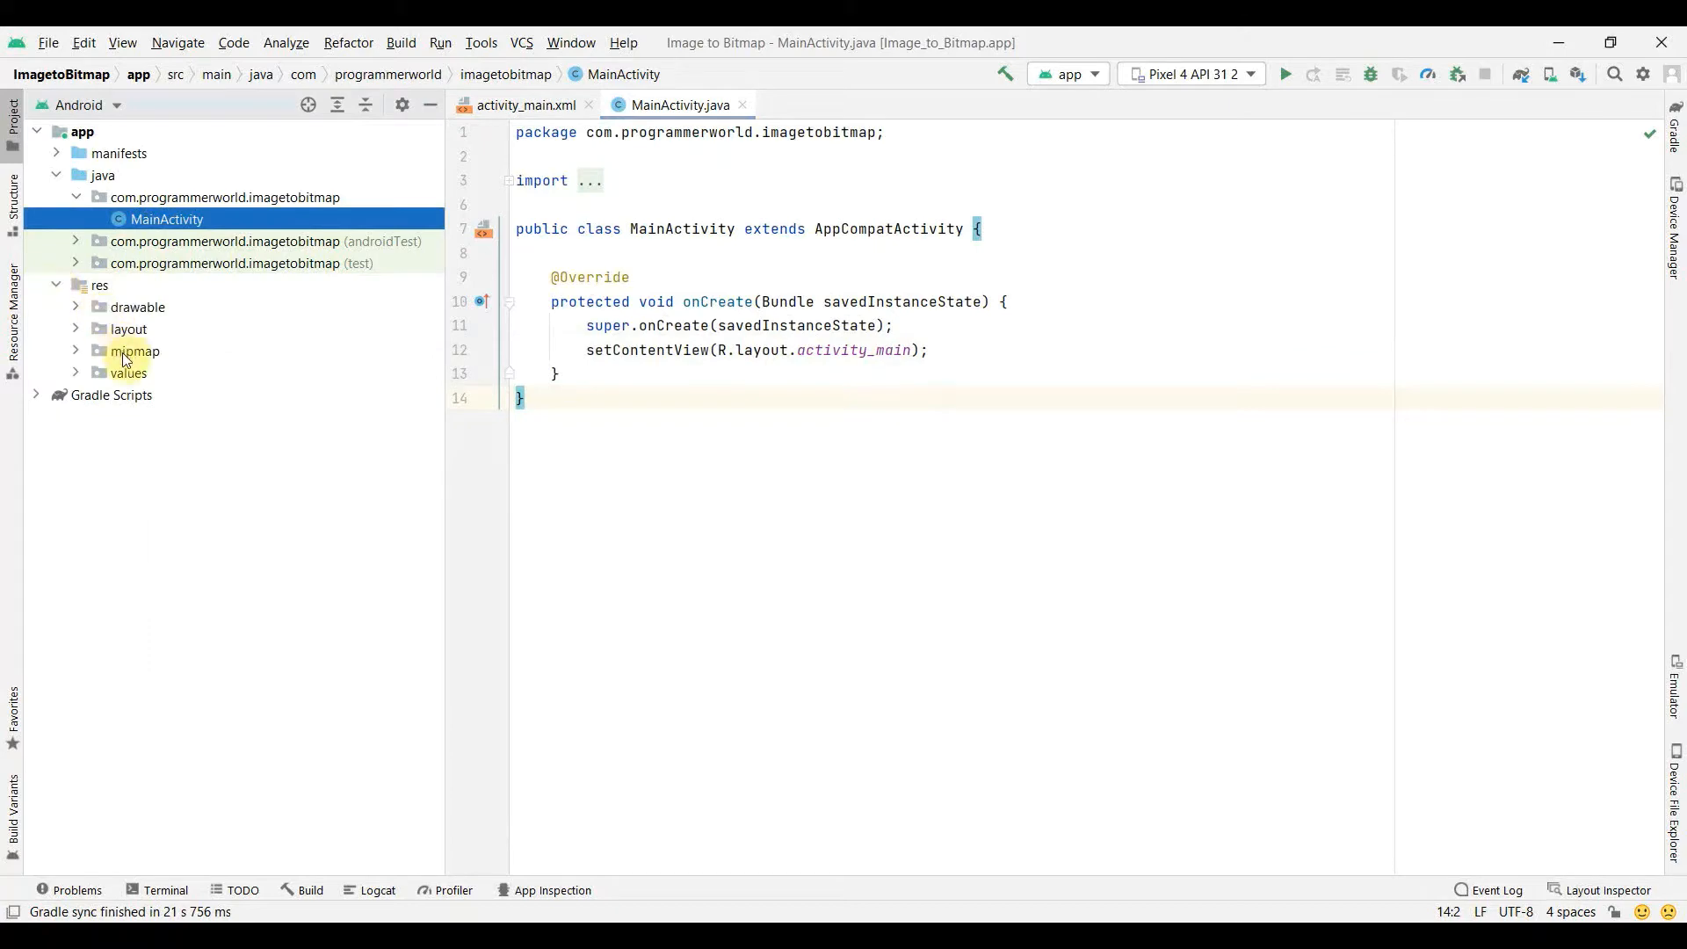
pyautogui.click(134, 352)
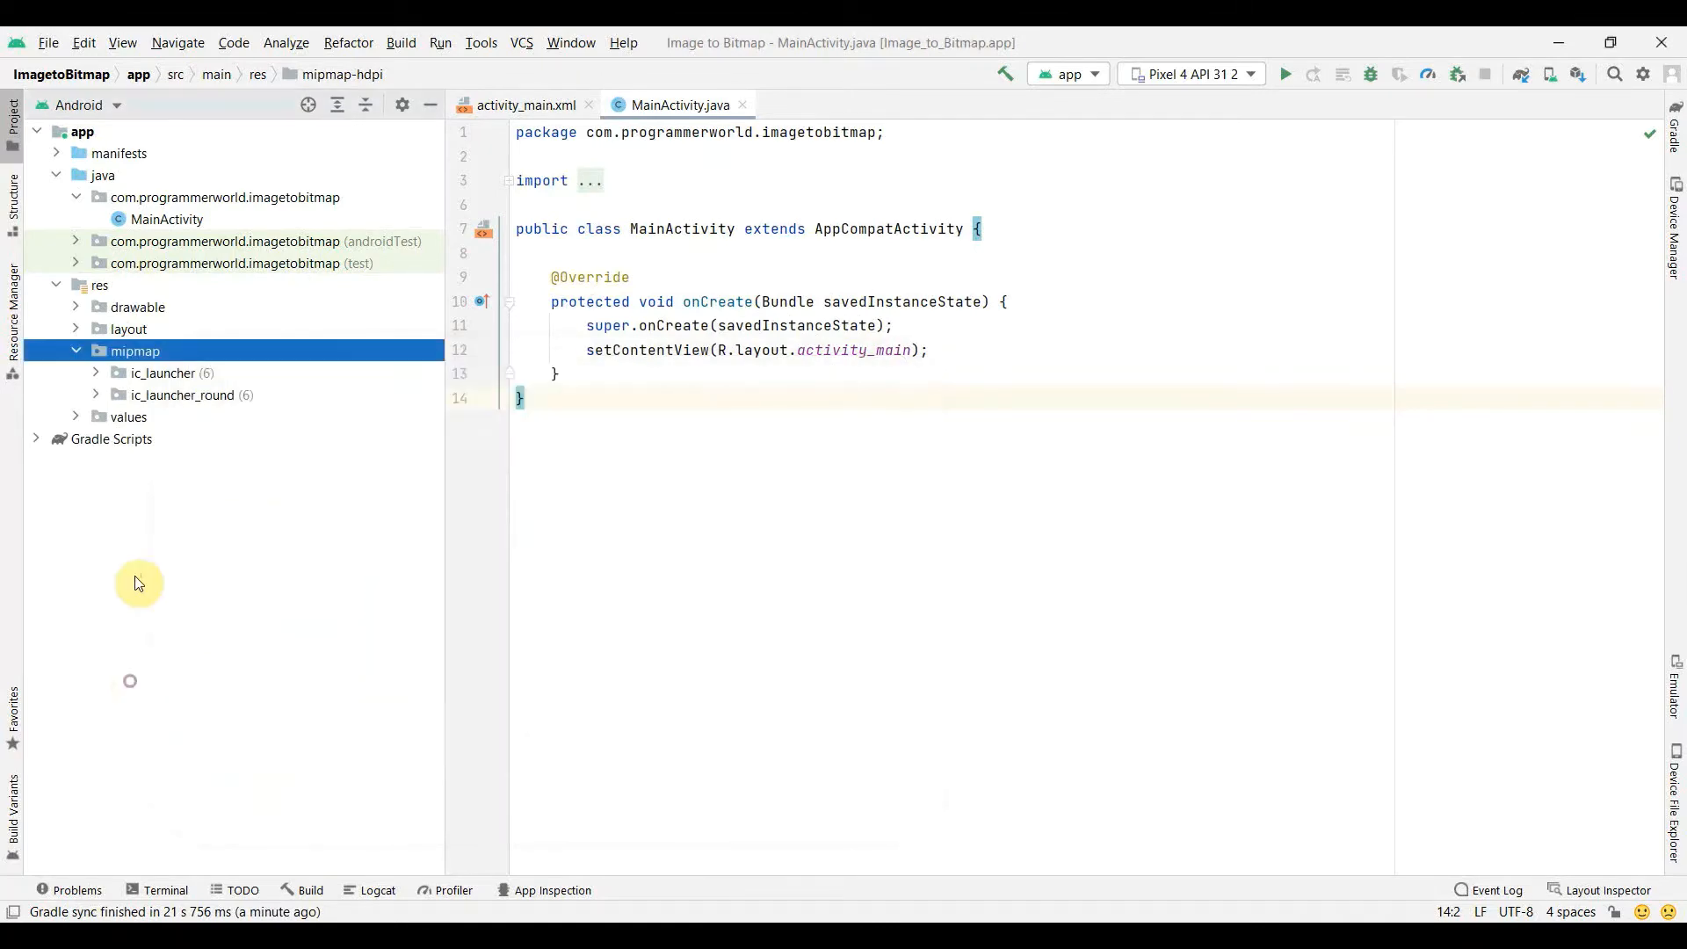
pyautogui.moveTo(143, 366)
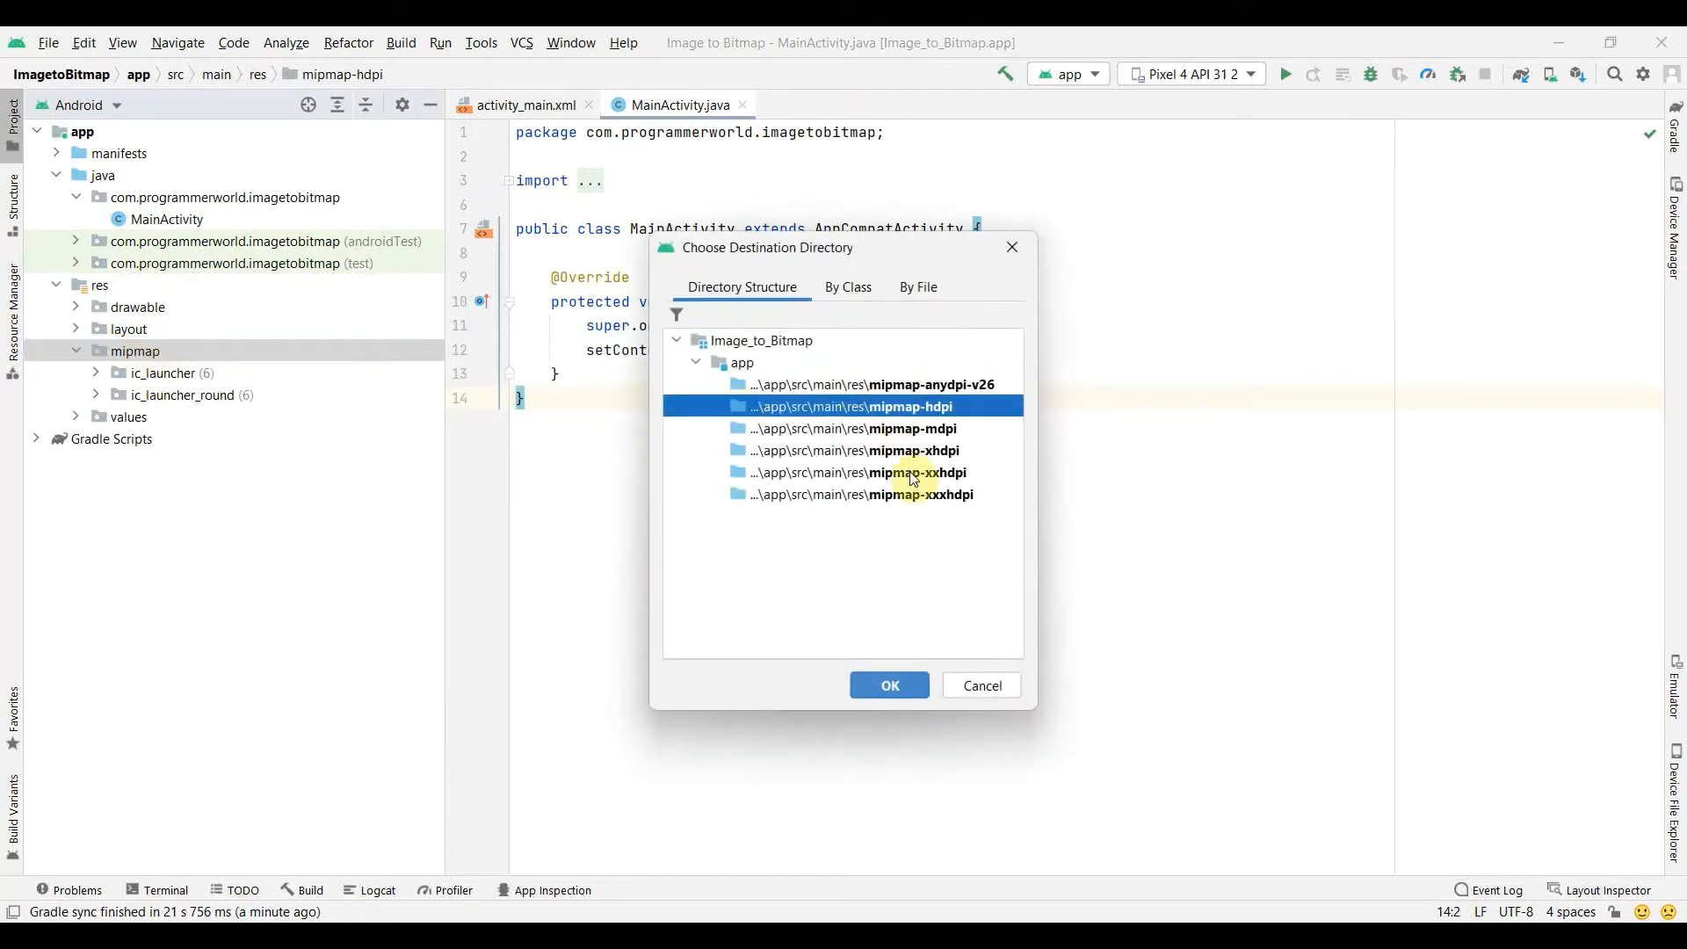
pyautogui.moveTo(889, 686)
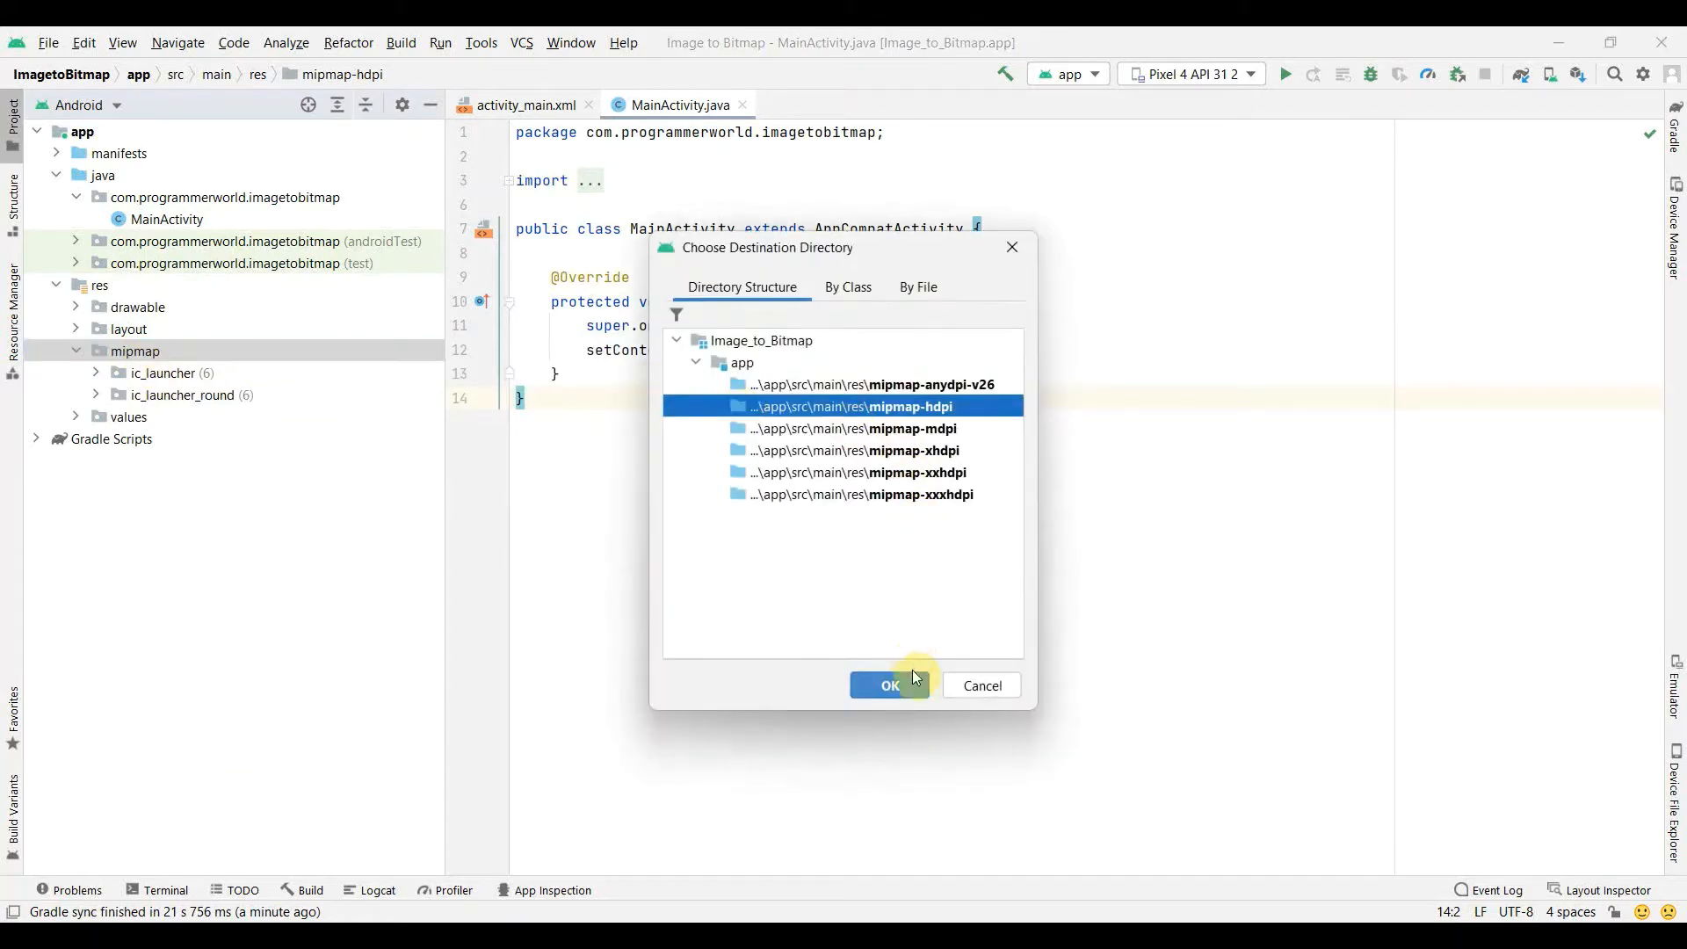
pyautogui.click(854, 429)
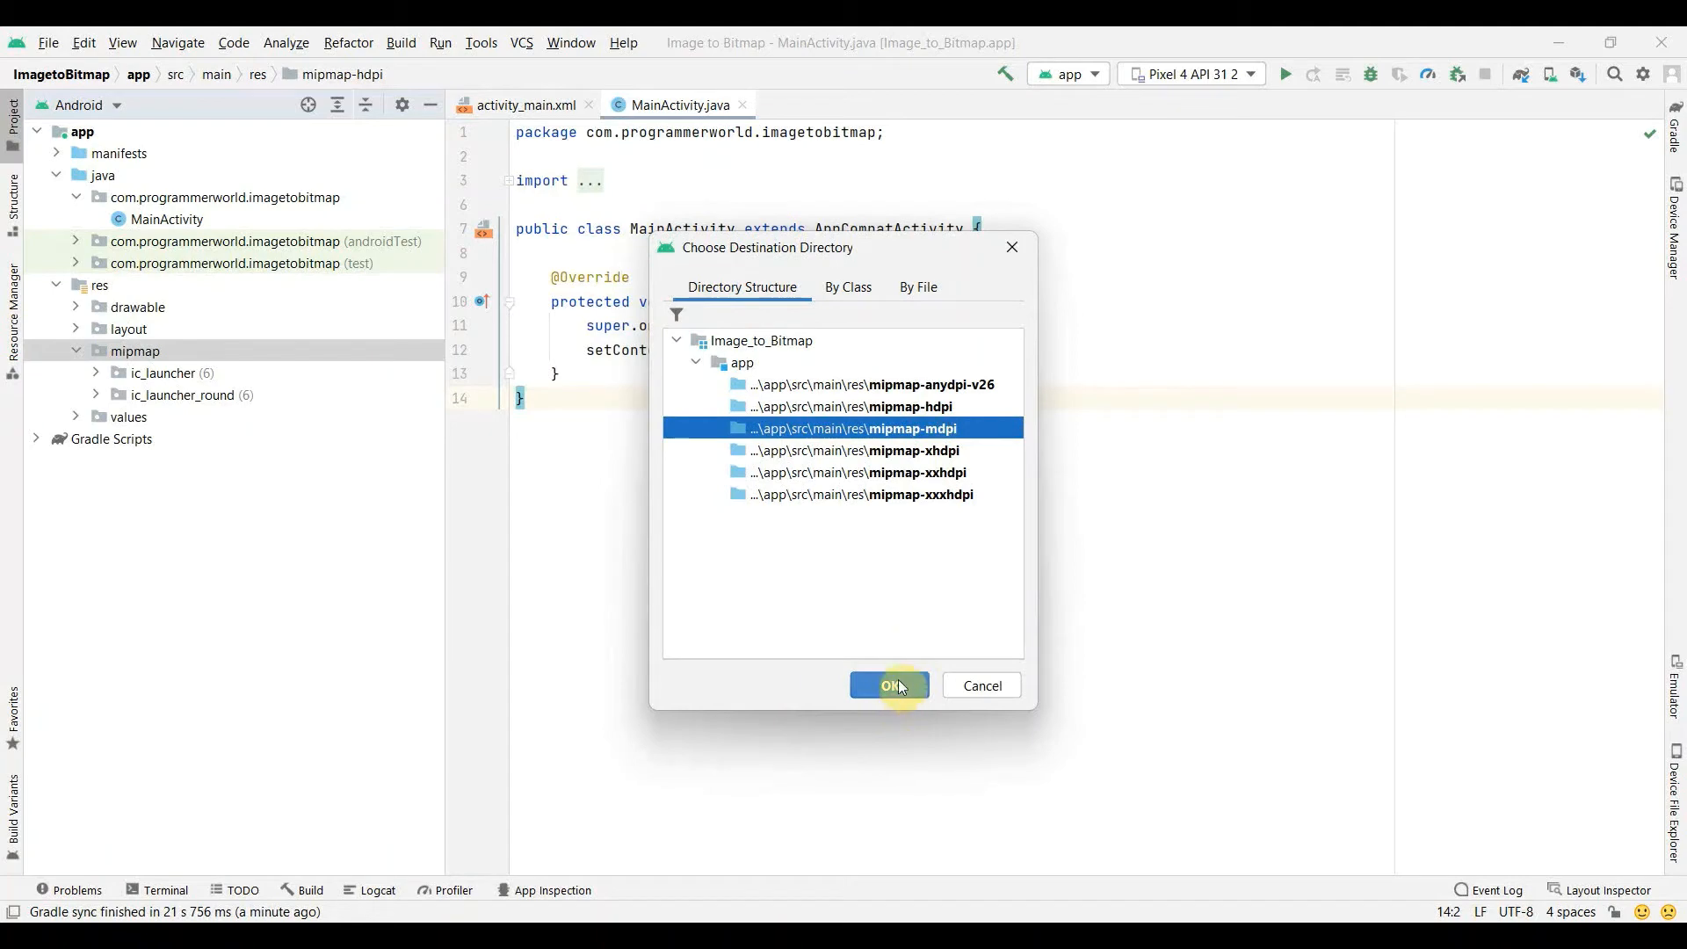
pyautogui.click(886, 685)
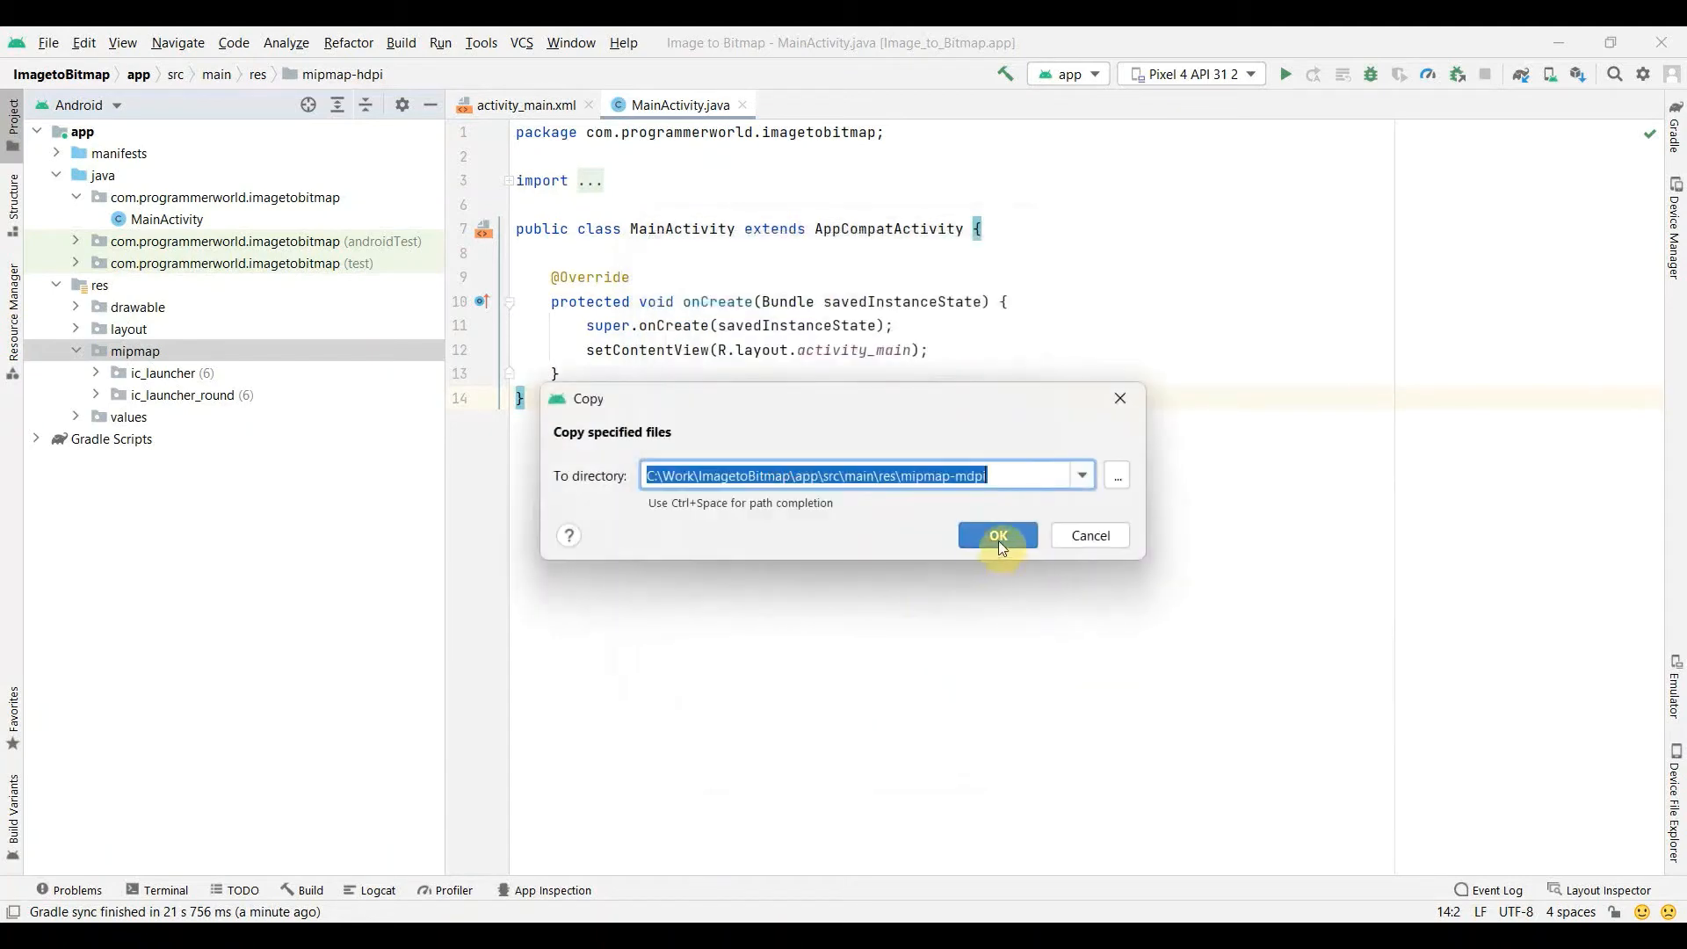
pyautogui.click(997, 535)
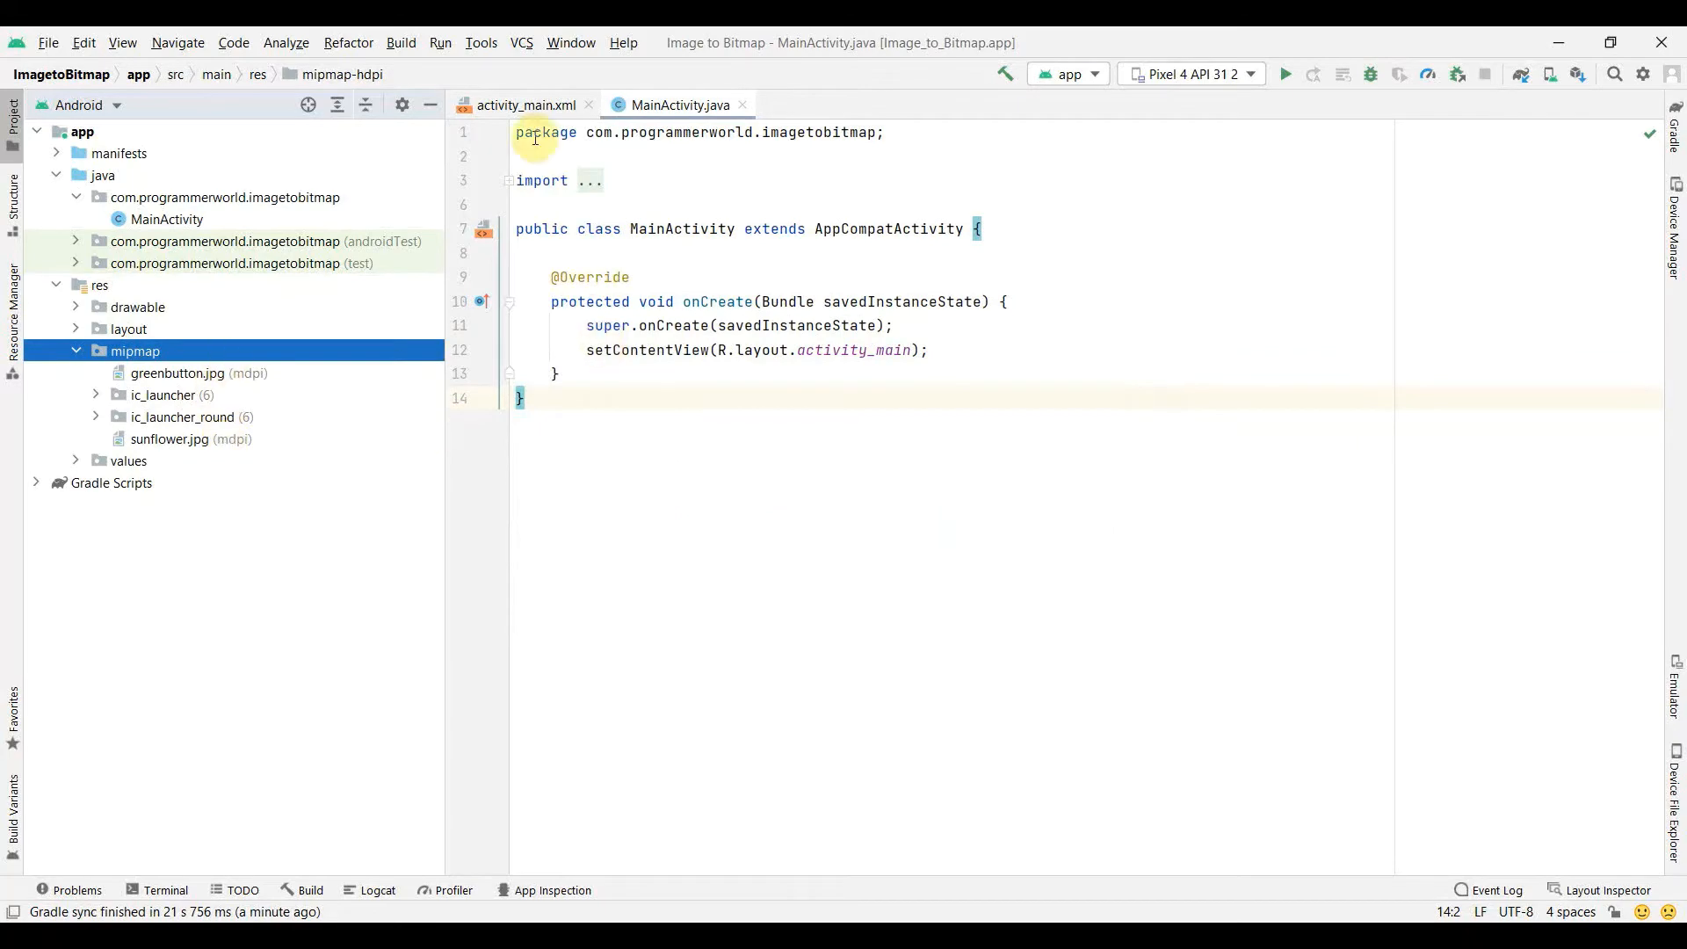
# Step: Add a Button and an ImageView showing ic_launcher_background to activity_main.xml
pyautogui.click(524, 104)
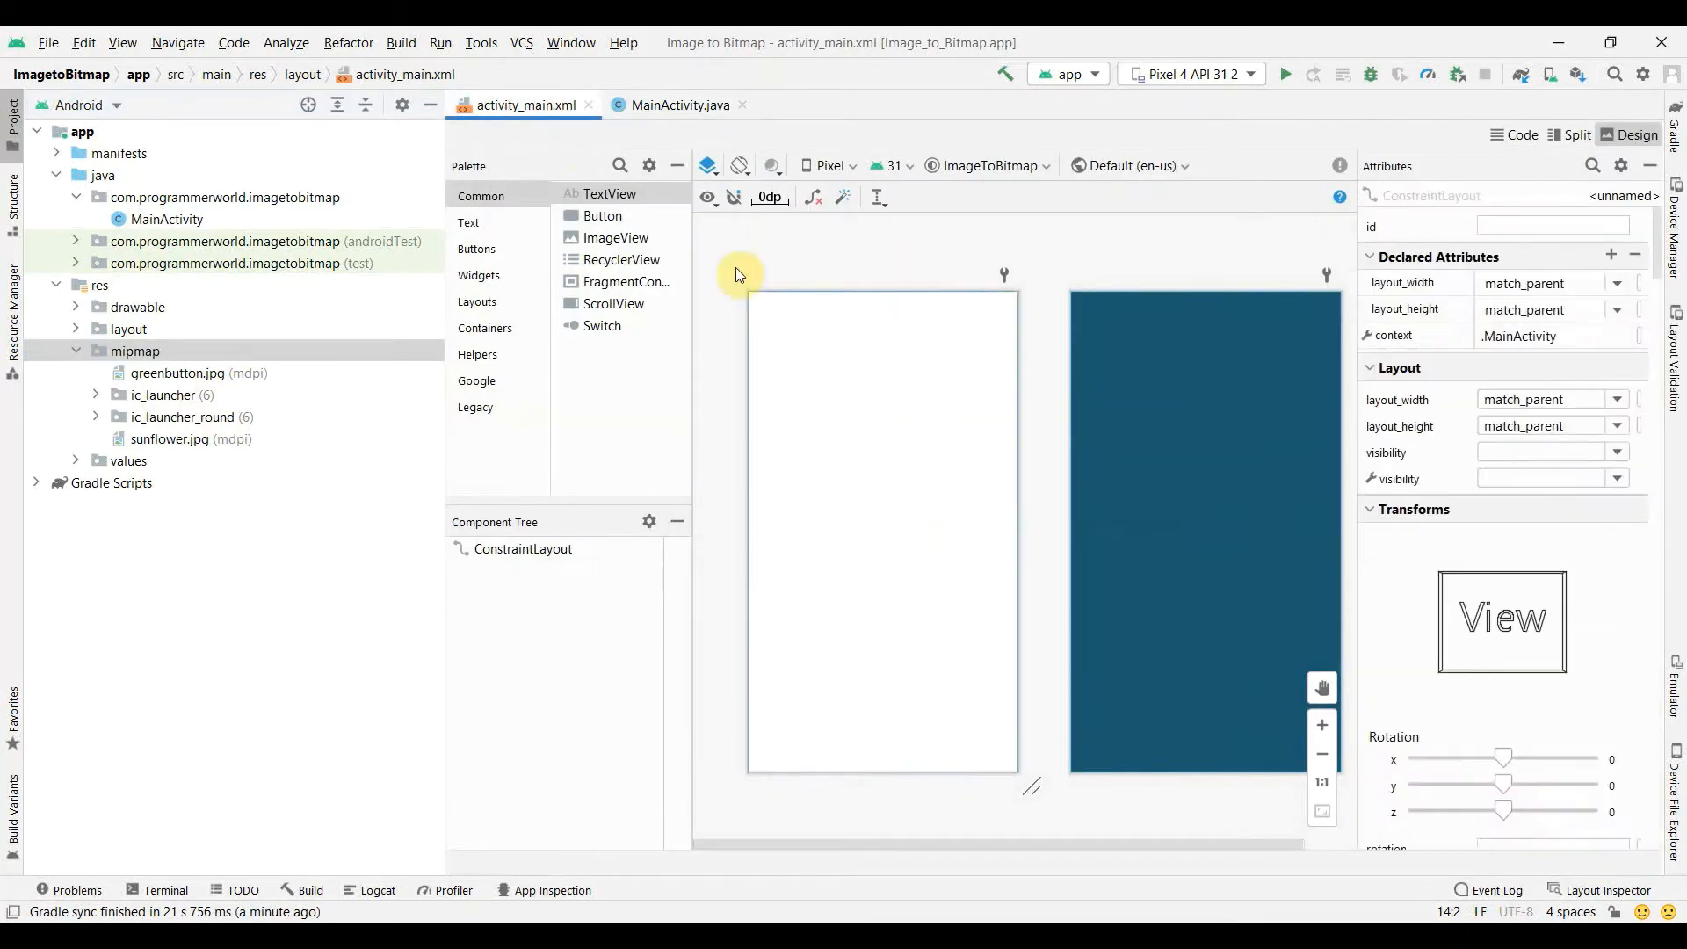
pyautogui.click(603, 214)
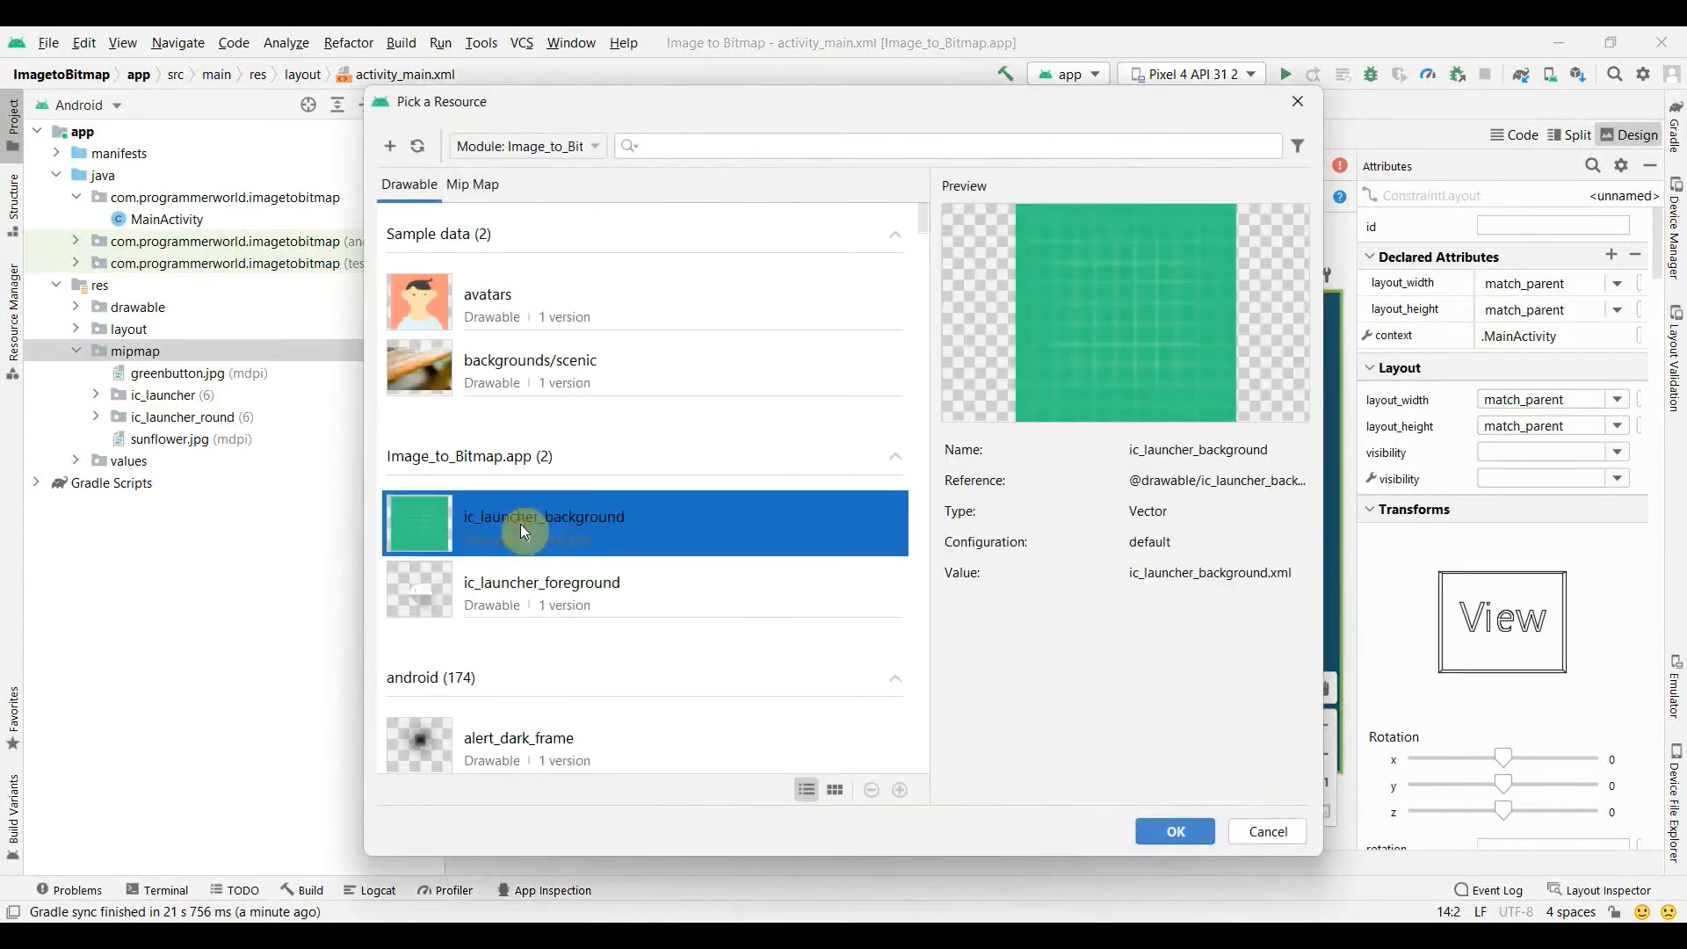
pyautogui.click(1173, 831)
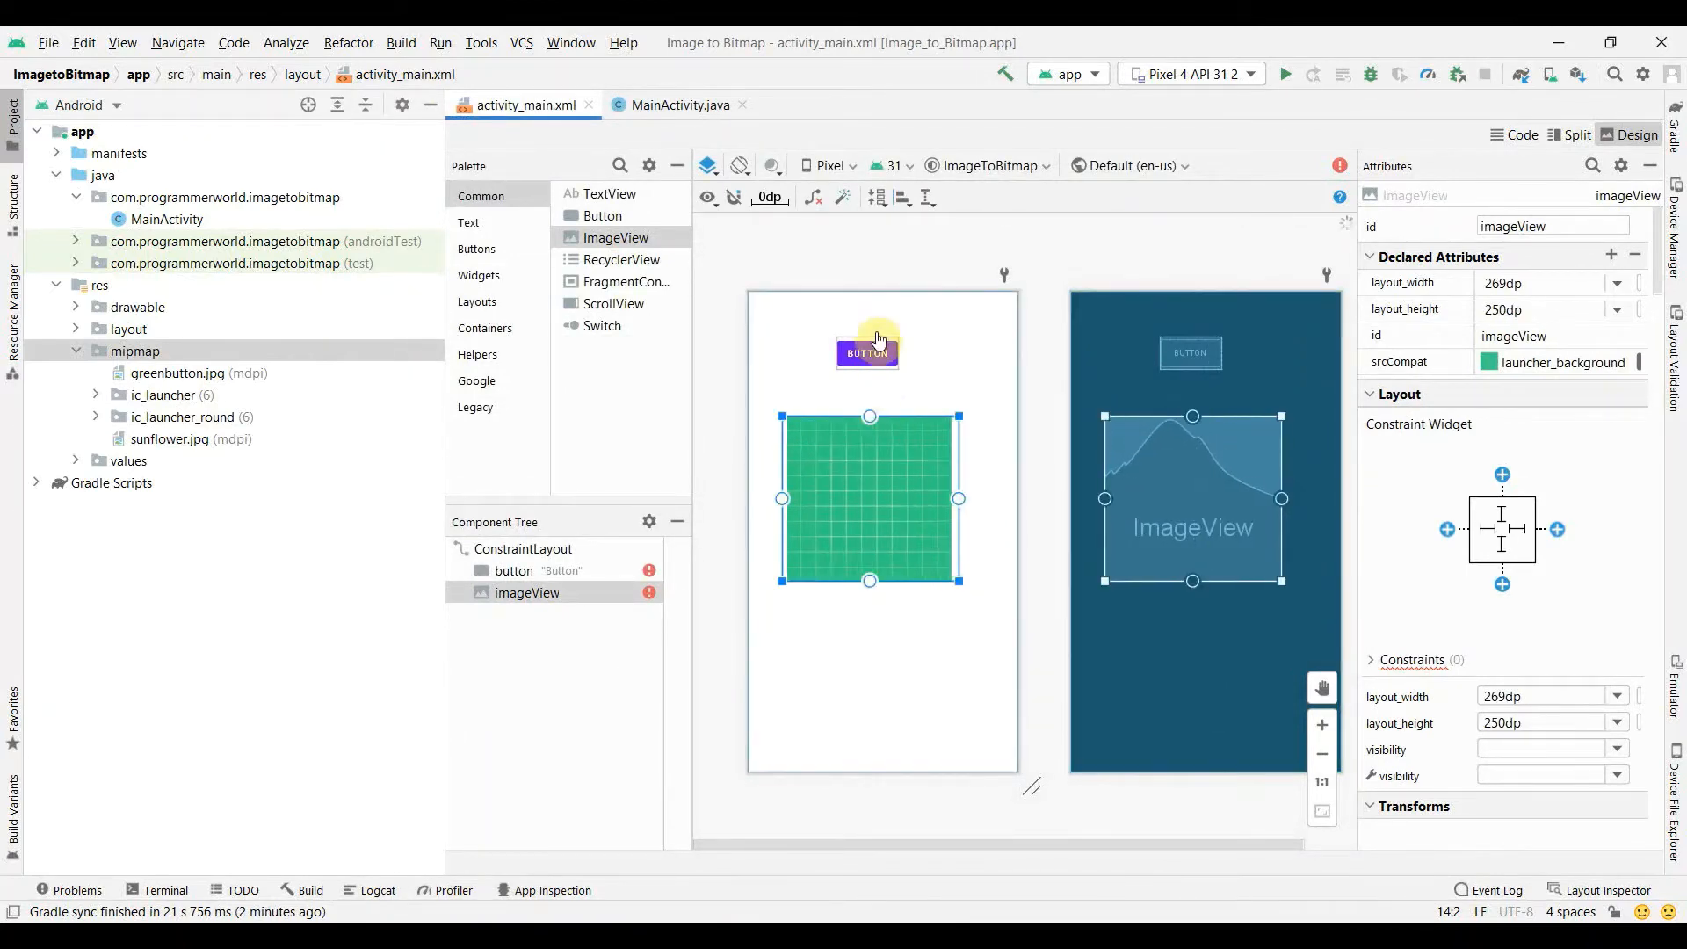
# Step: Constrain the button to the top, label it 'Convert image to Bitmap', and anchor the ImageView below it
pyautogui.click(867, 351)
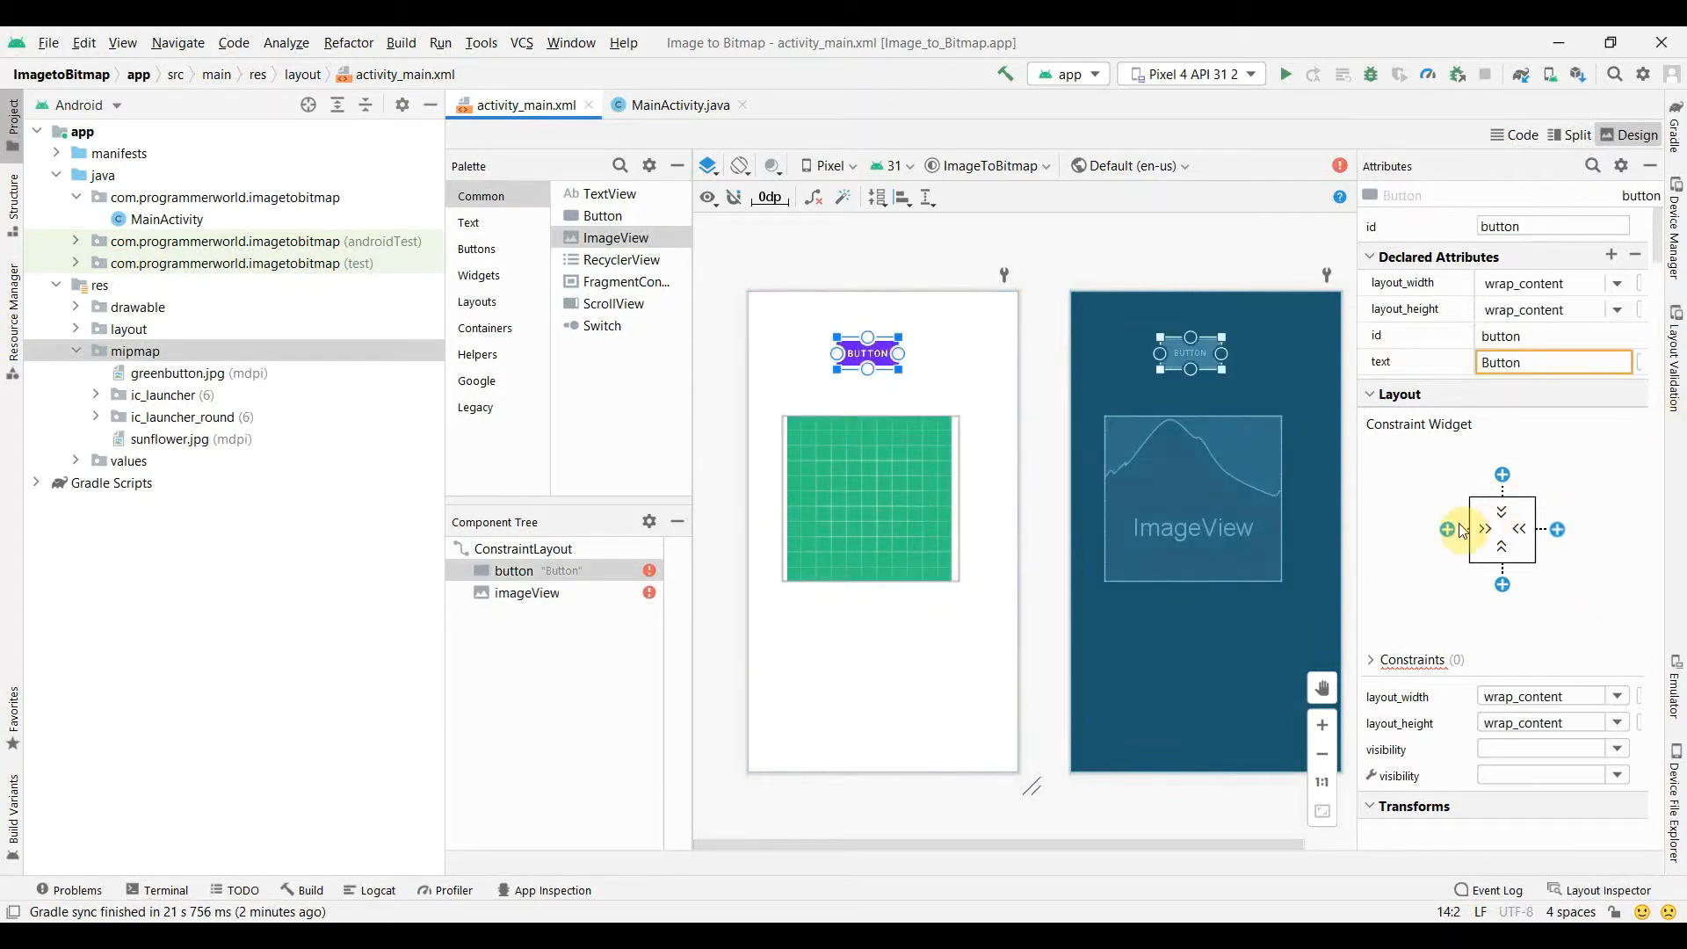
pyautogui.click(1448, 529)
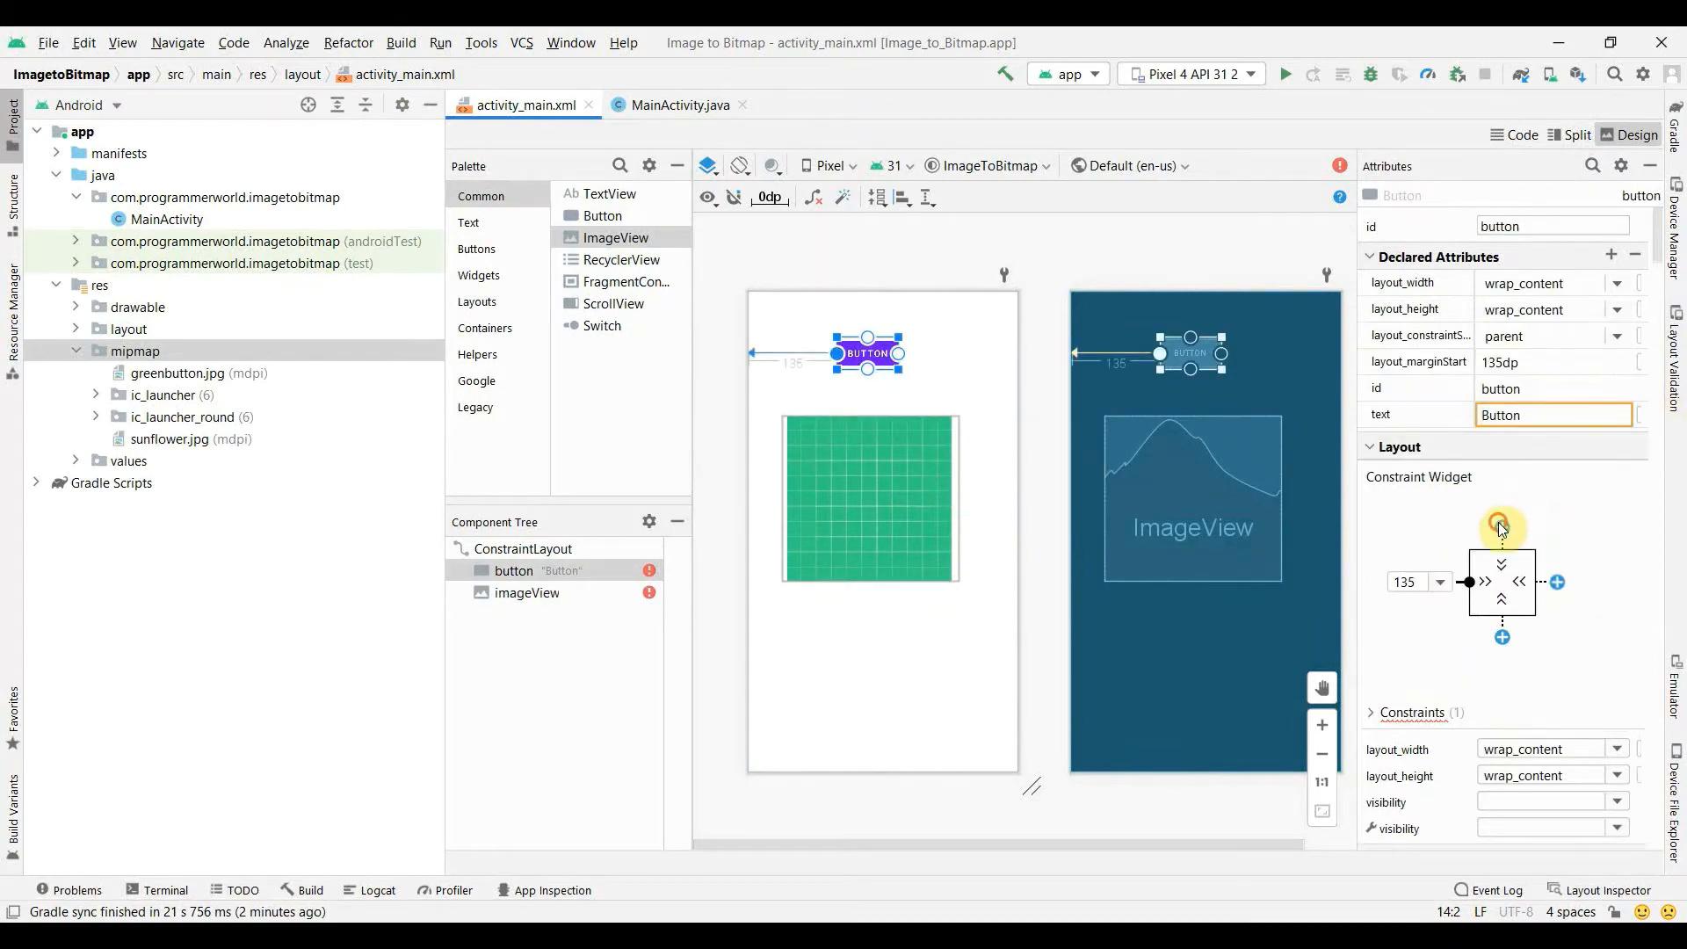
pyautogui.click(1501, 528)
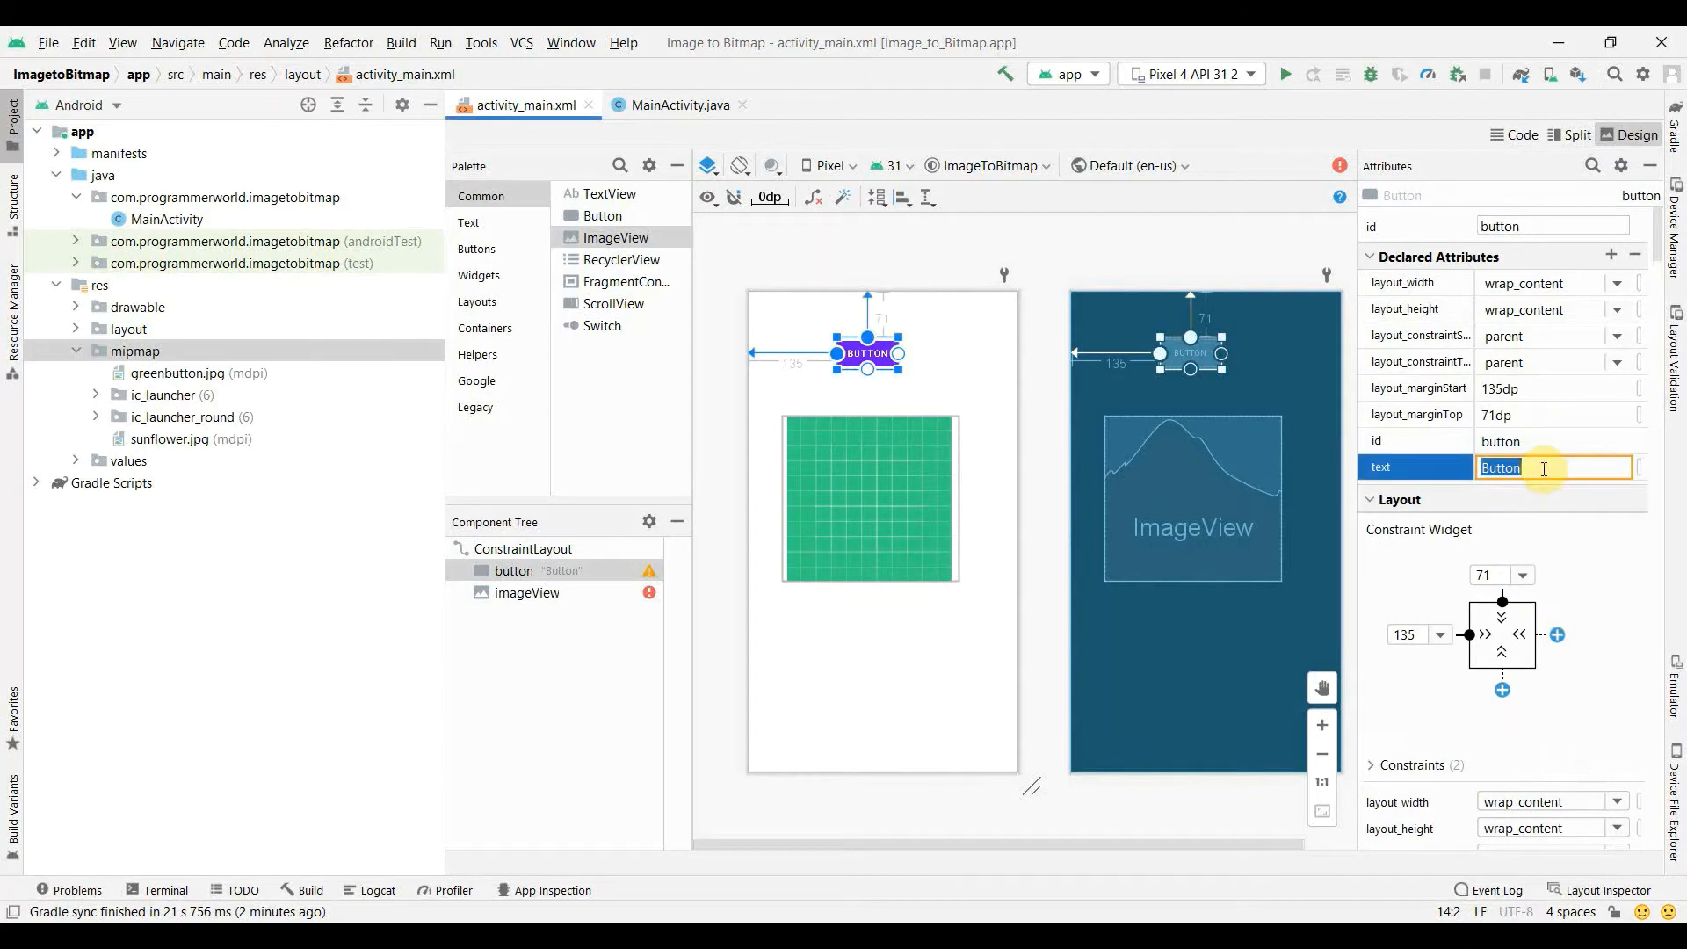
pyautogui.write('Convert ima')
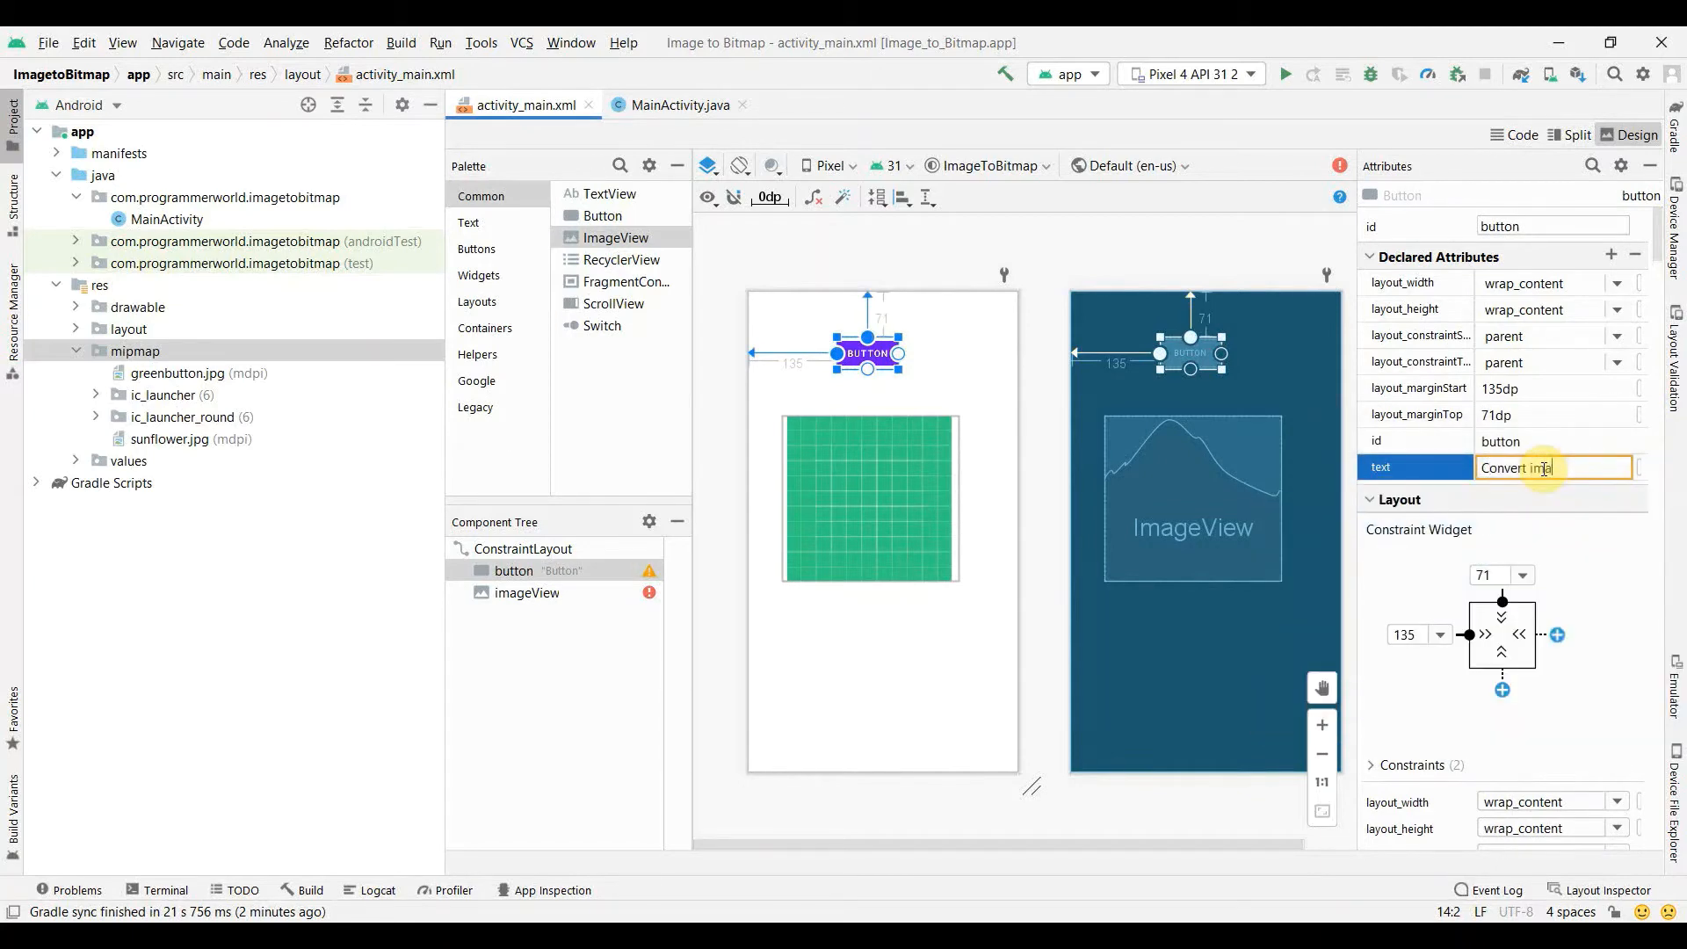
pyautogui.write('age to Bitma')
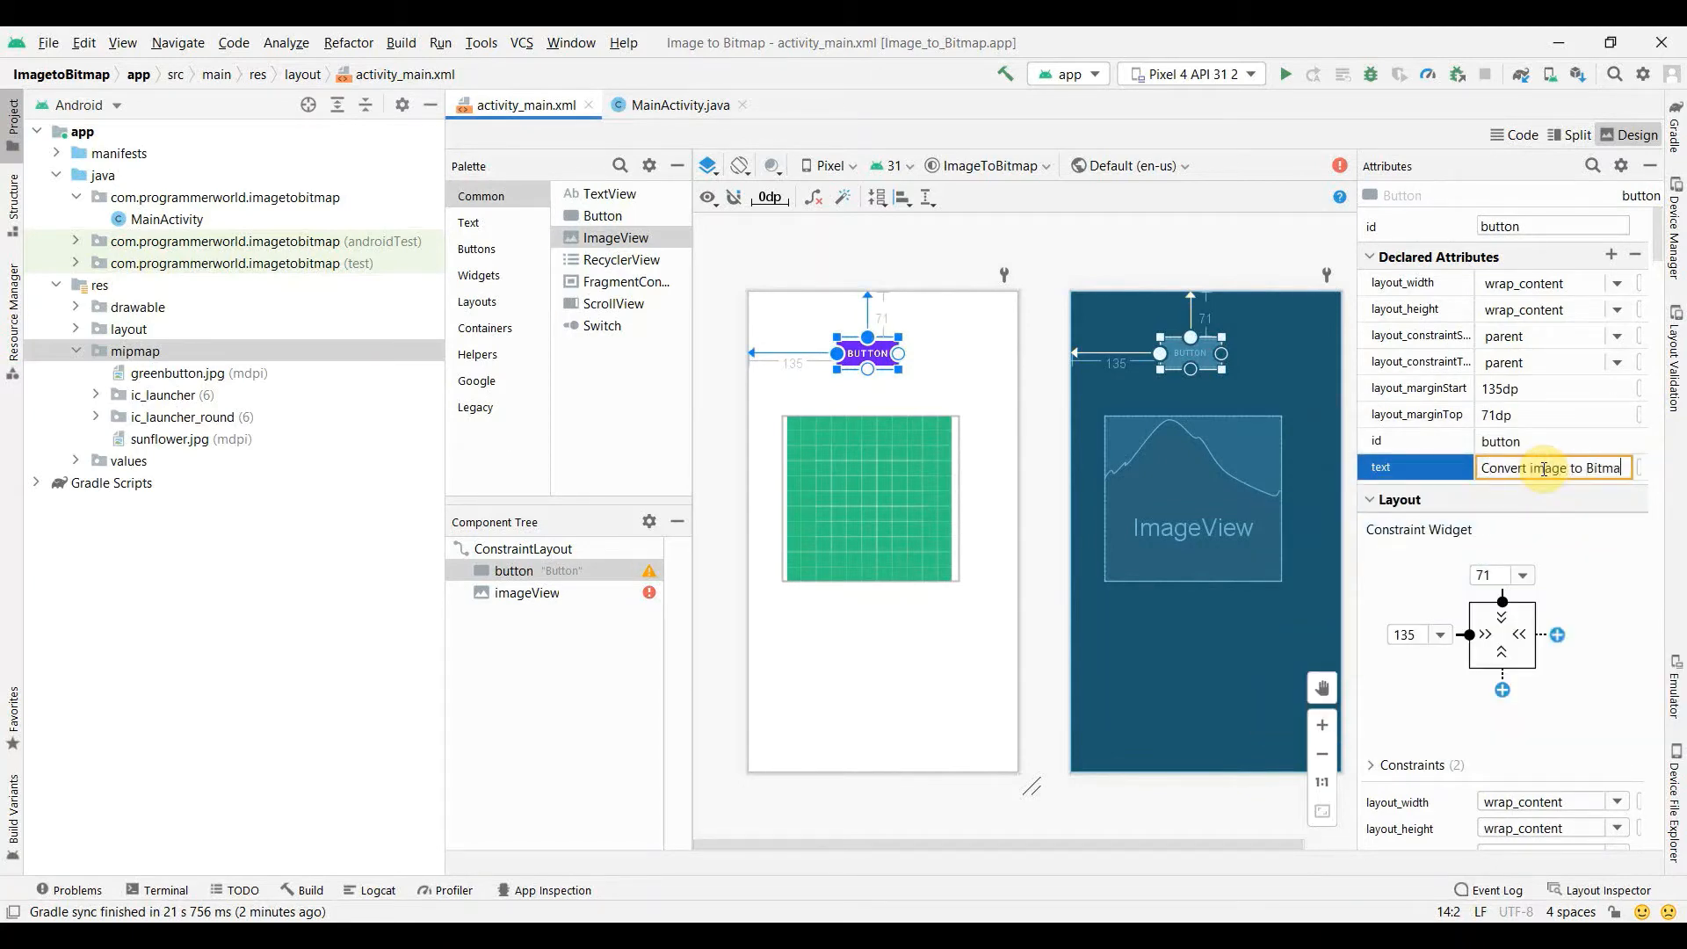
pyautogui.press('Return')
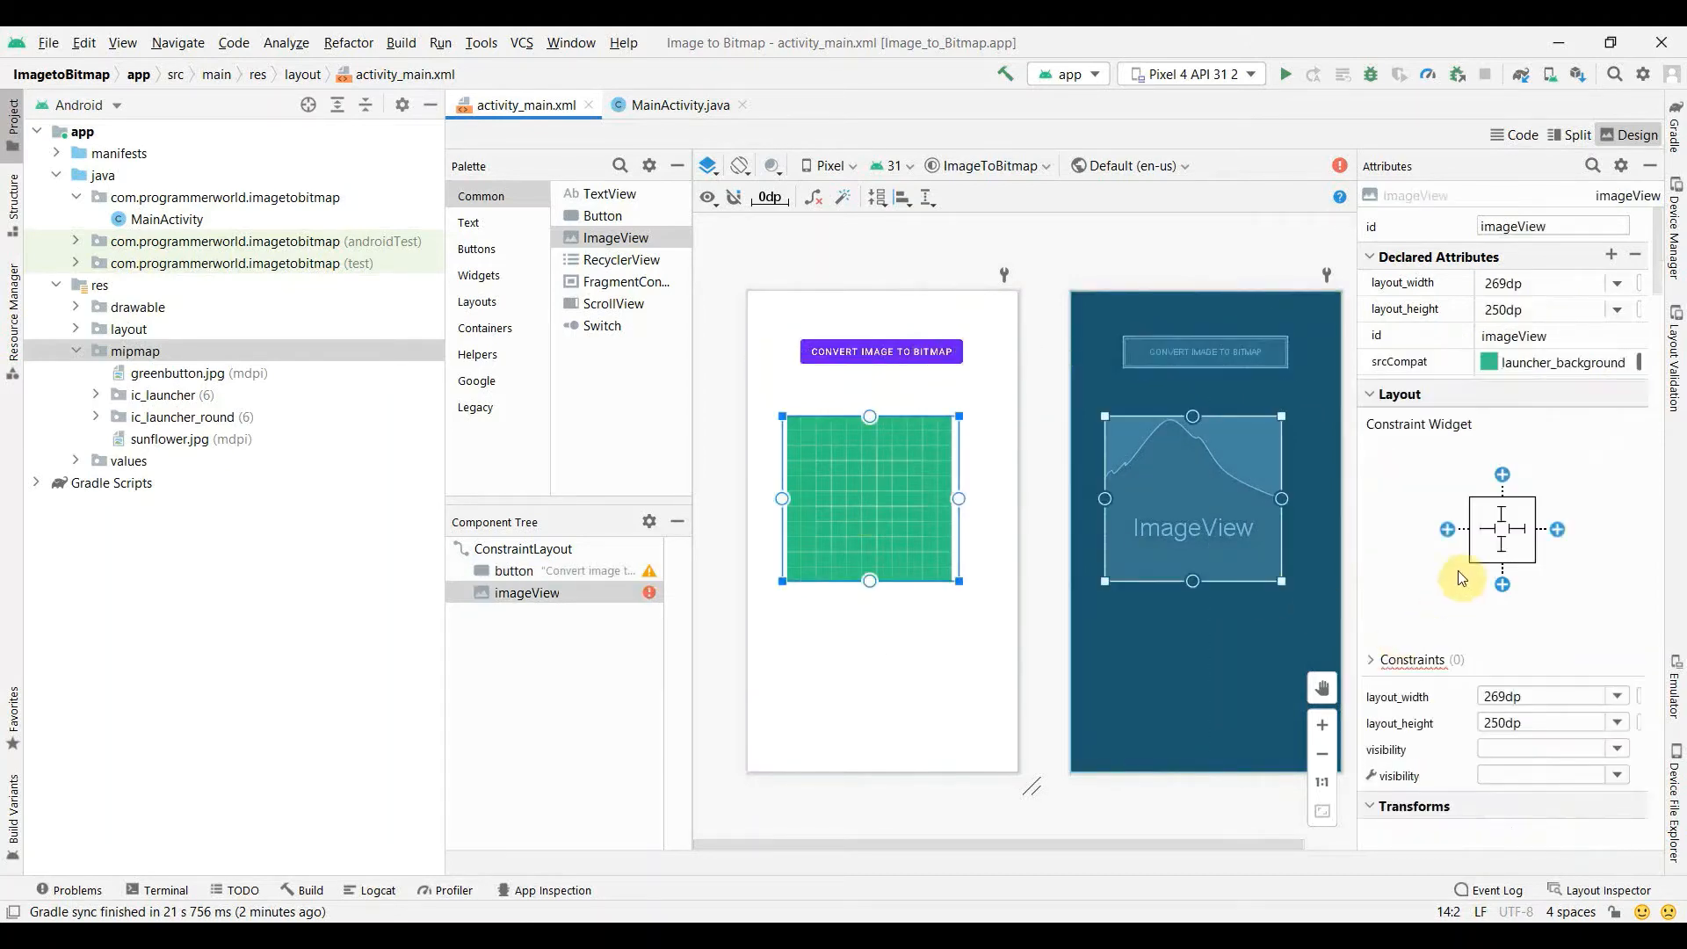
pyautogui.click(1446, 529)
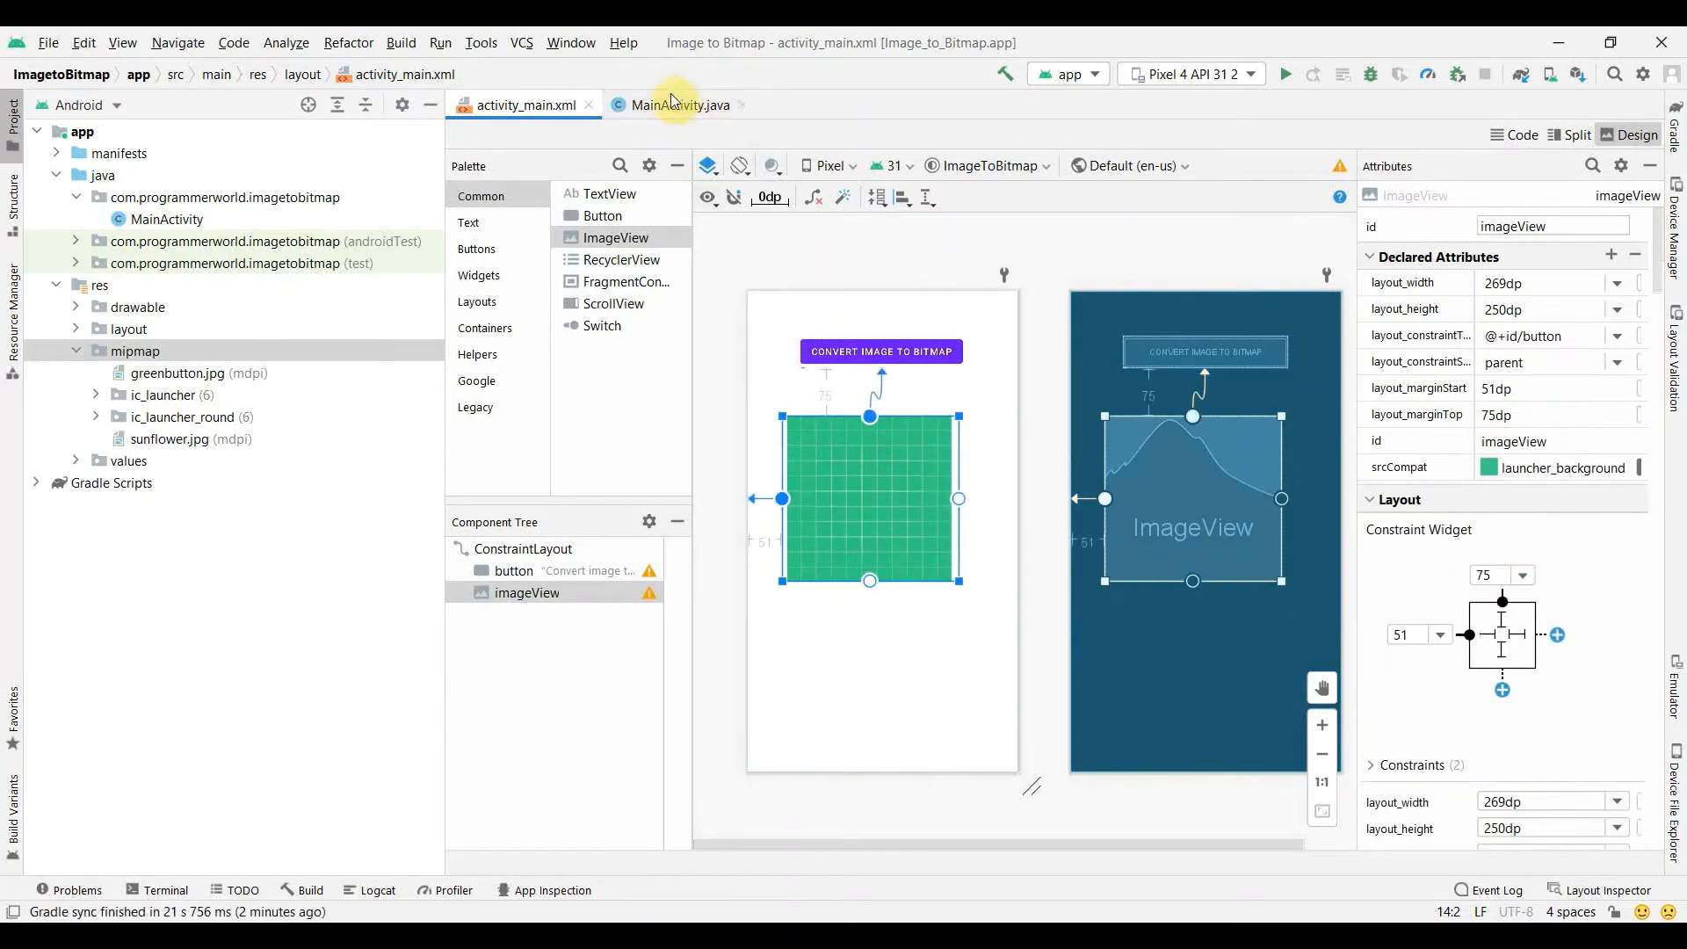
# Step: Declare a private ImageView imageView field and assign it via findViewById(R.id.imageView) in onCreate
pyautogui.click(678, 103)
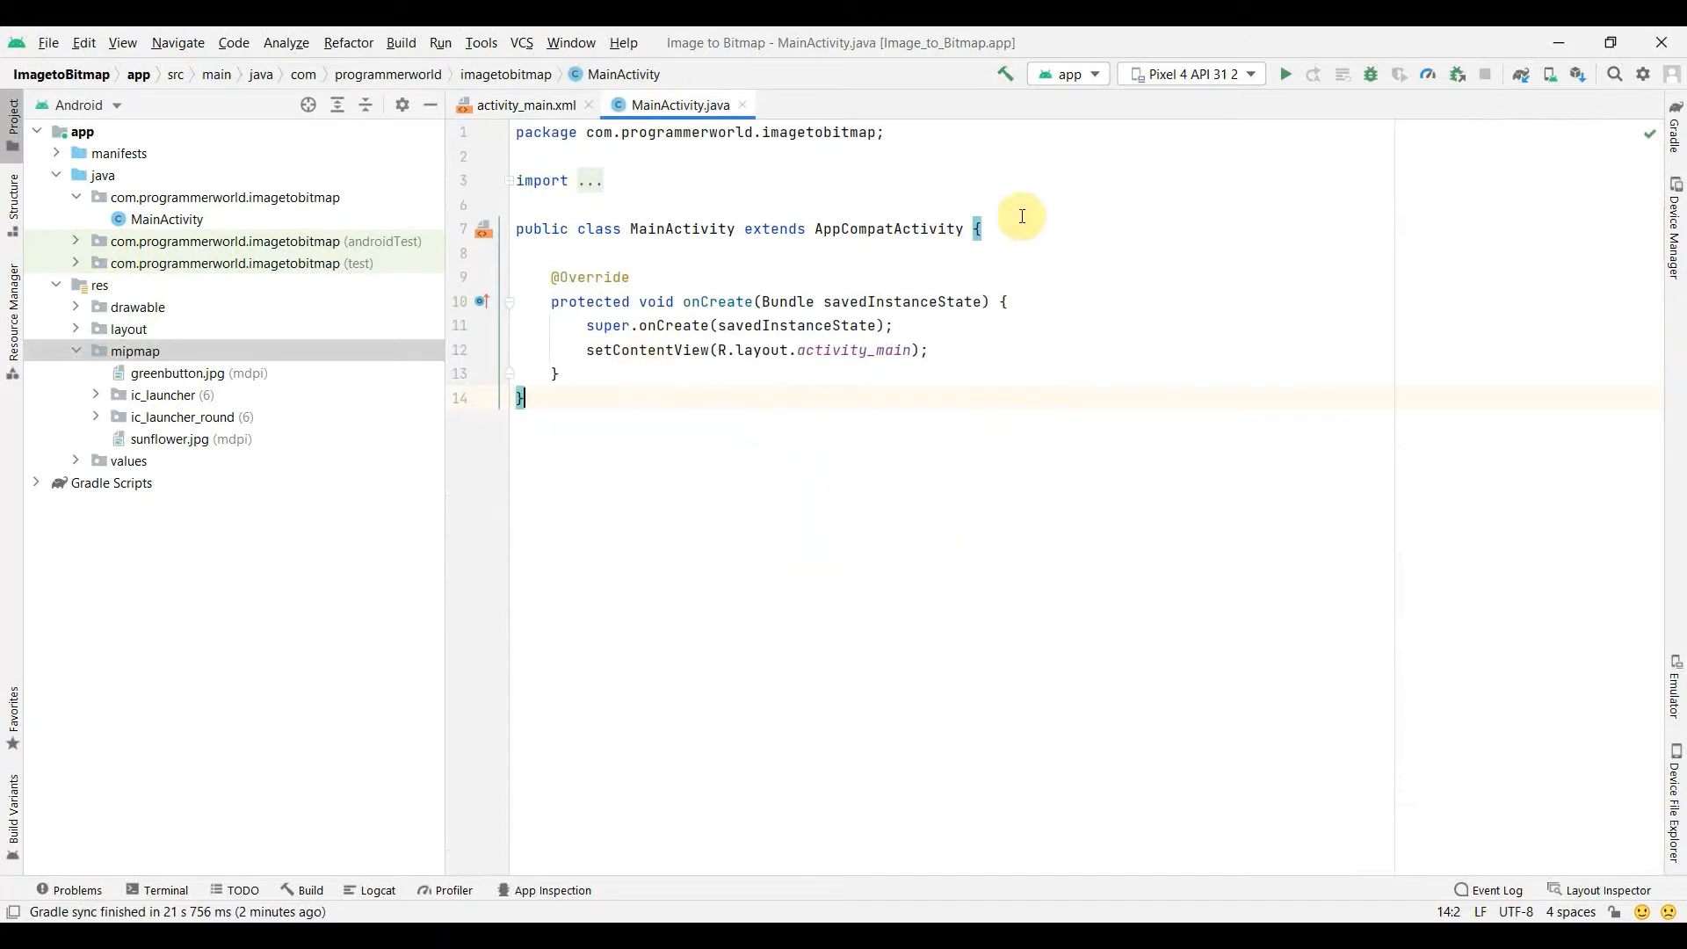
pyautogui.write('pr')
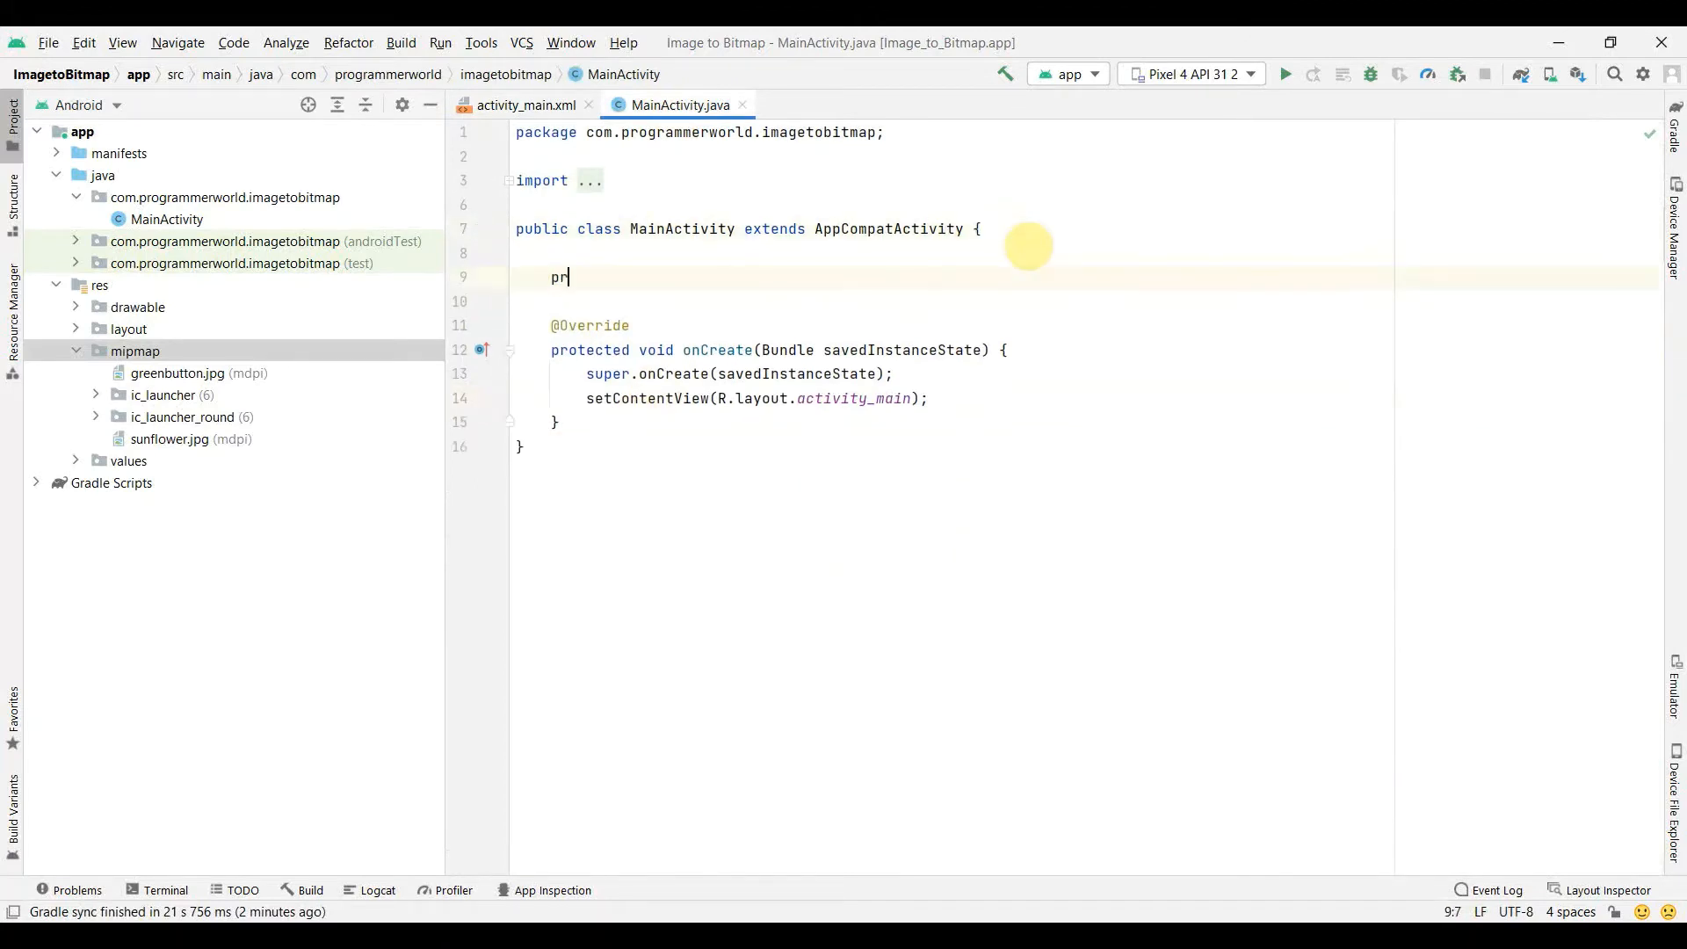
pyautogui.write('i')
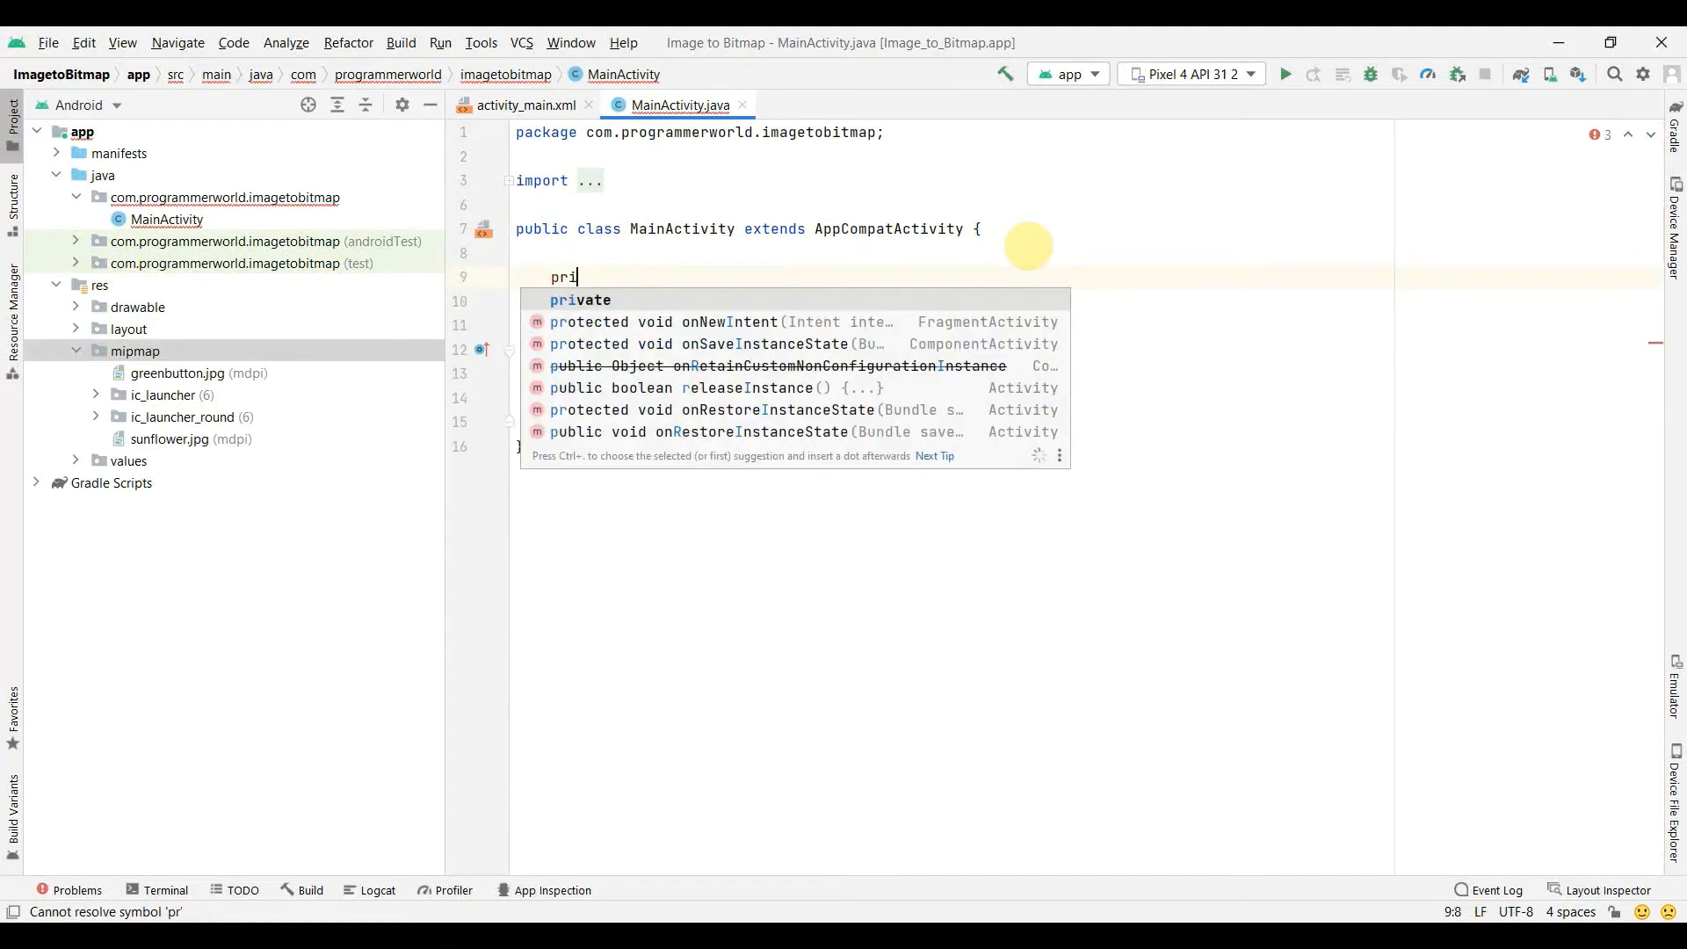
pyautogui.write('vate ImageView imageView;')
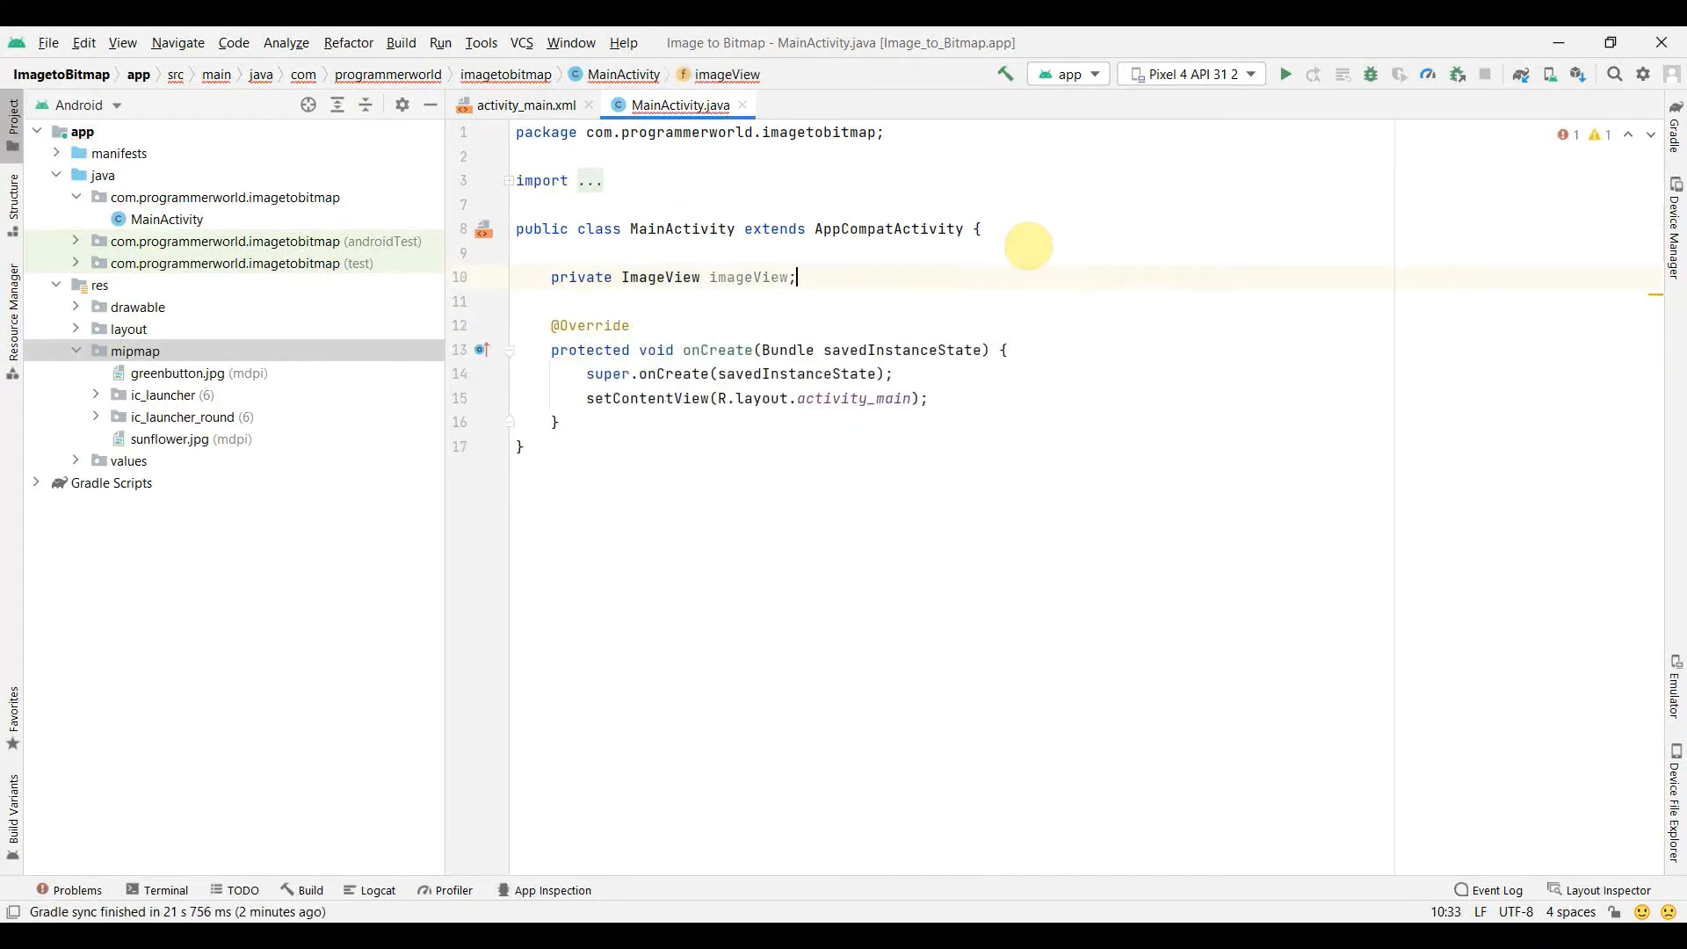
pyautogui.click(557, 420)
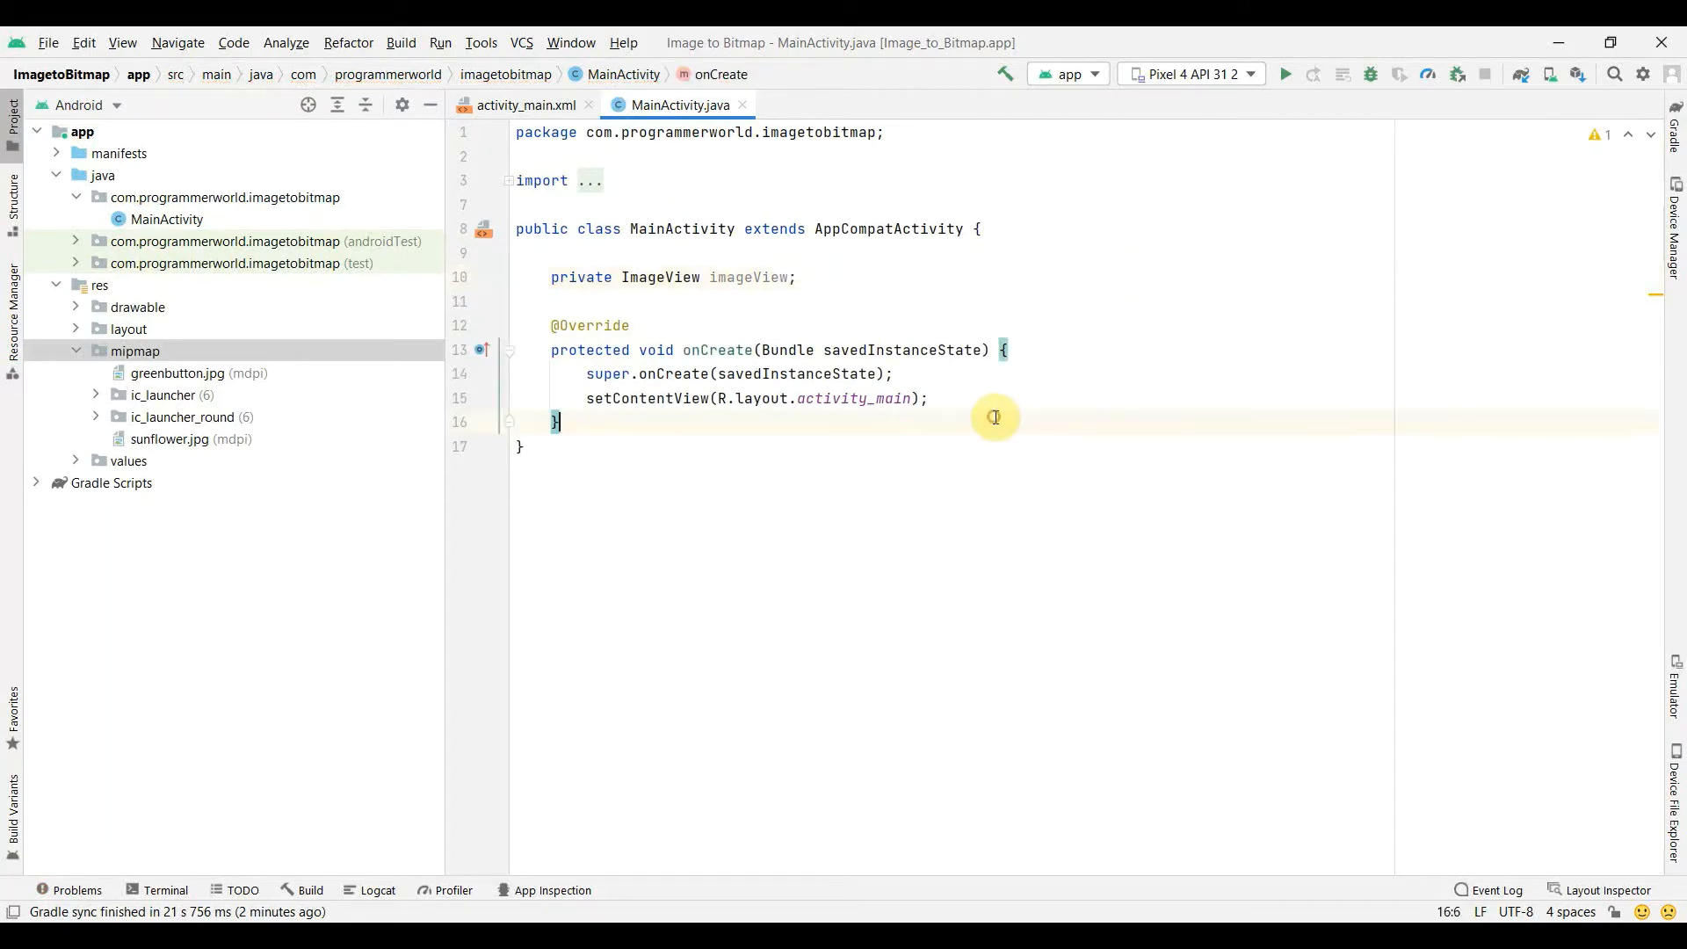
pyautogui.write('imageView = findViewById(R.id.')
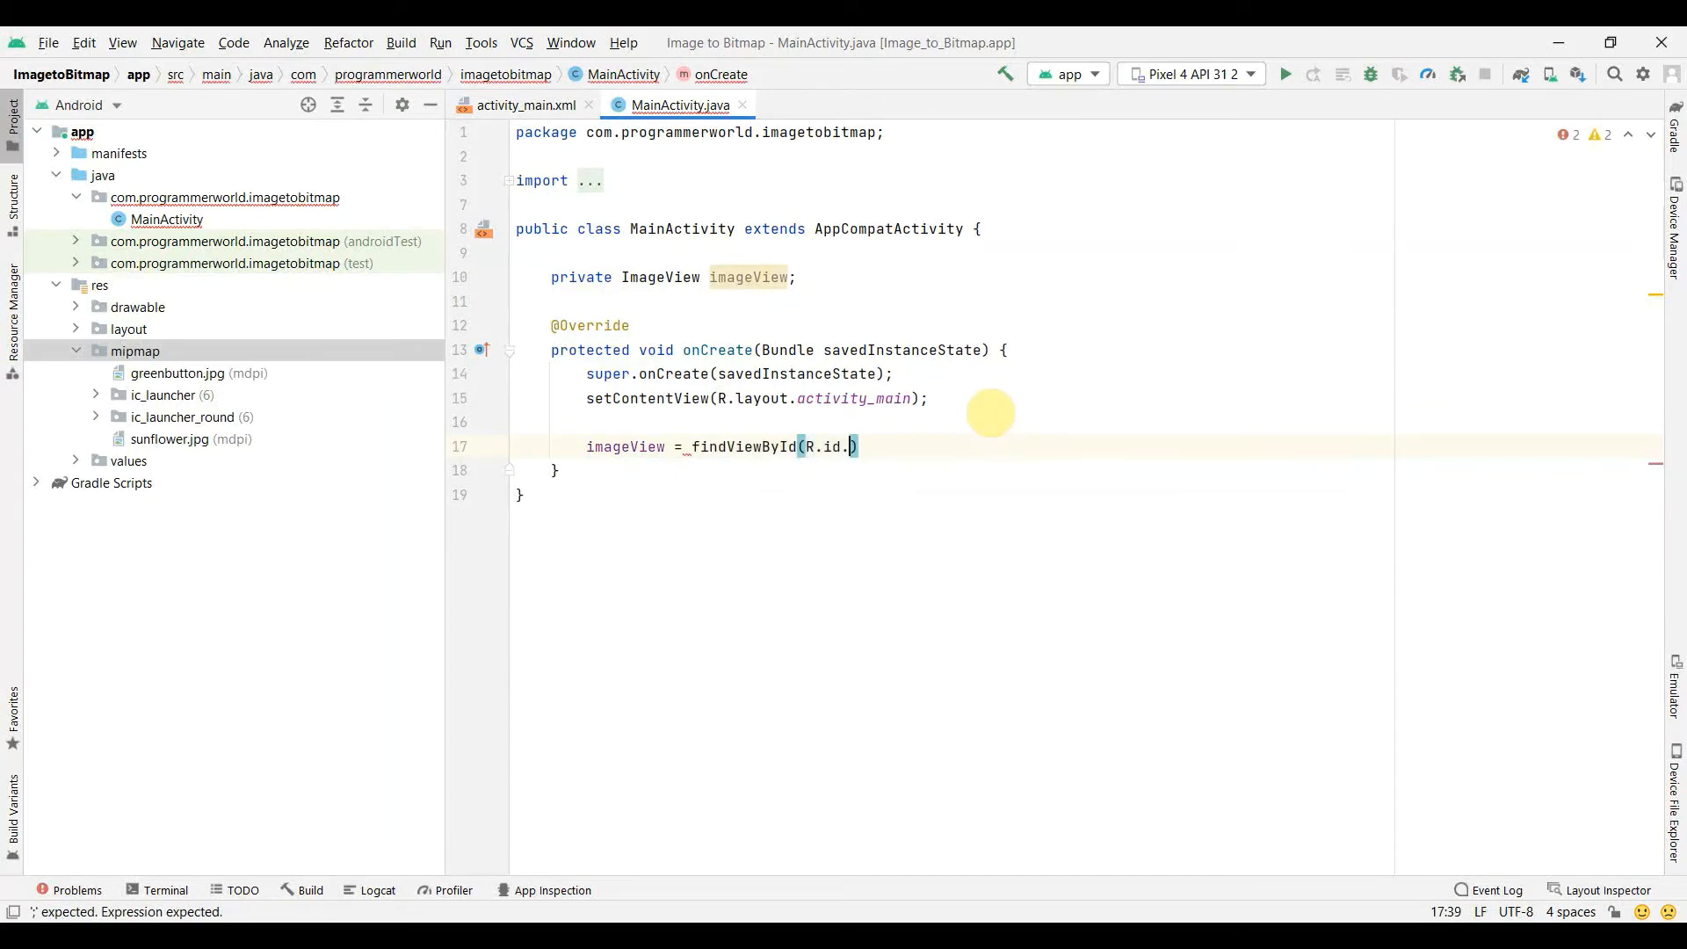
pyautogui.write('imageView);')
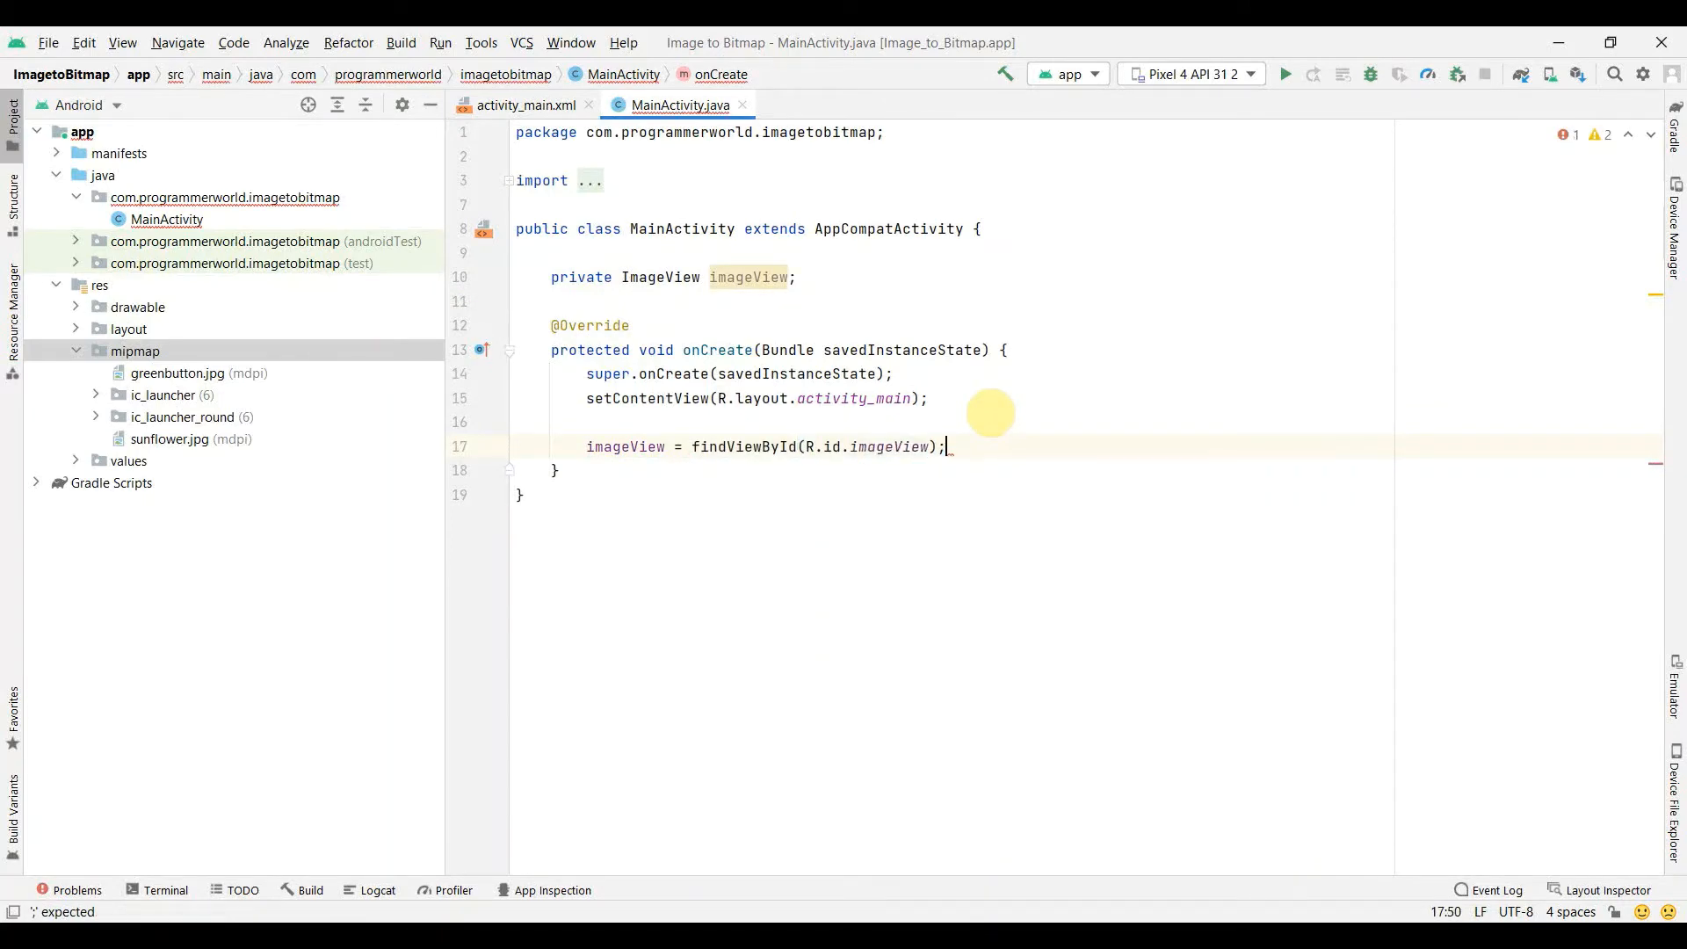
# Step: Add an empty public void buttonImagetoBitmap(View view) method after onCreate
pyautogui.press('enter')
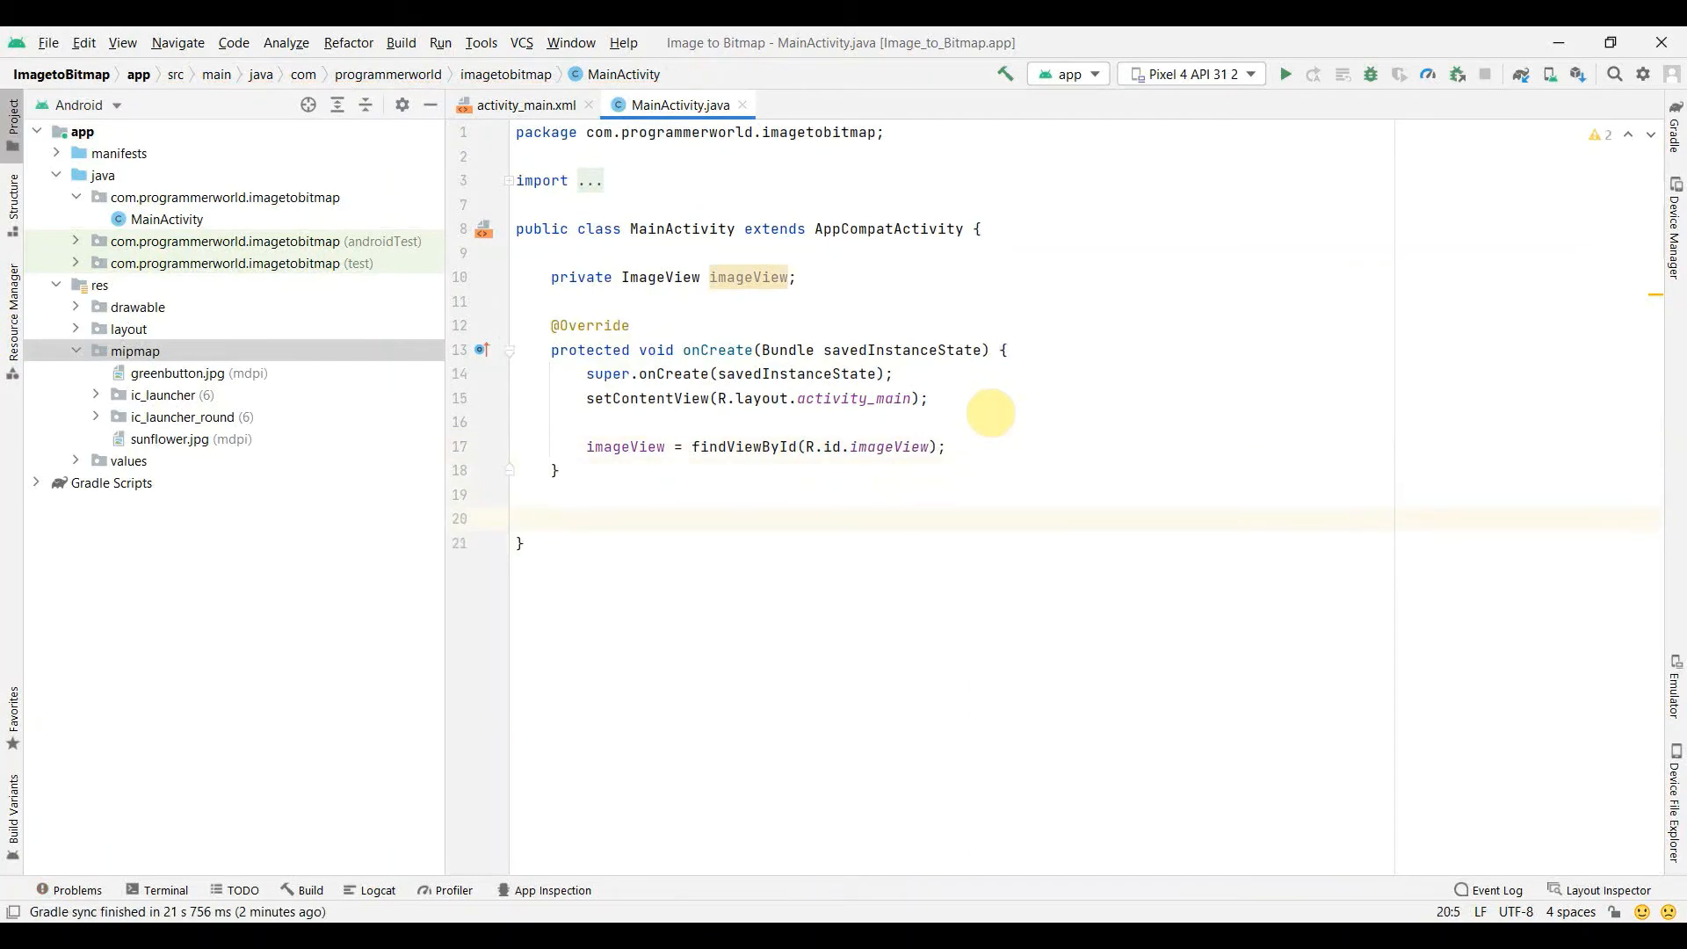
pyautogui.write('public')
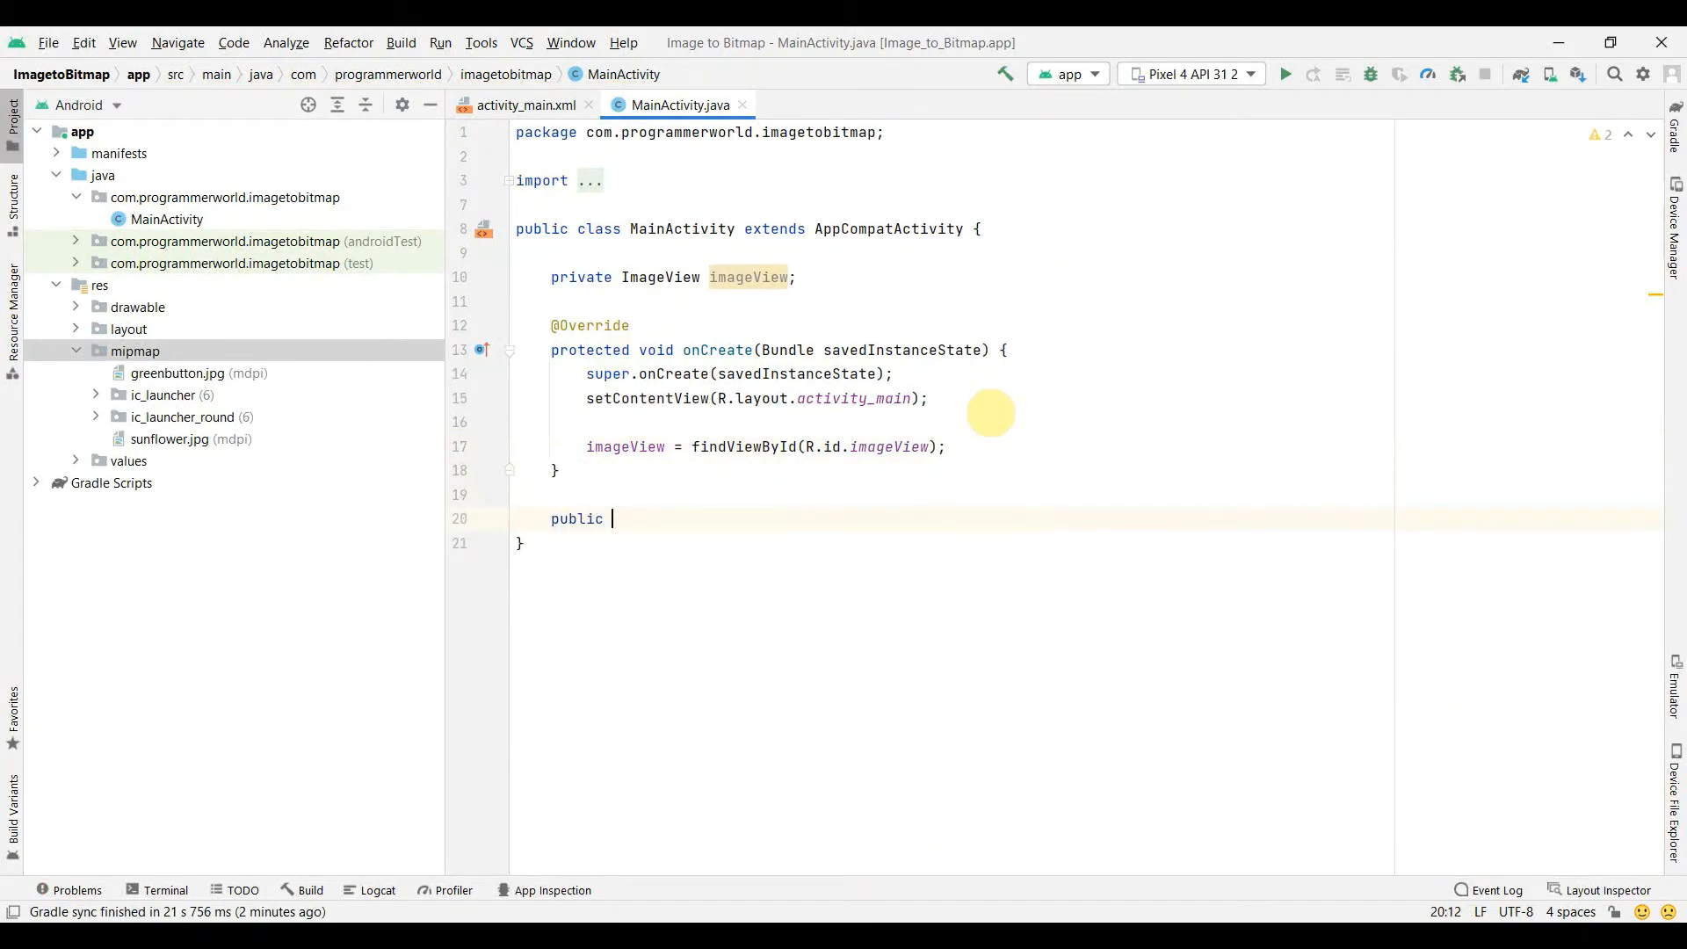
pyautogui.write('void button')
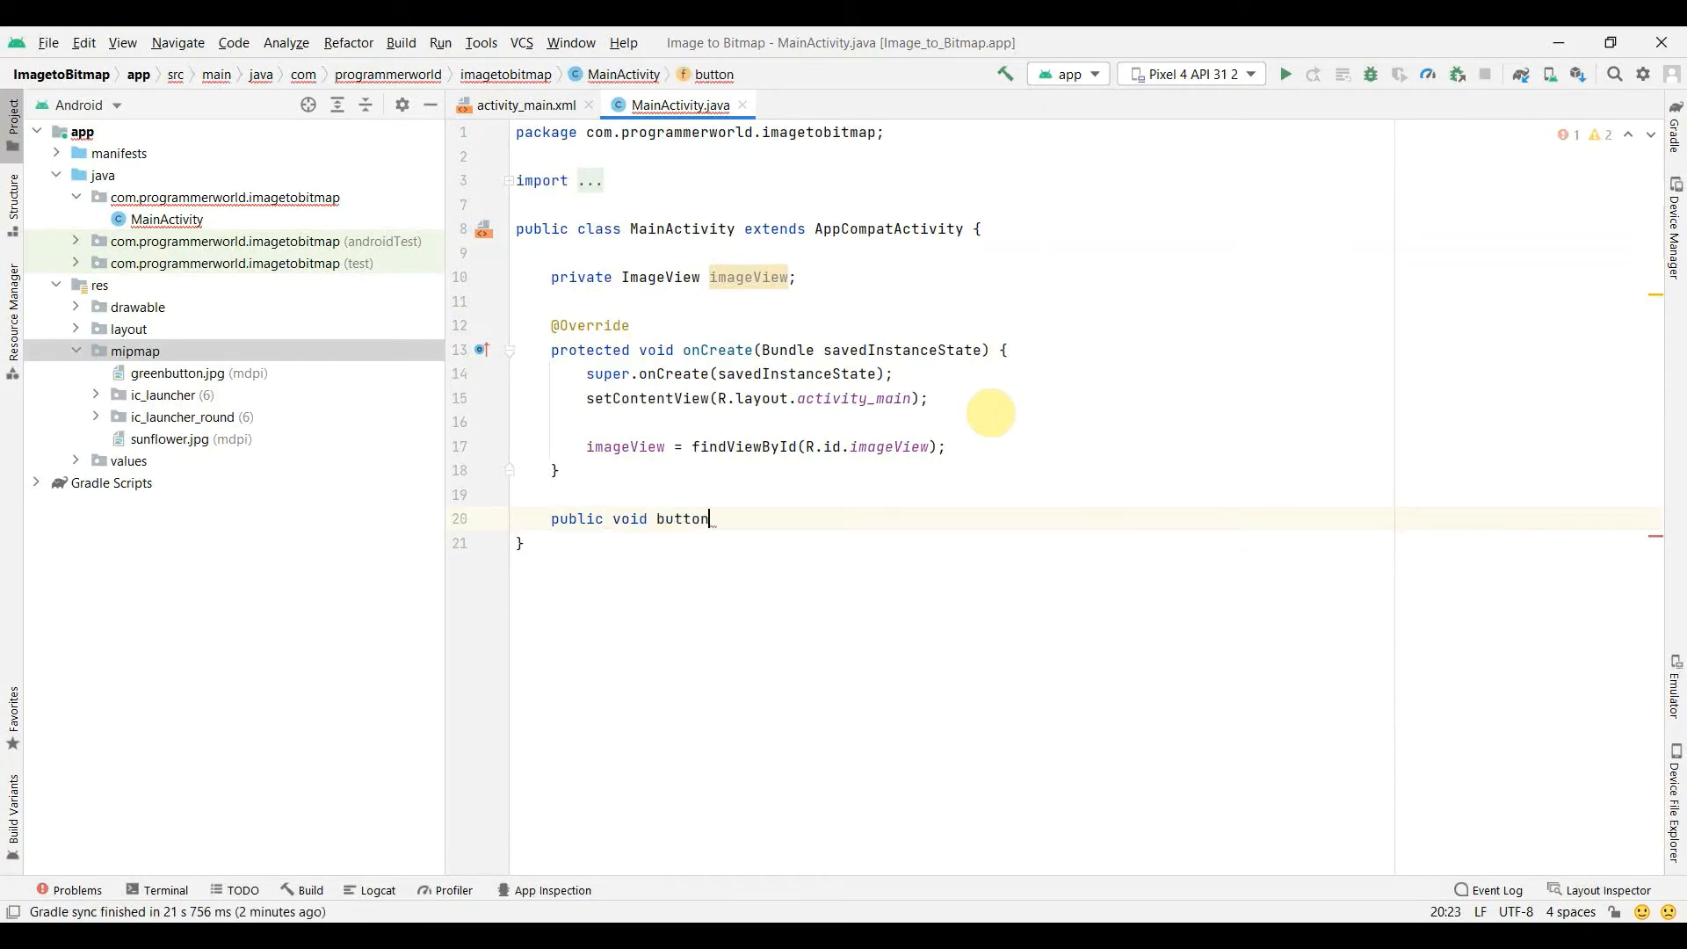
pyautogui.write('ImagetoBitmap(View view){')
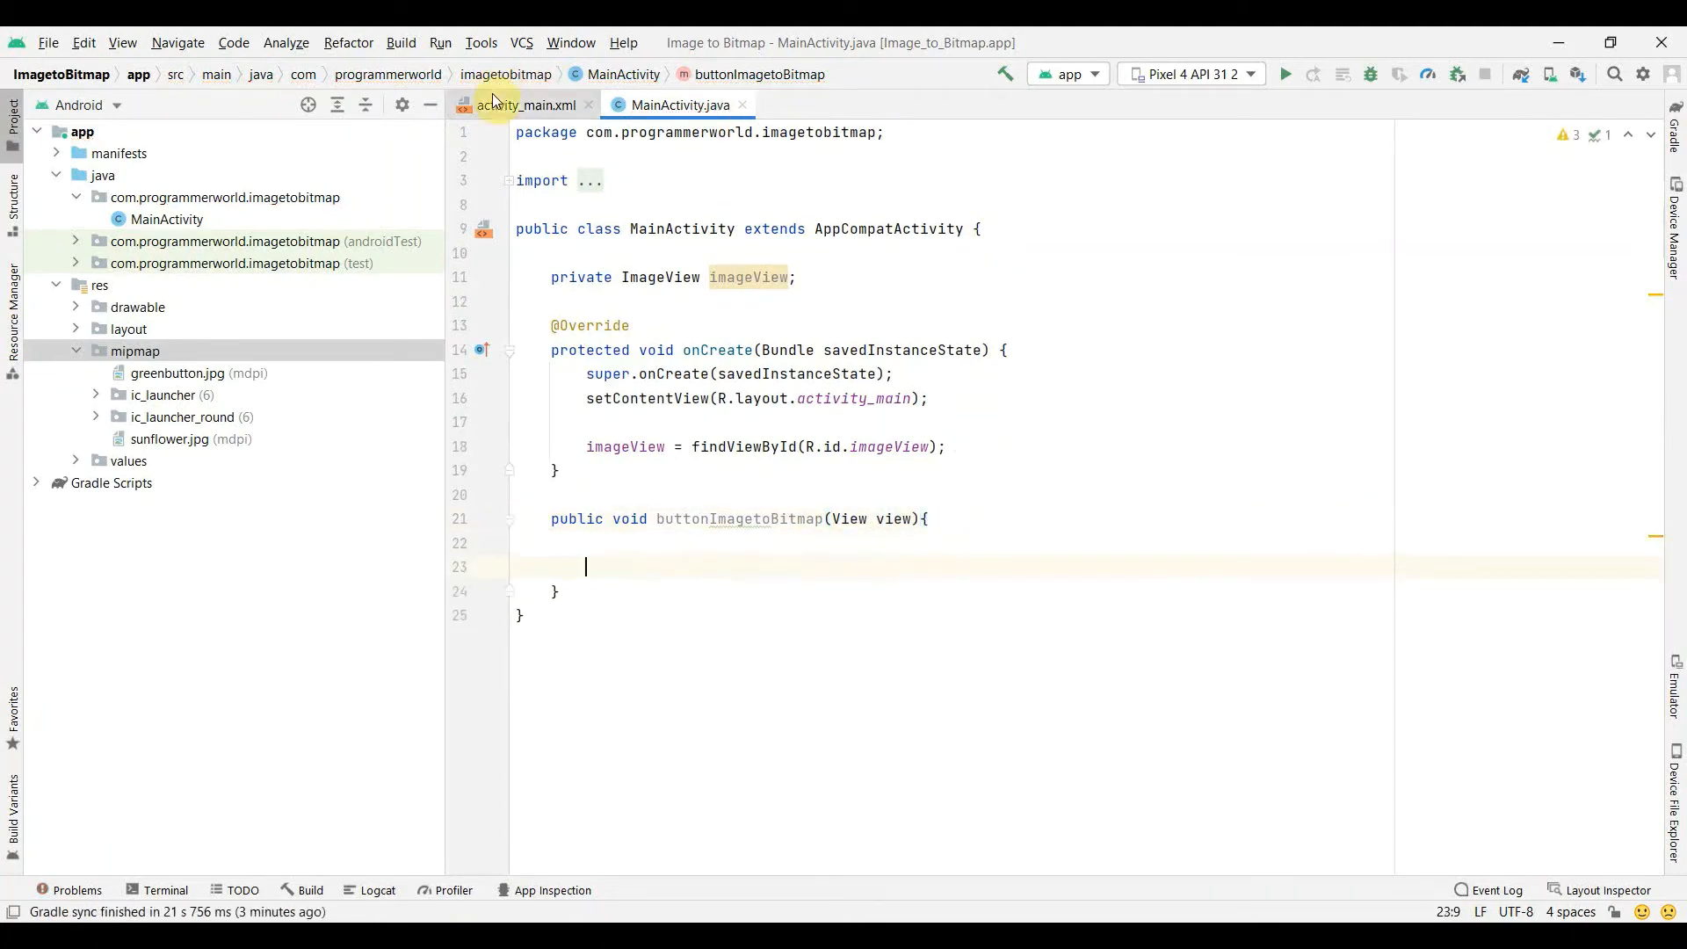
# Step: Set the button's onClick attribute to the buttonImageToBitmap handler and verify it
pyautogui.click(525, 104)
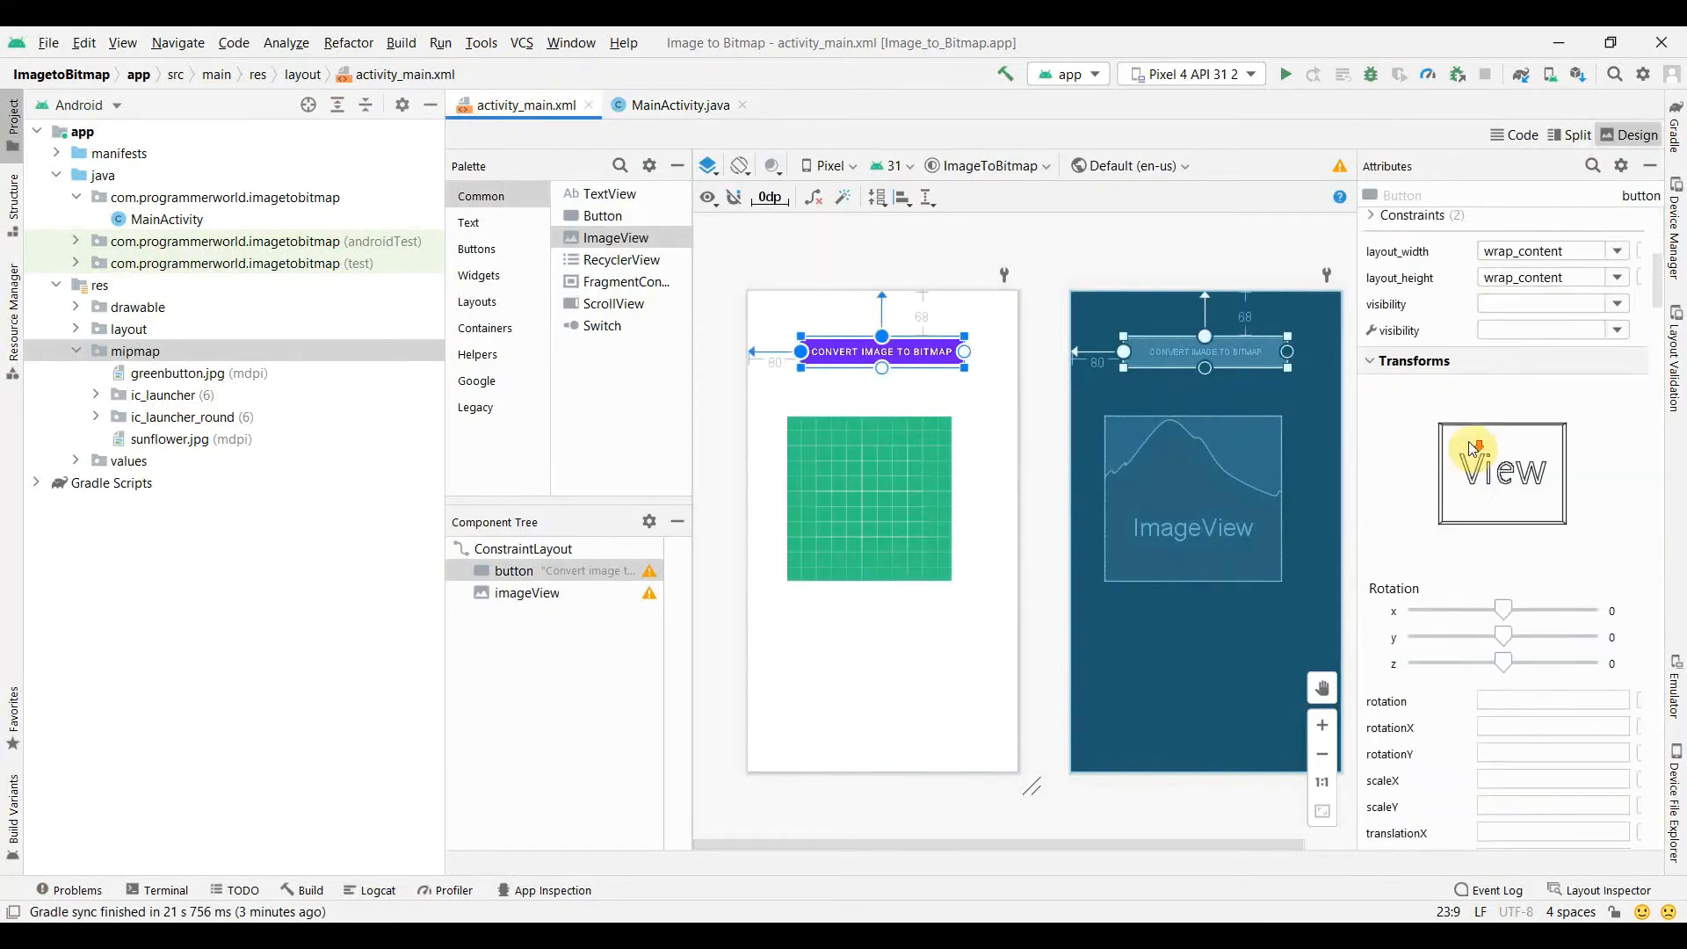
pyautogui.scroll(-3)
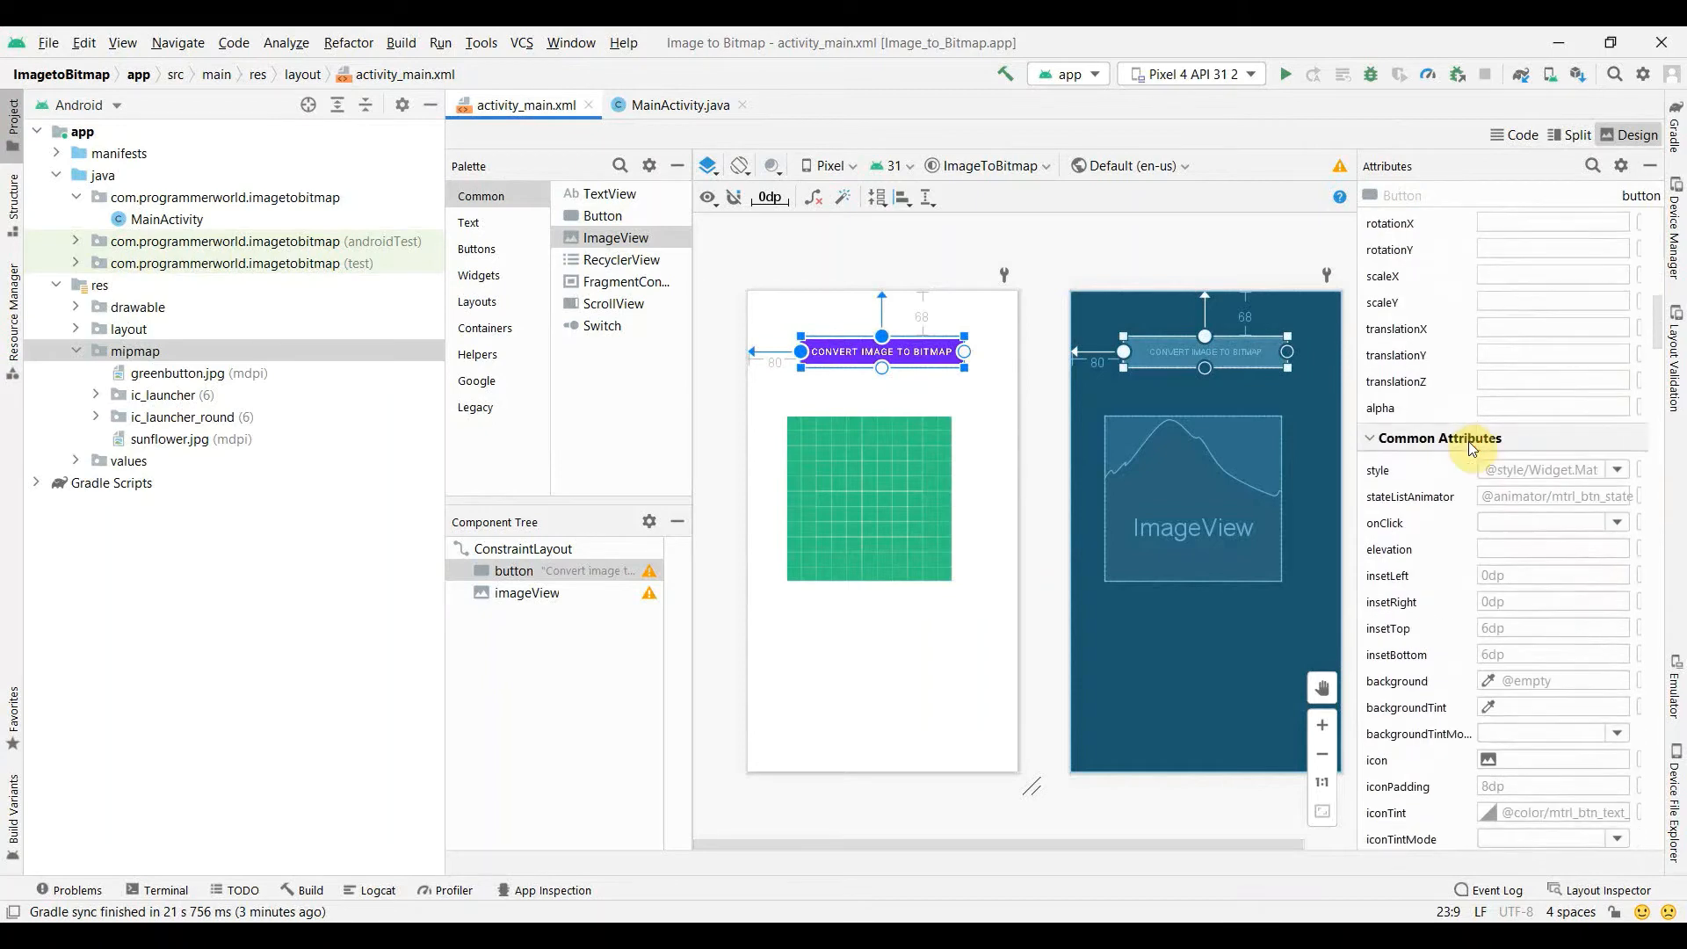
pyautogui.click(1617, 522)
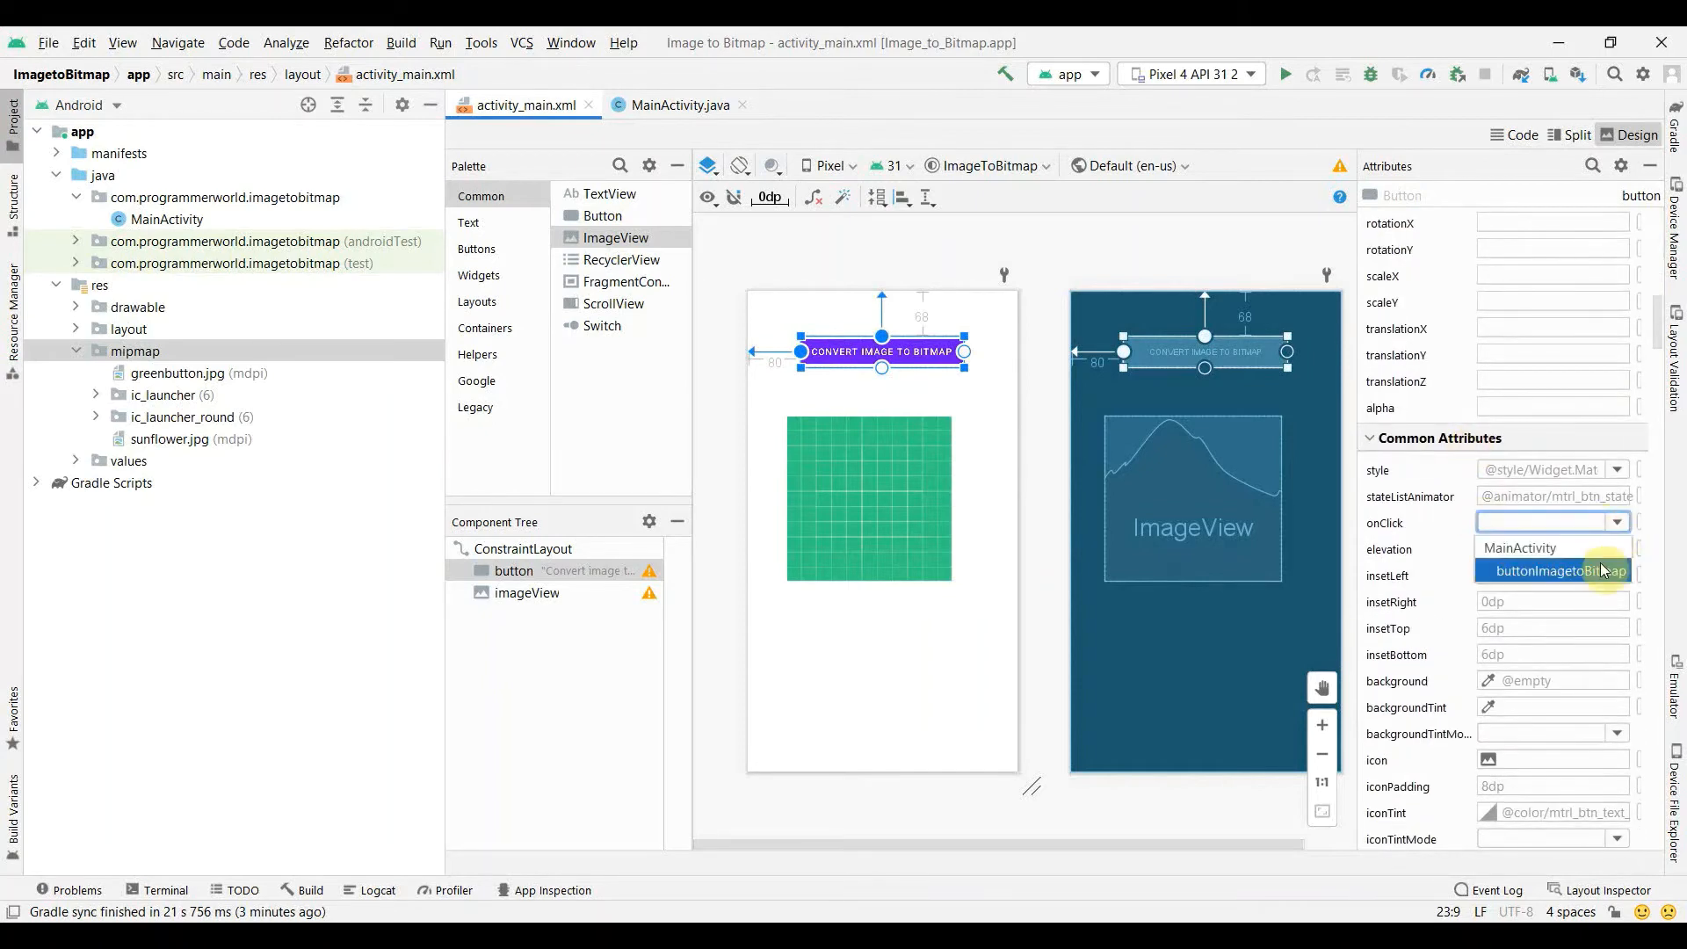
pyautogui.click(1559, 569)
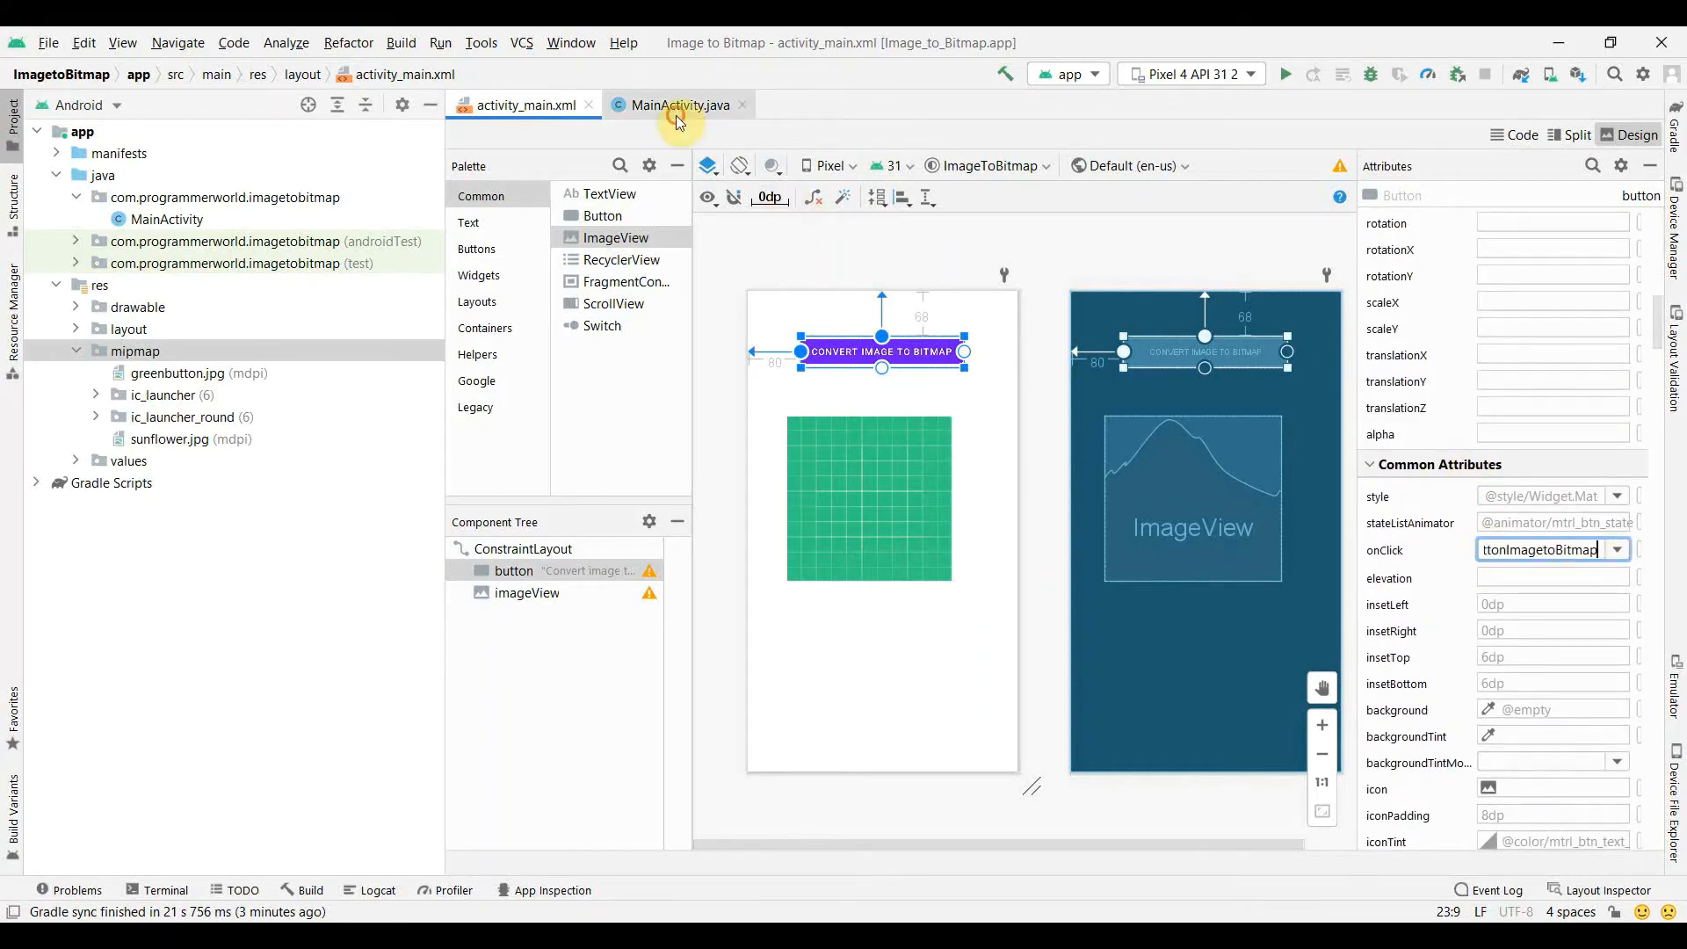
pyautogui.click(678, 103)
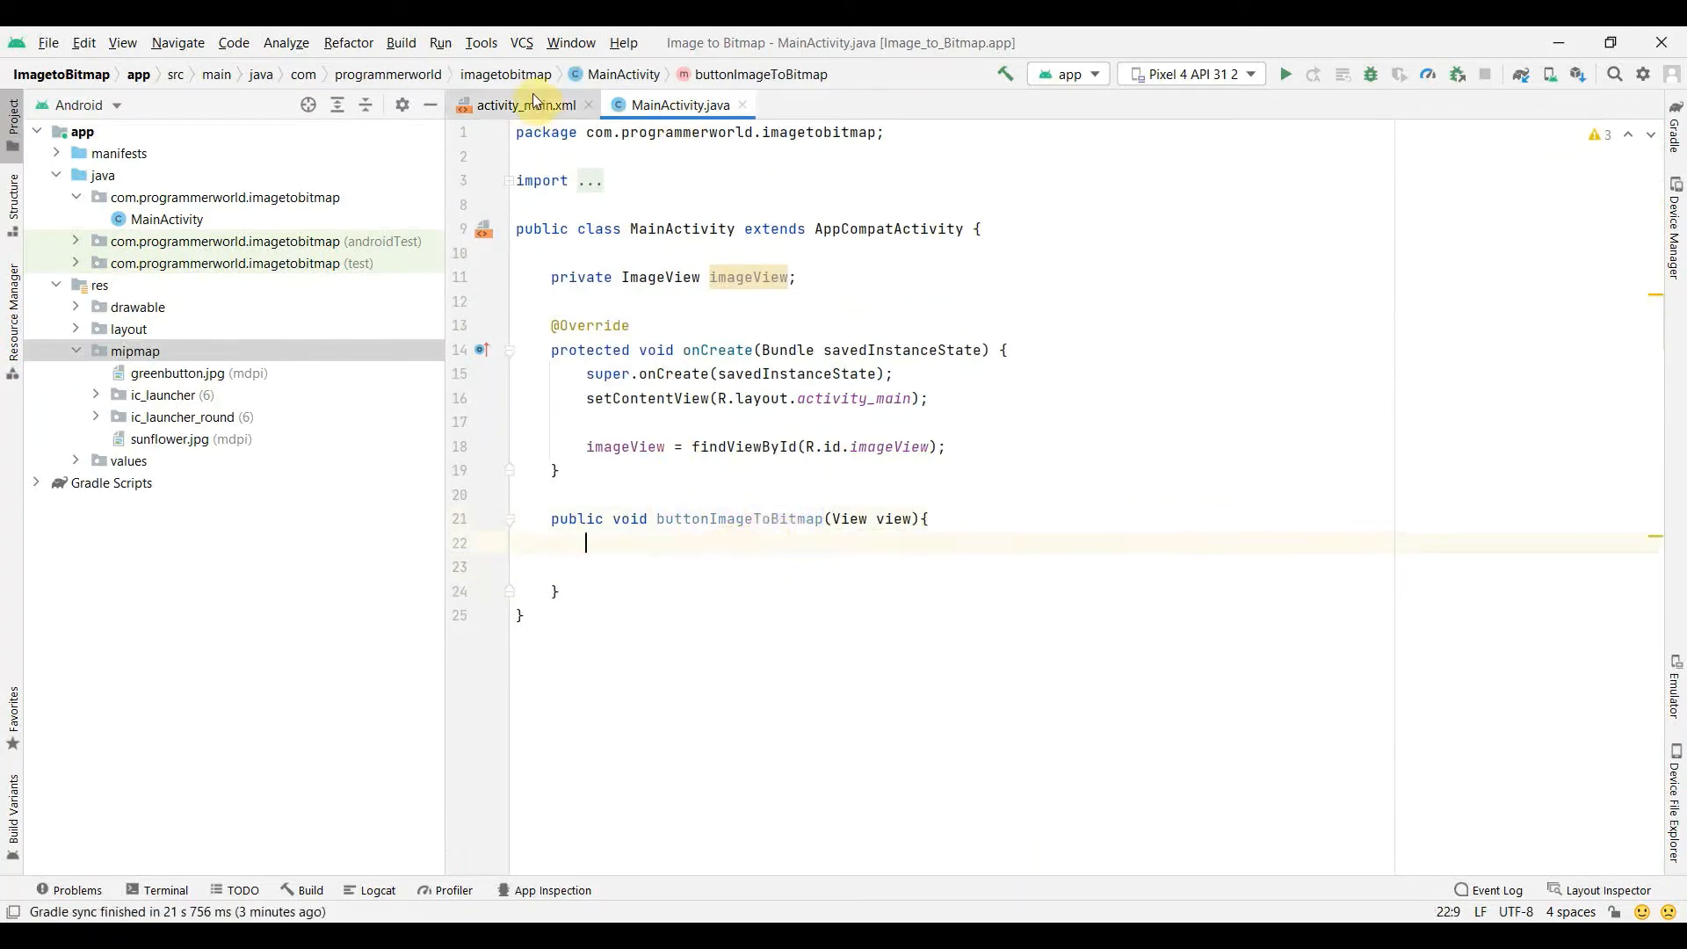
pyautogui.click(517, 103)
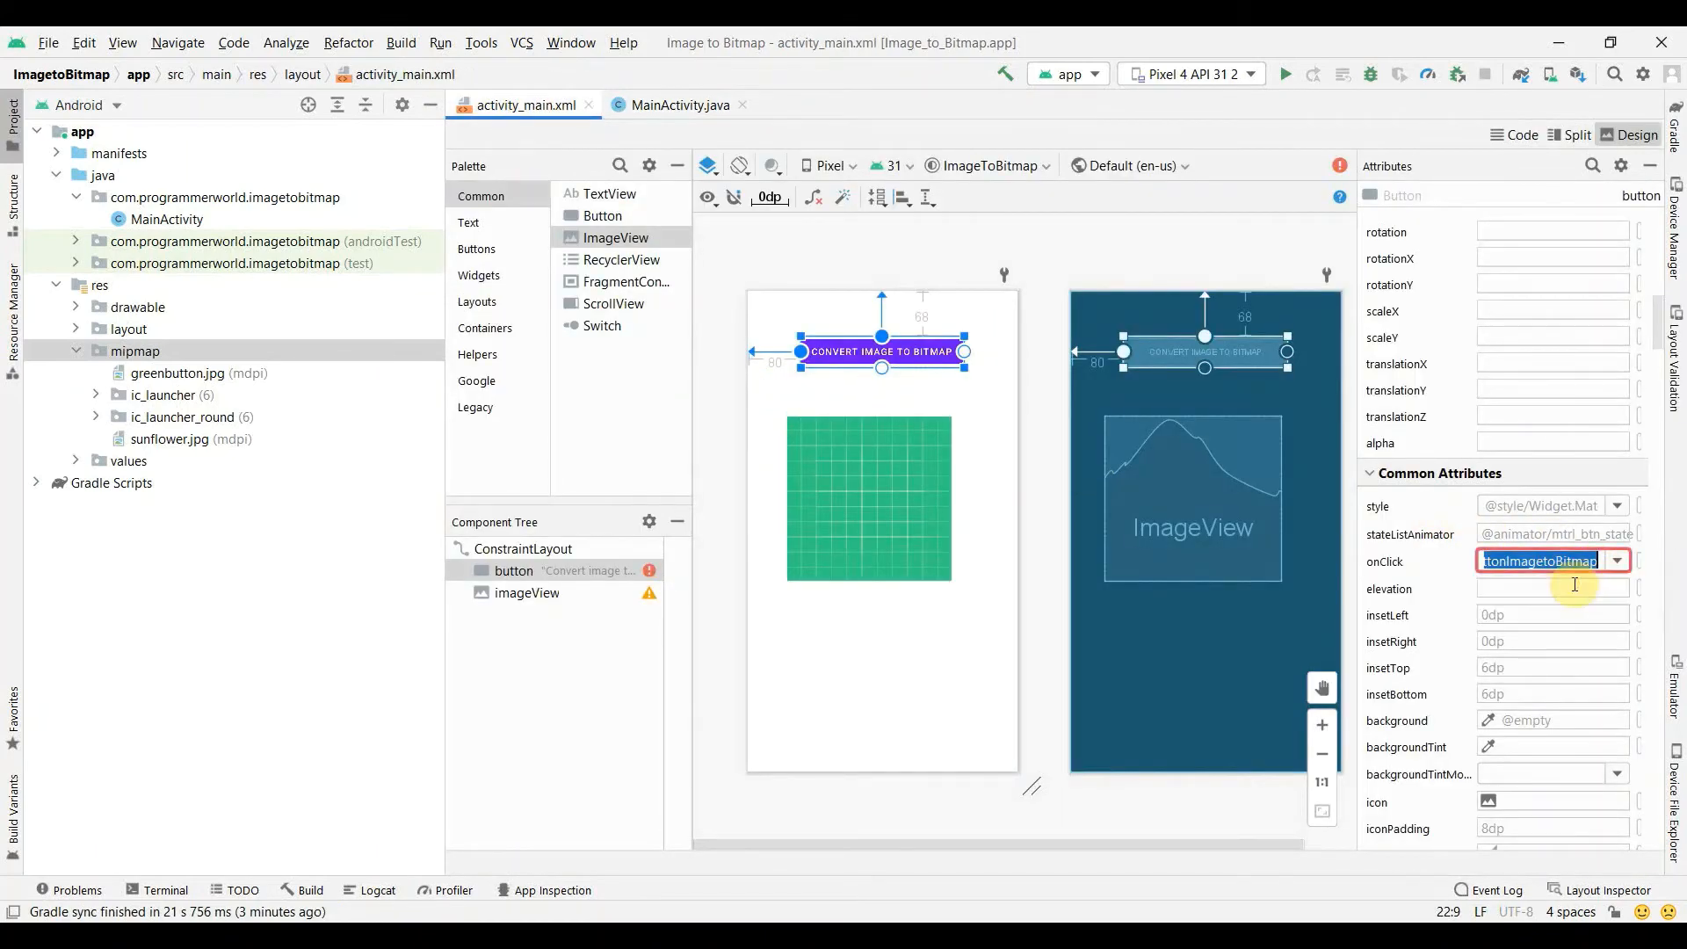
pyautogui.click(1617, 561)
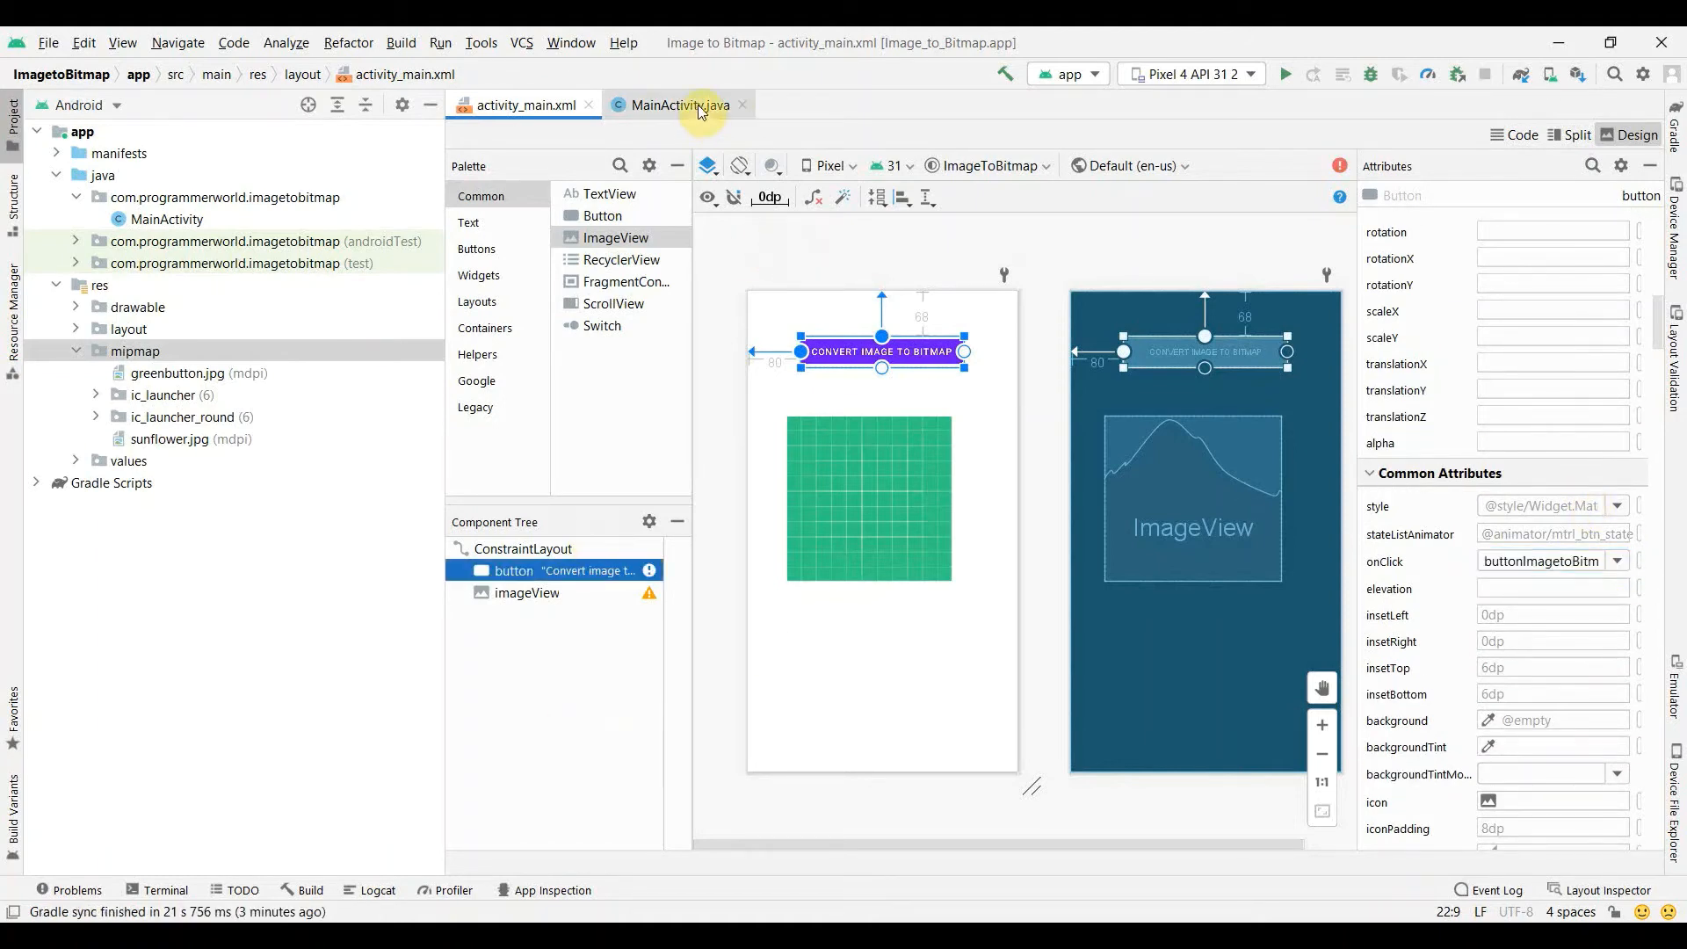
# Step: Check the handler name against the empty buttonImageToBitmap method in MainActivity
pyautogui.click(678, 103)
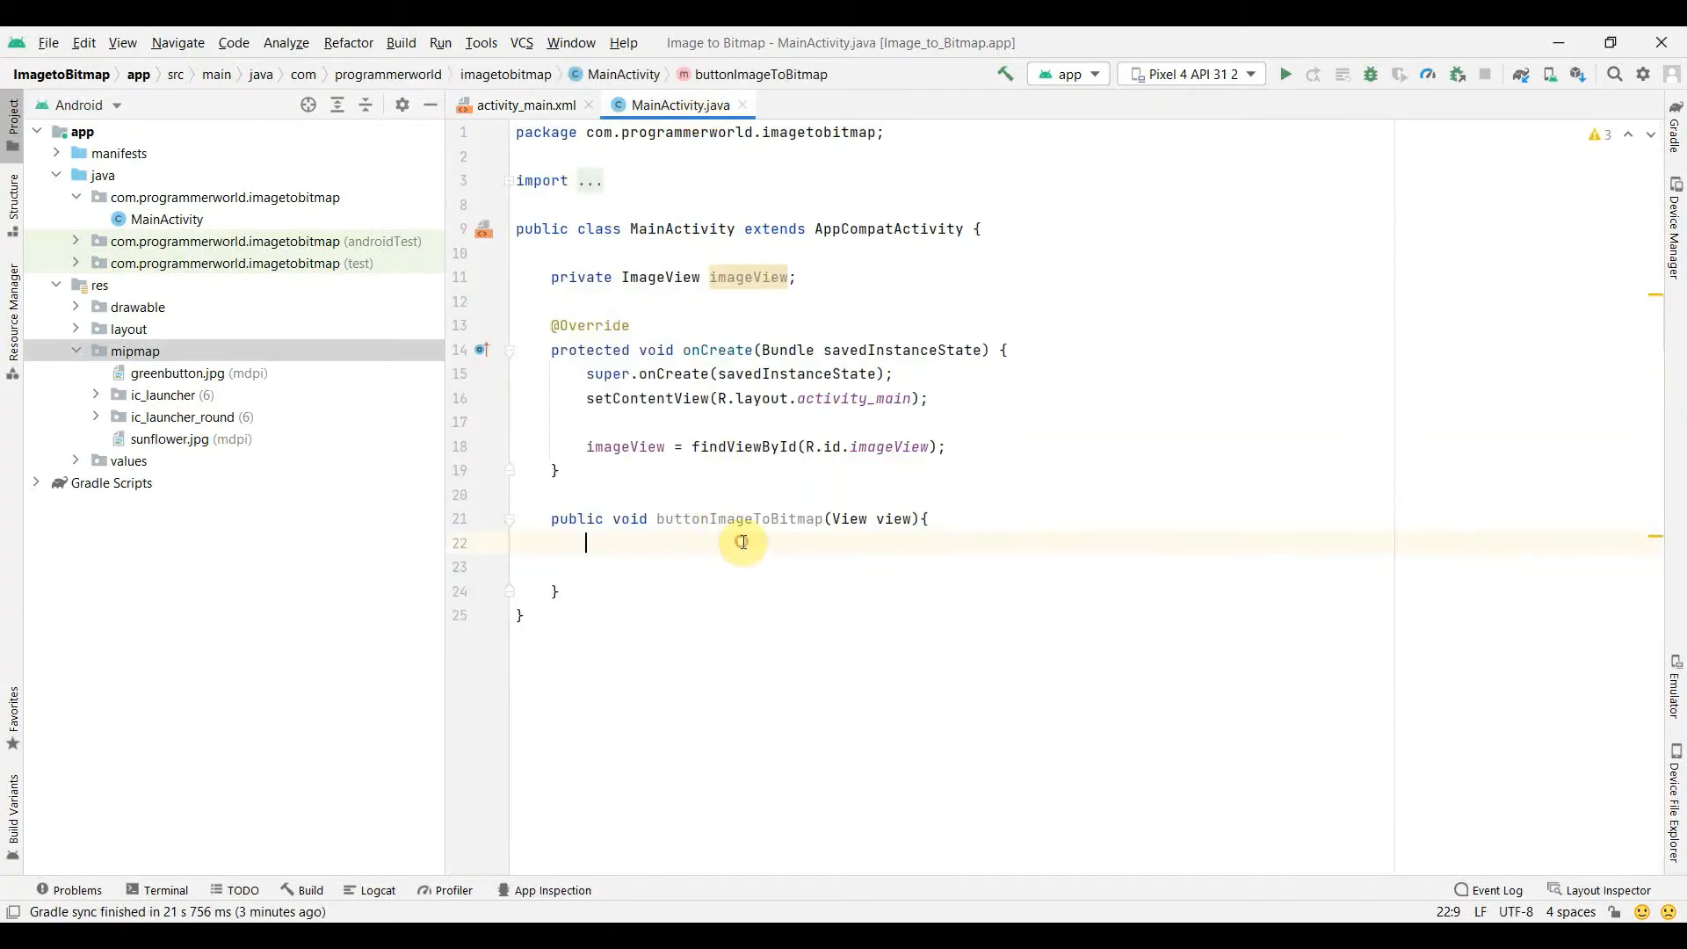
pyautogui.press('enter')
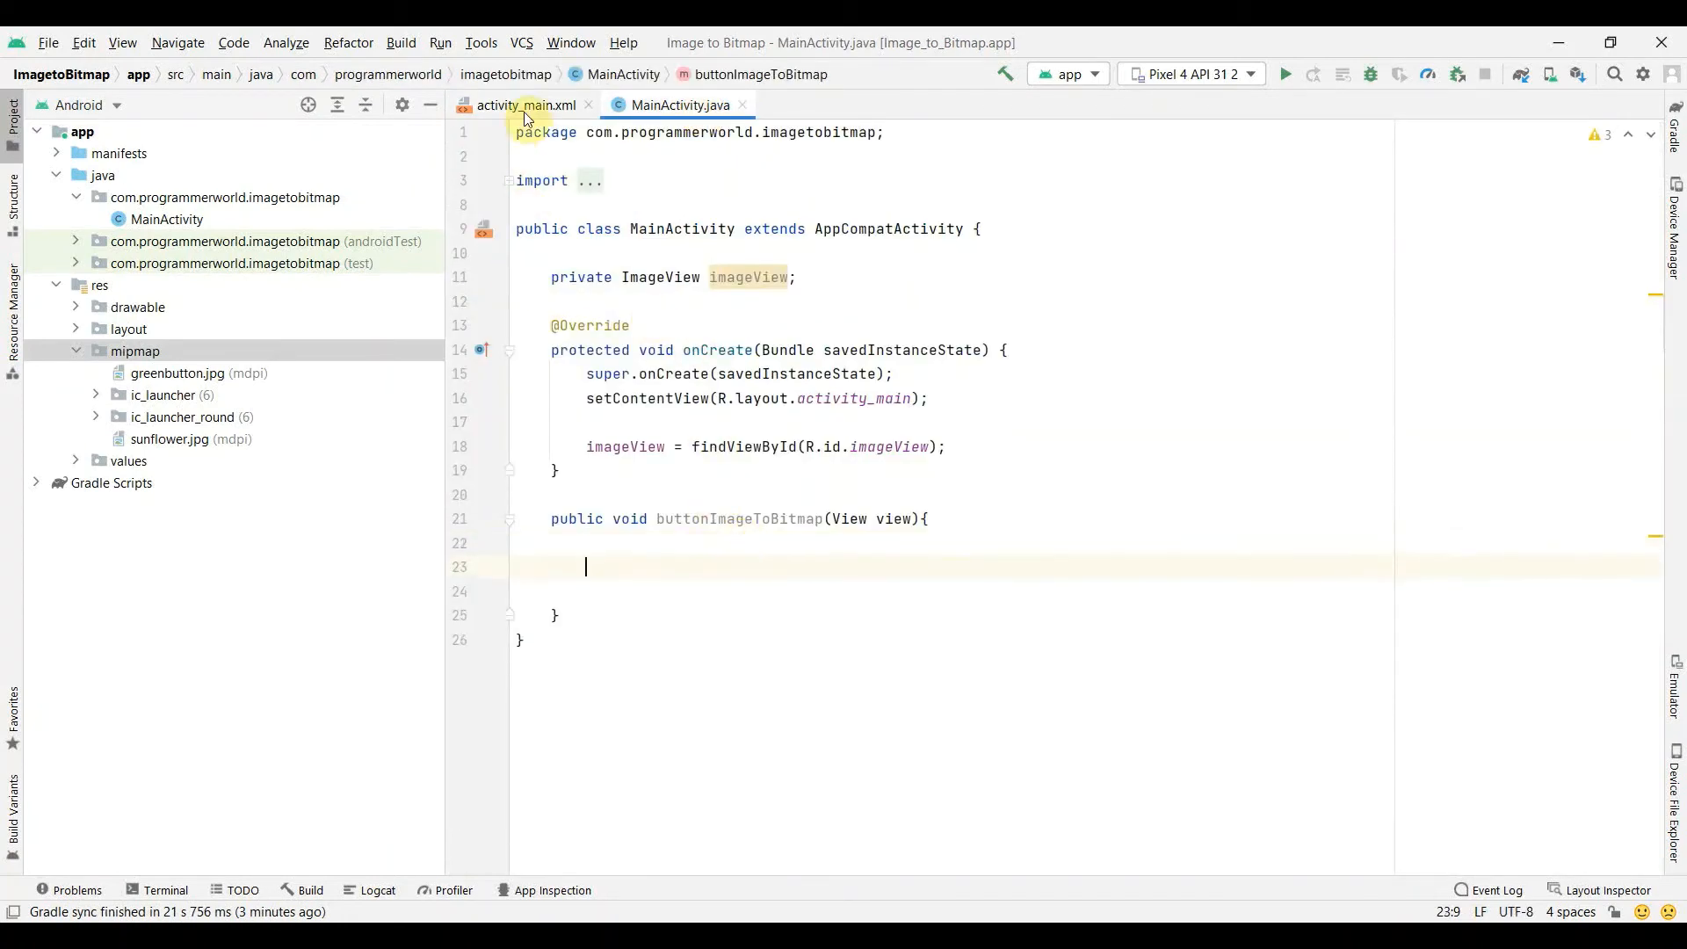
pyautogui.click(520, 104)
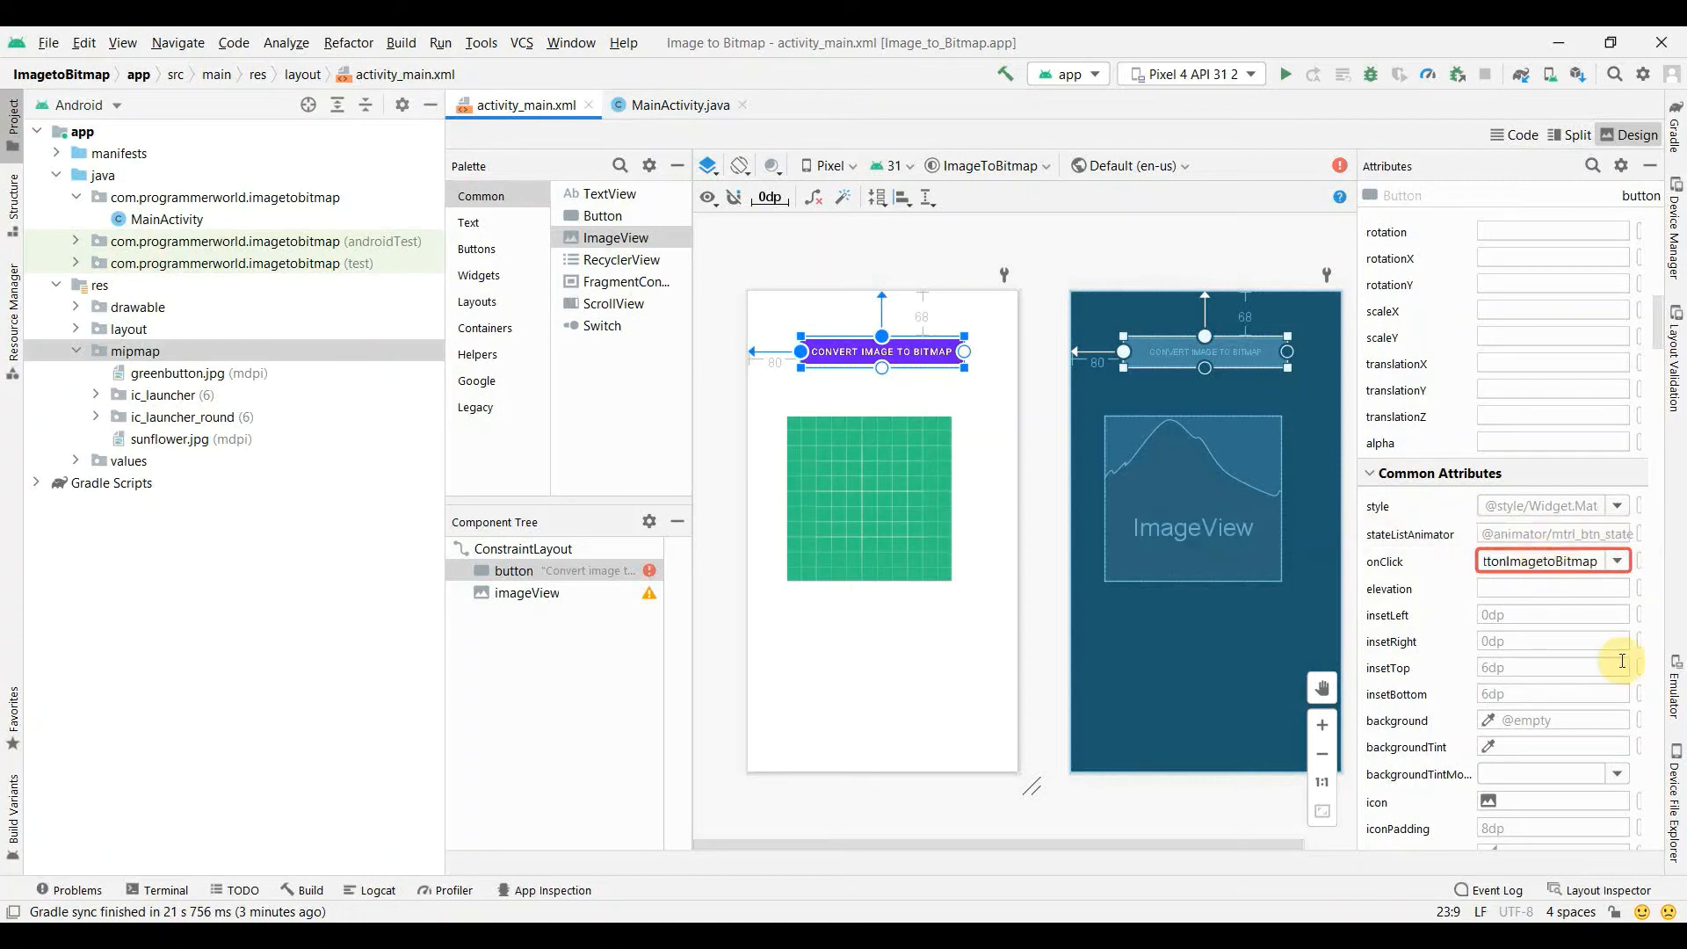
pyautogui.tripleClick(1545, 561)
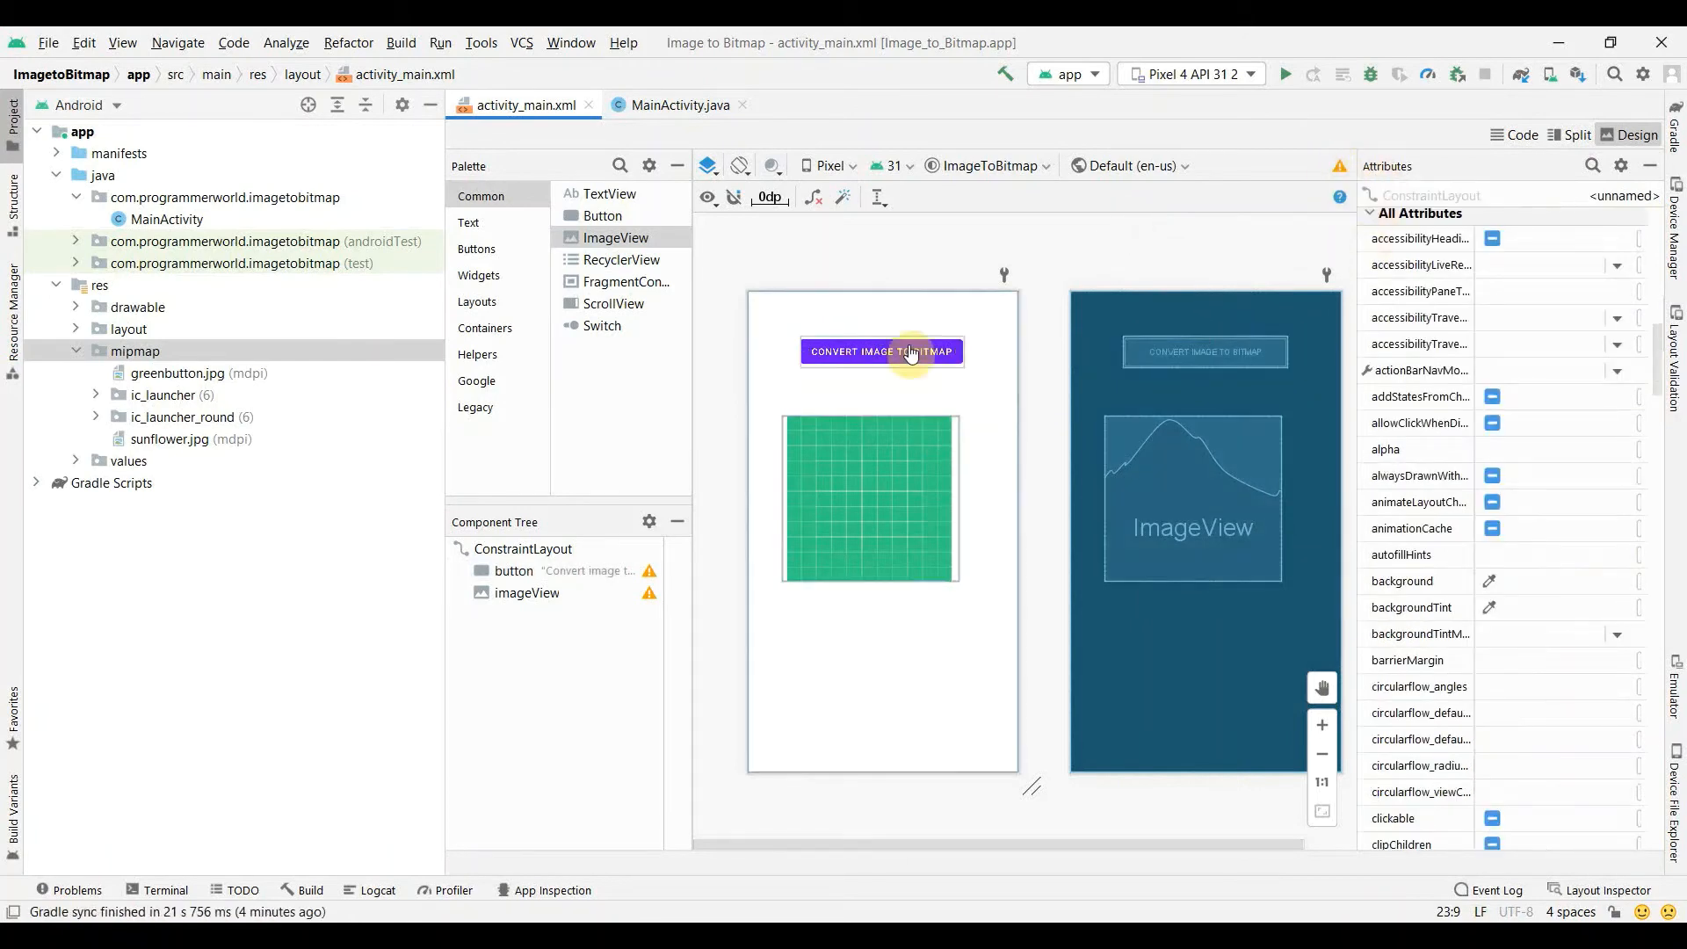
pyautogui.click(680, 104)
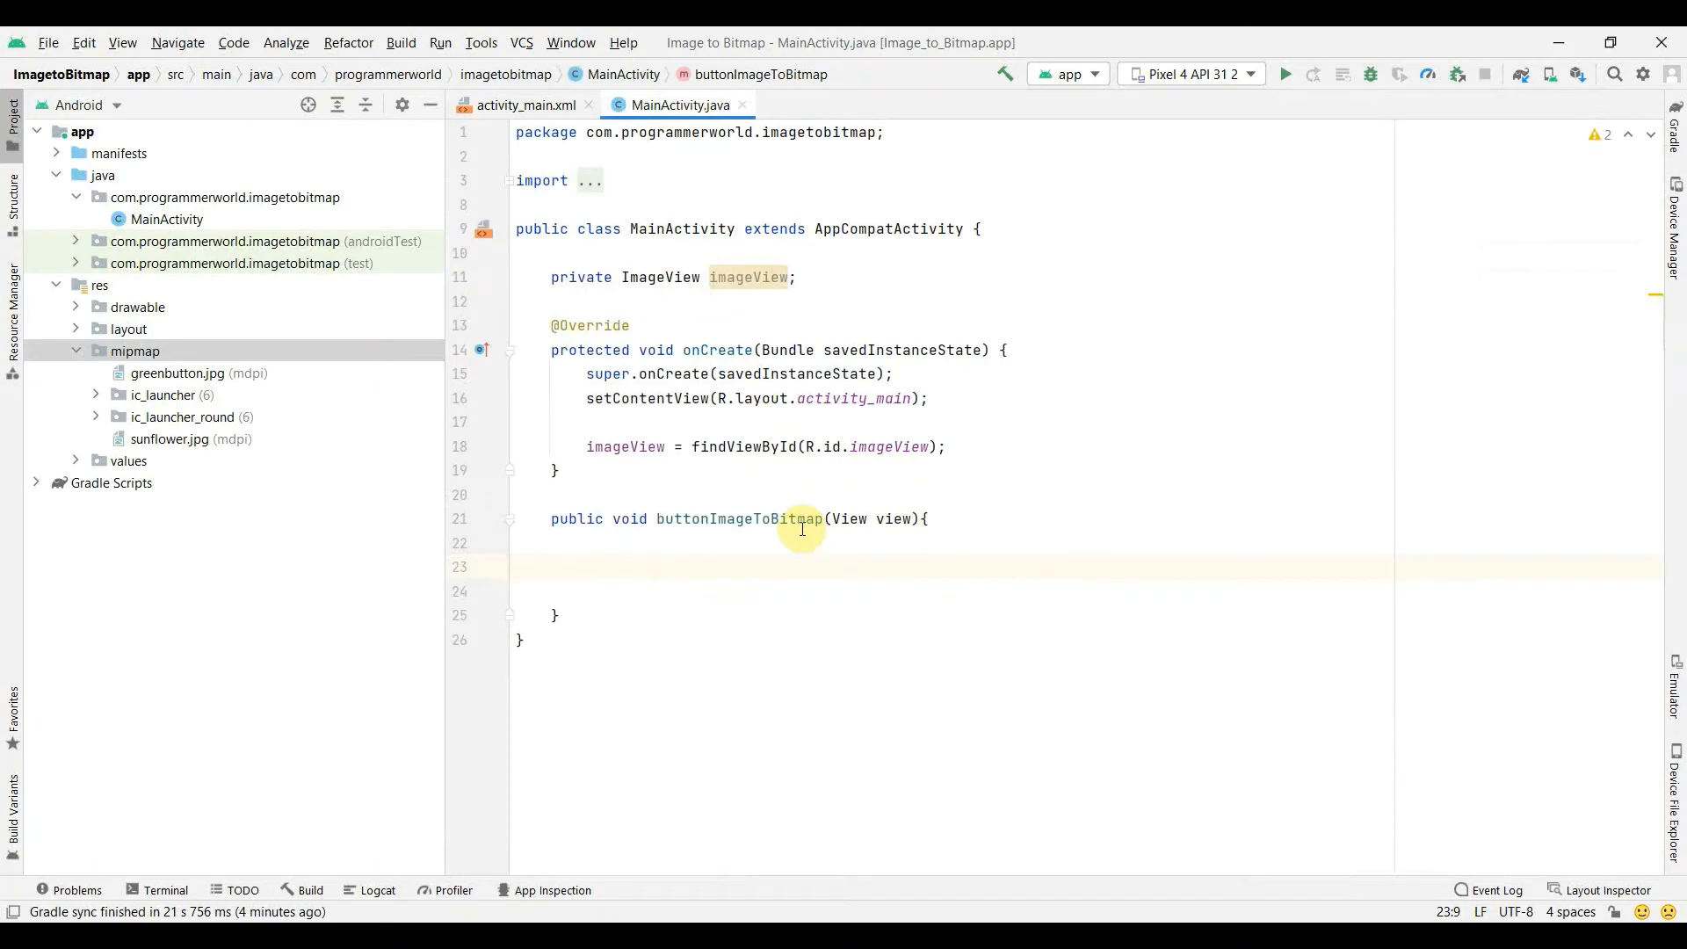
# Step: Write Bitmap bitmap = BitmapFactory.decodeResource(getResources(), R.mipmap.greenbutton);
pyautogui.write('Bitmap')
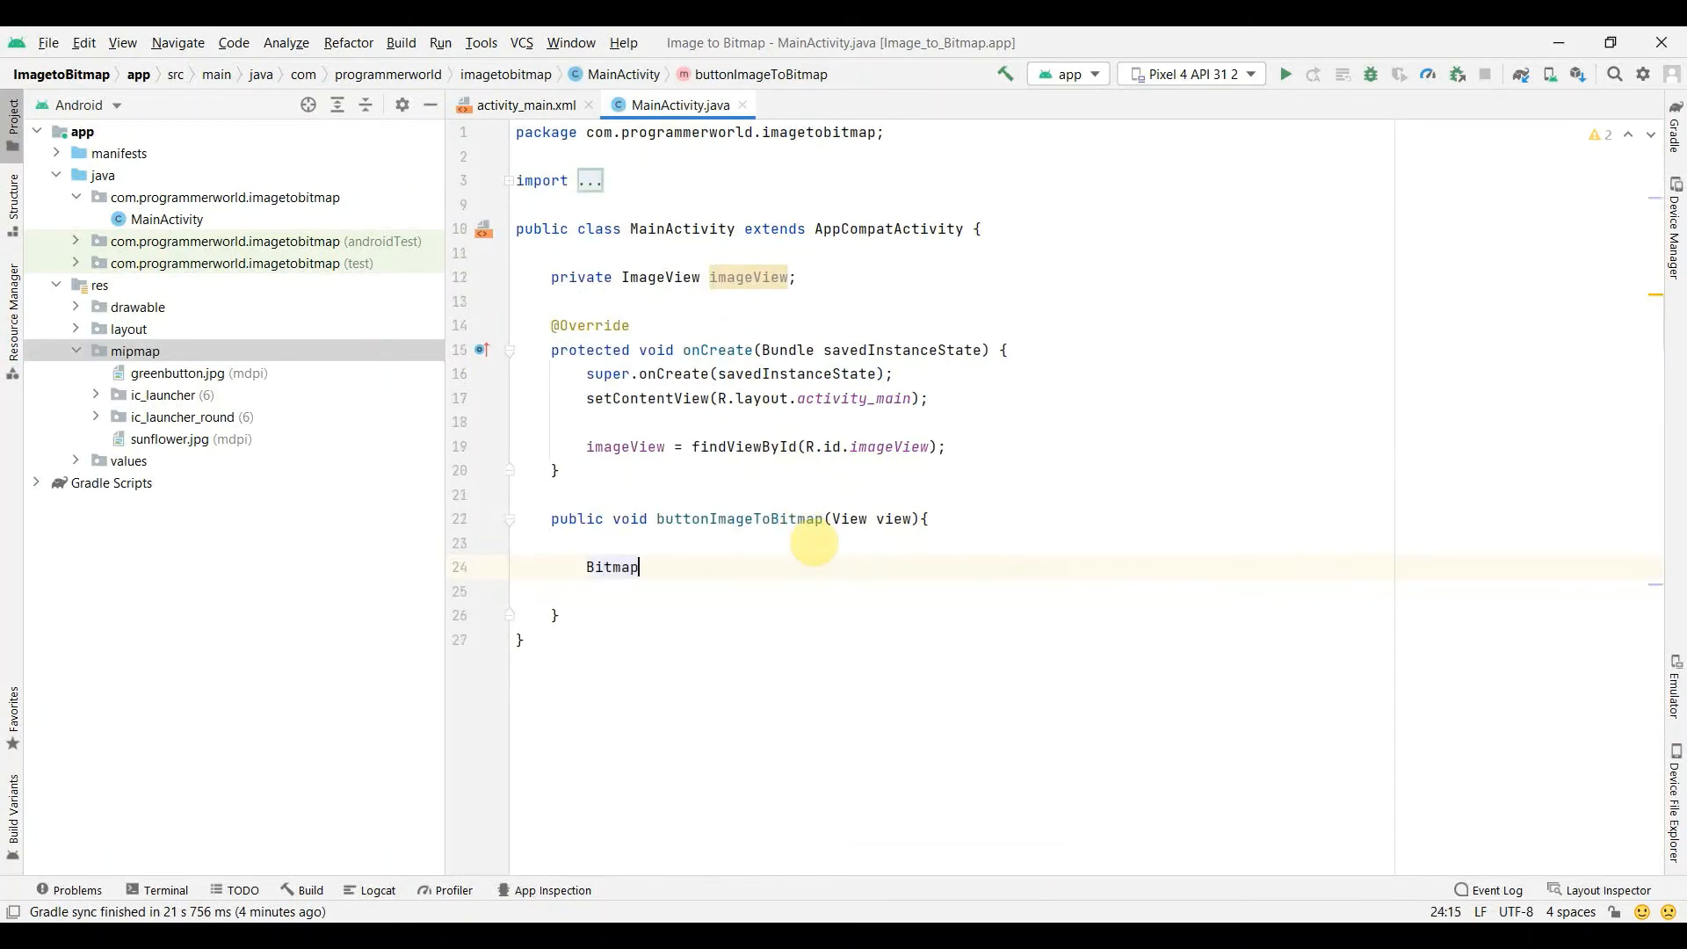
pyautogui.write('bitmap')
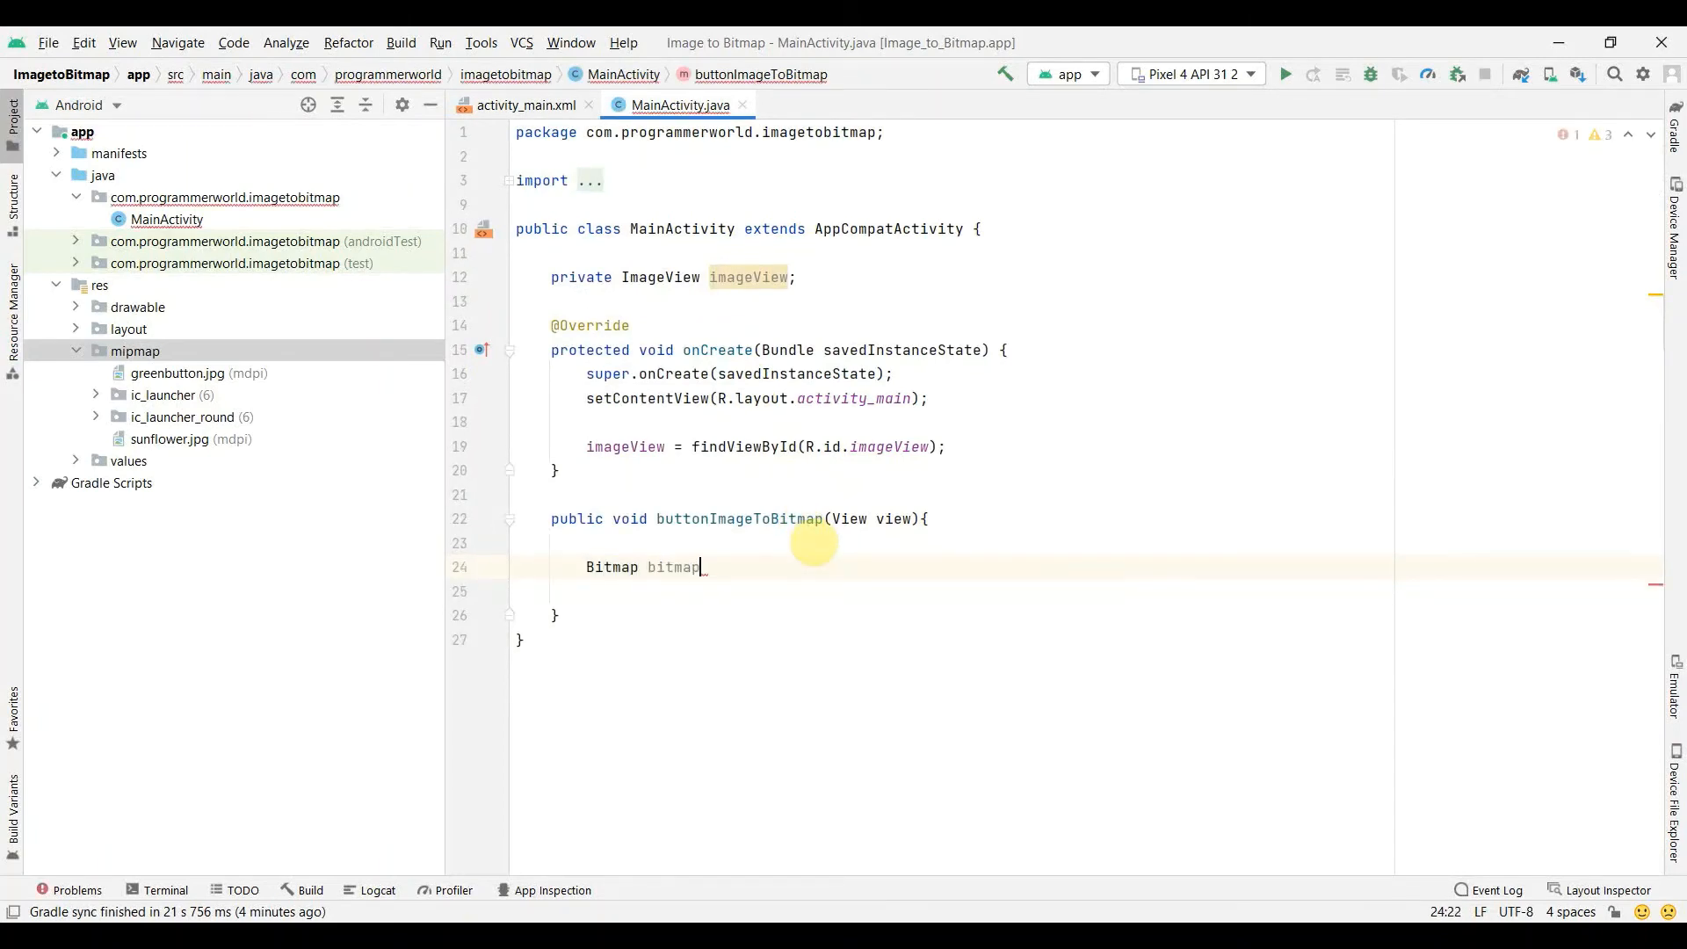
pyautogui.write('= BitmapFactory.decodeResource(')
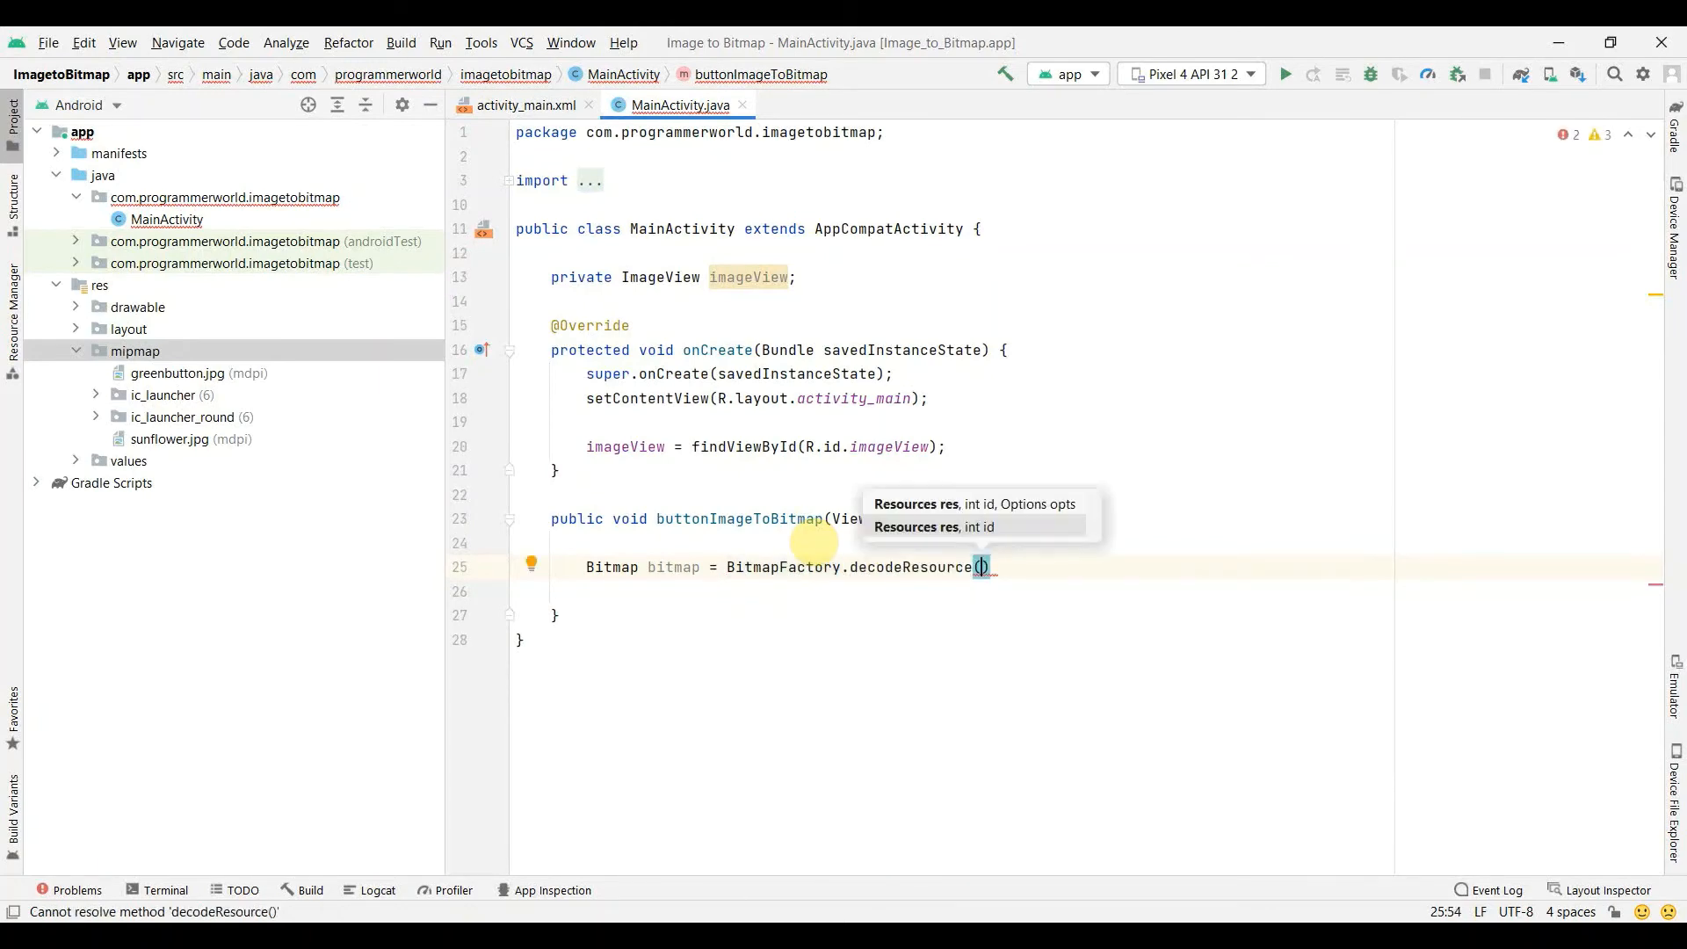
pyautogui.write('getResources(')
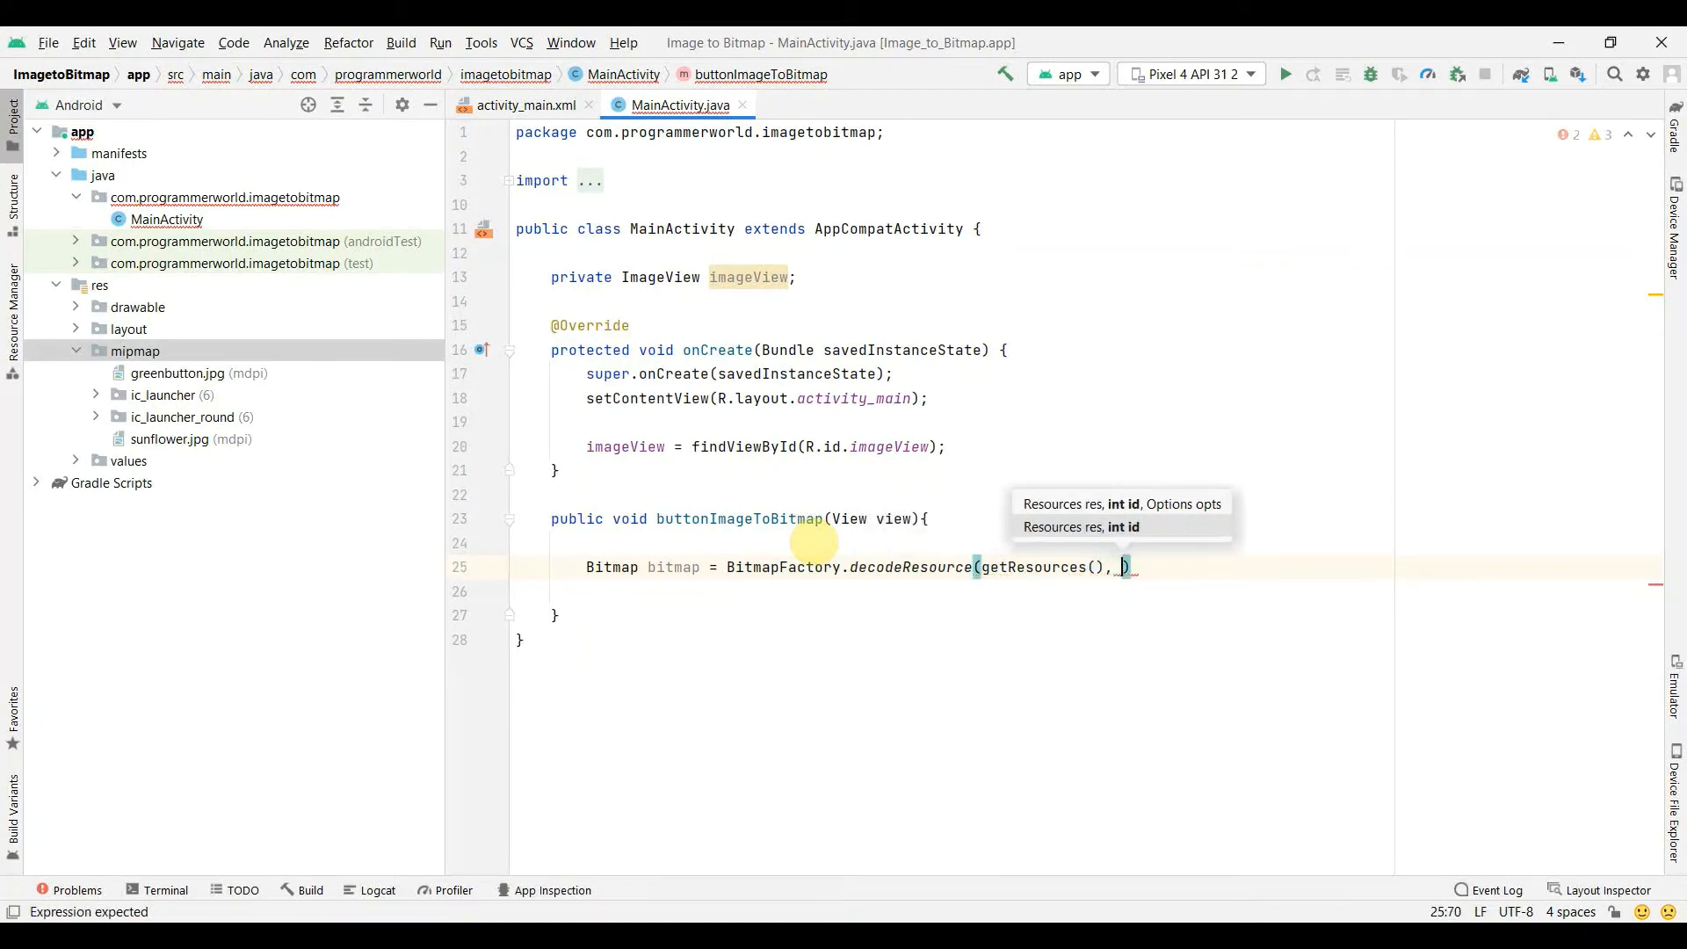
pyautogui.write('R.')
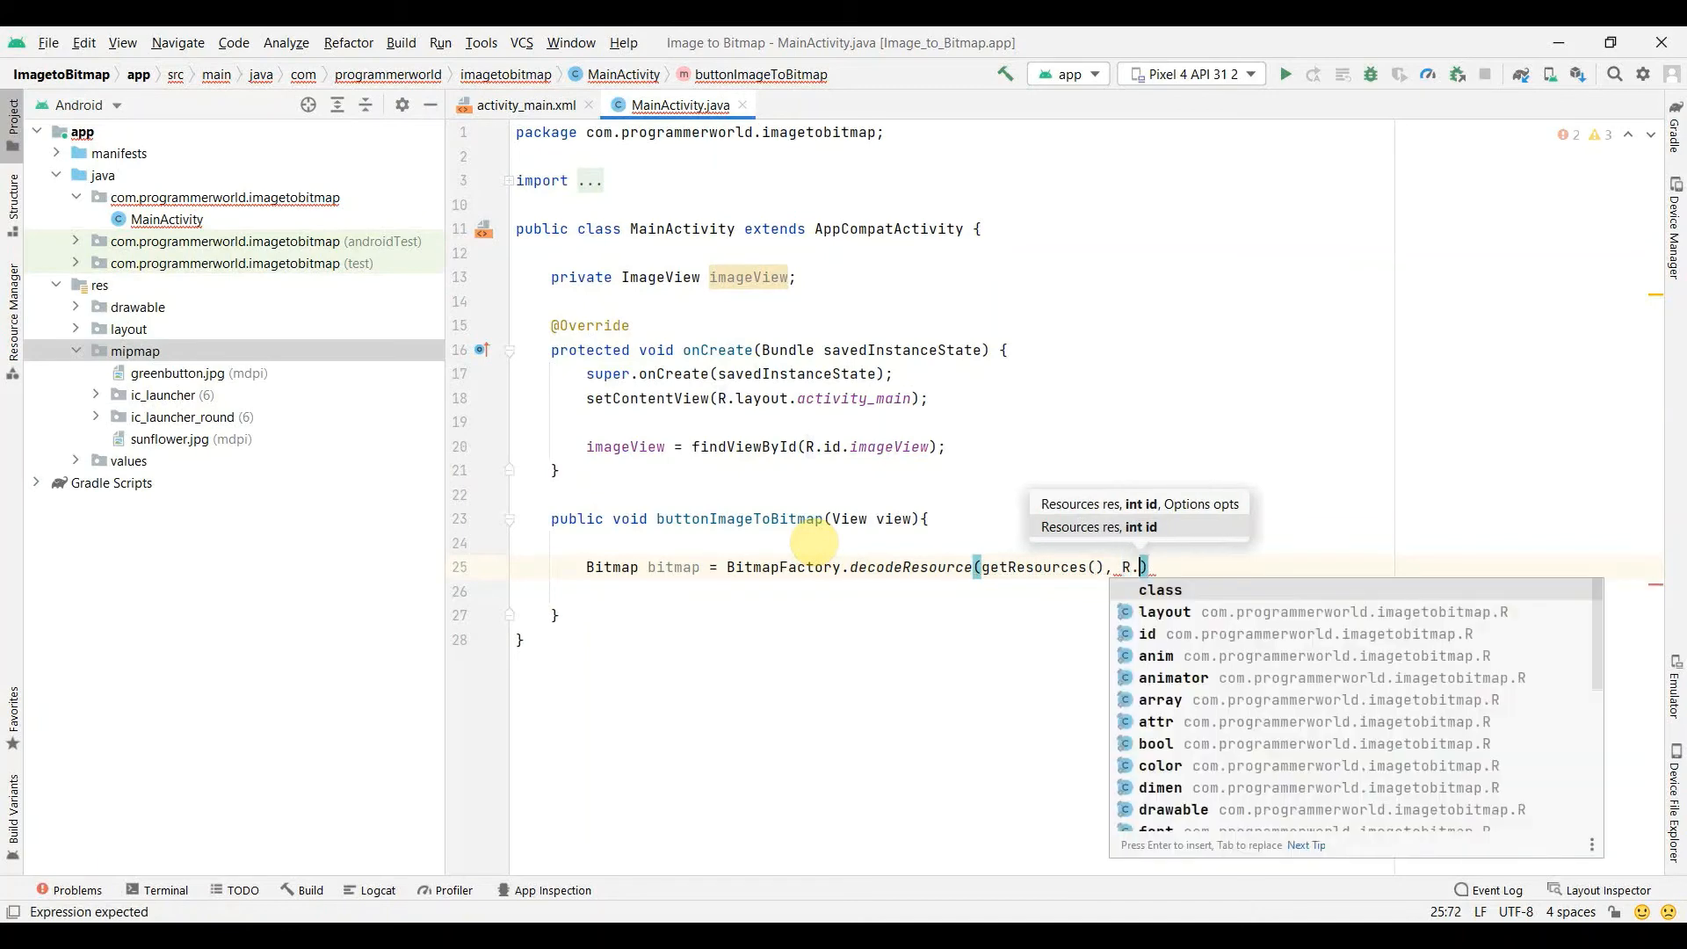
pyautogui.write('mipmap.')
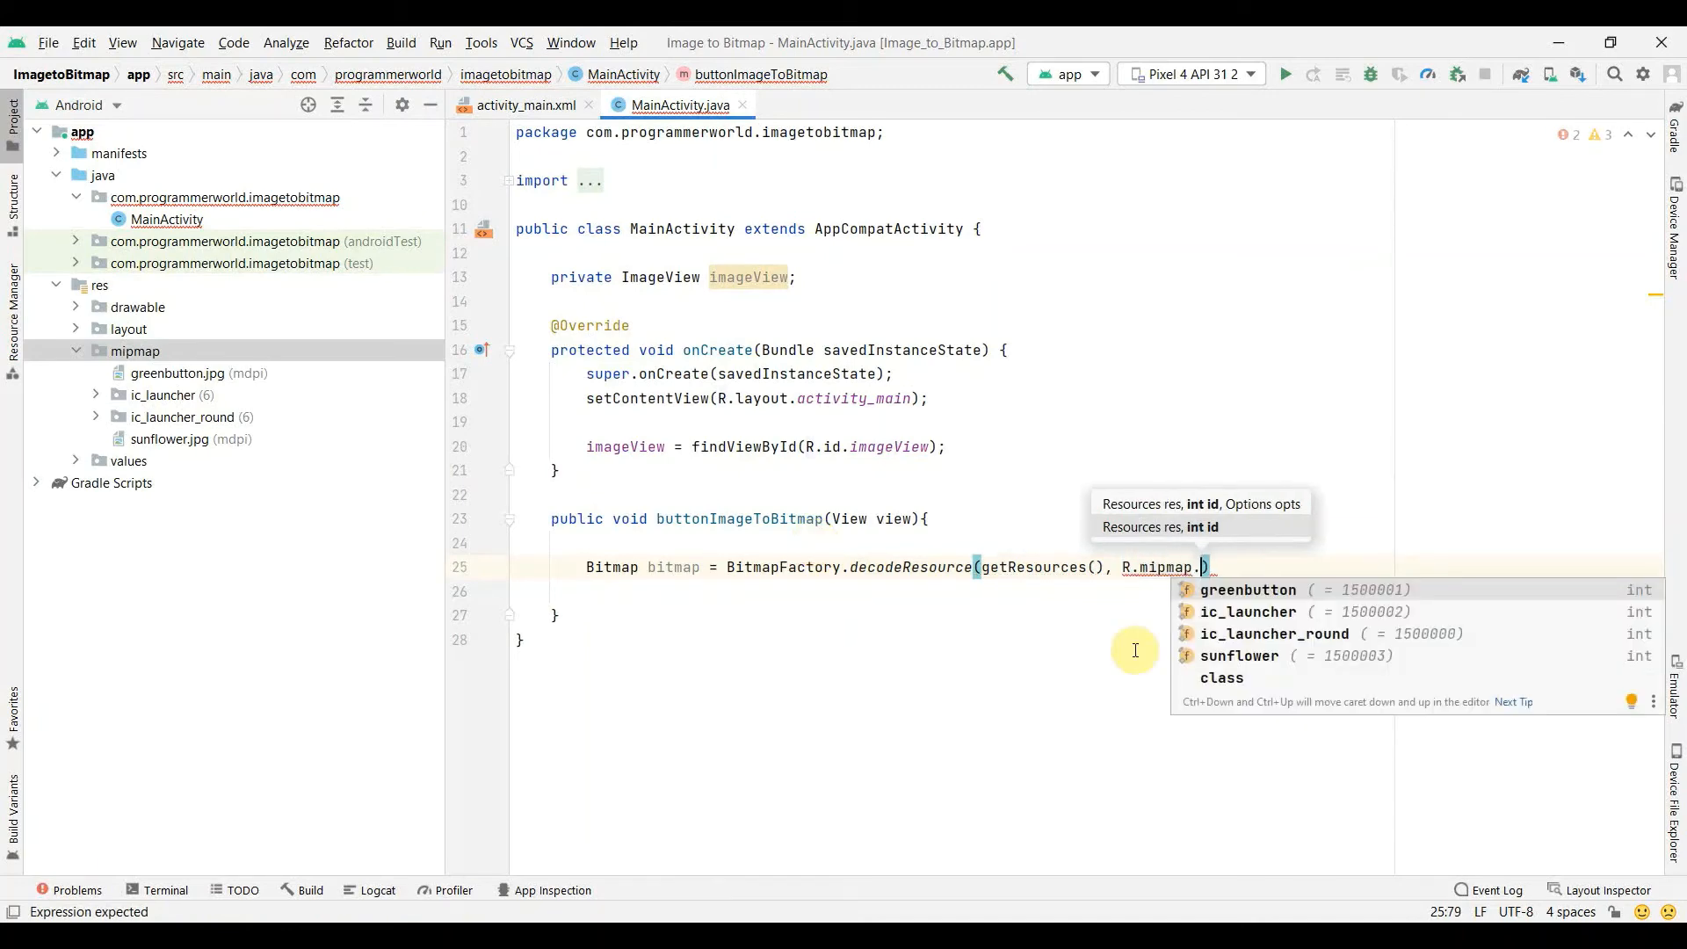
pyautogui.moveTo(1392, 598)
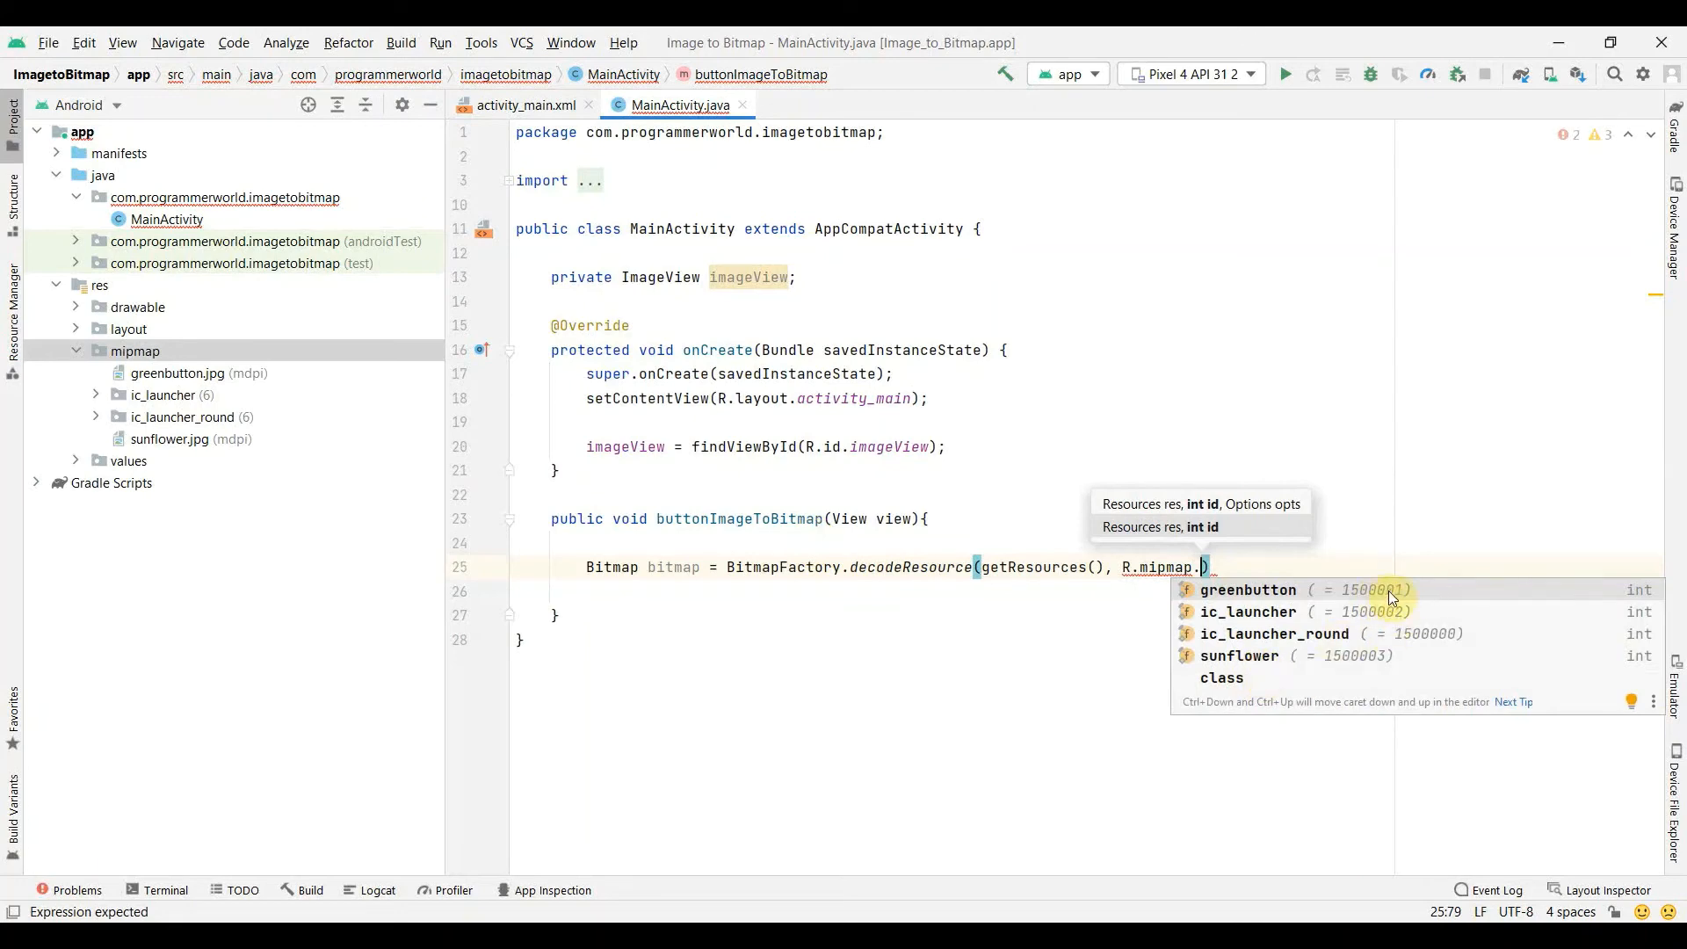
pyautogui.moveTo(1274, 632)
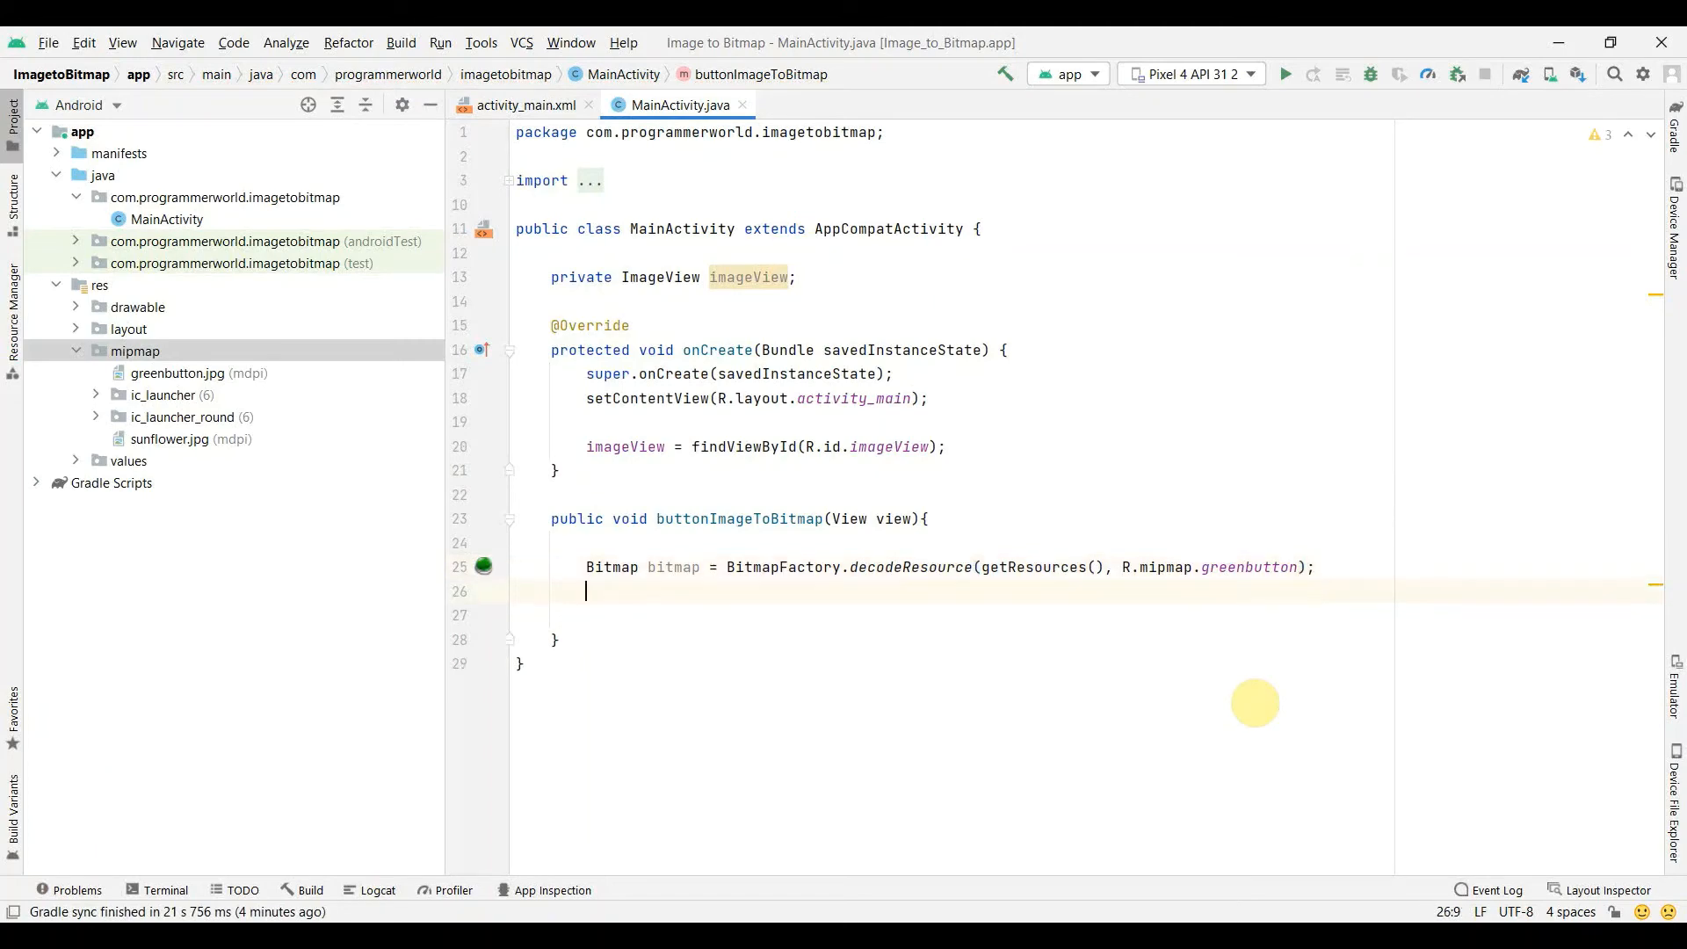
# Step: Display the bitmap with imageView.setImageBitmap(bitmap);
pyautogui.write('imageView.')
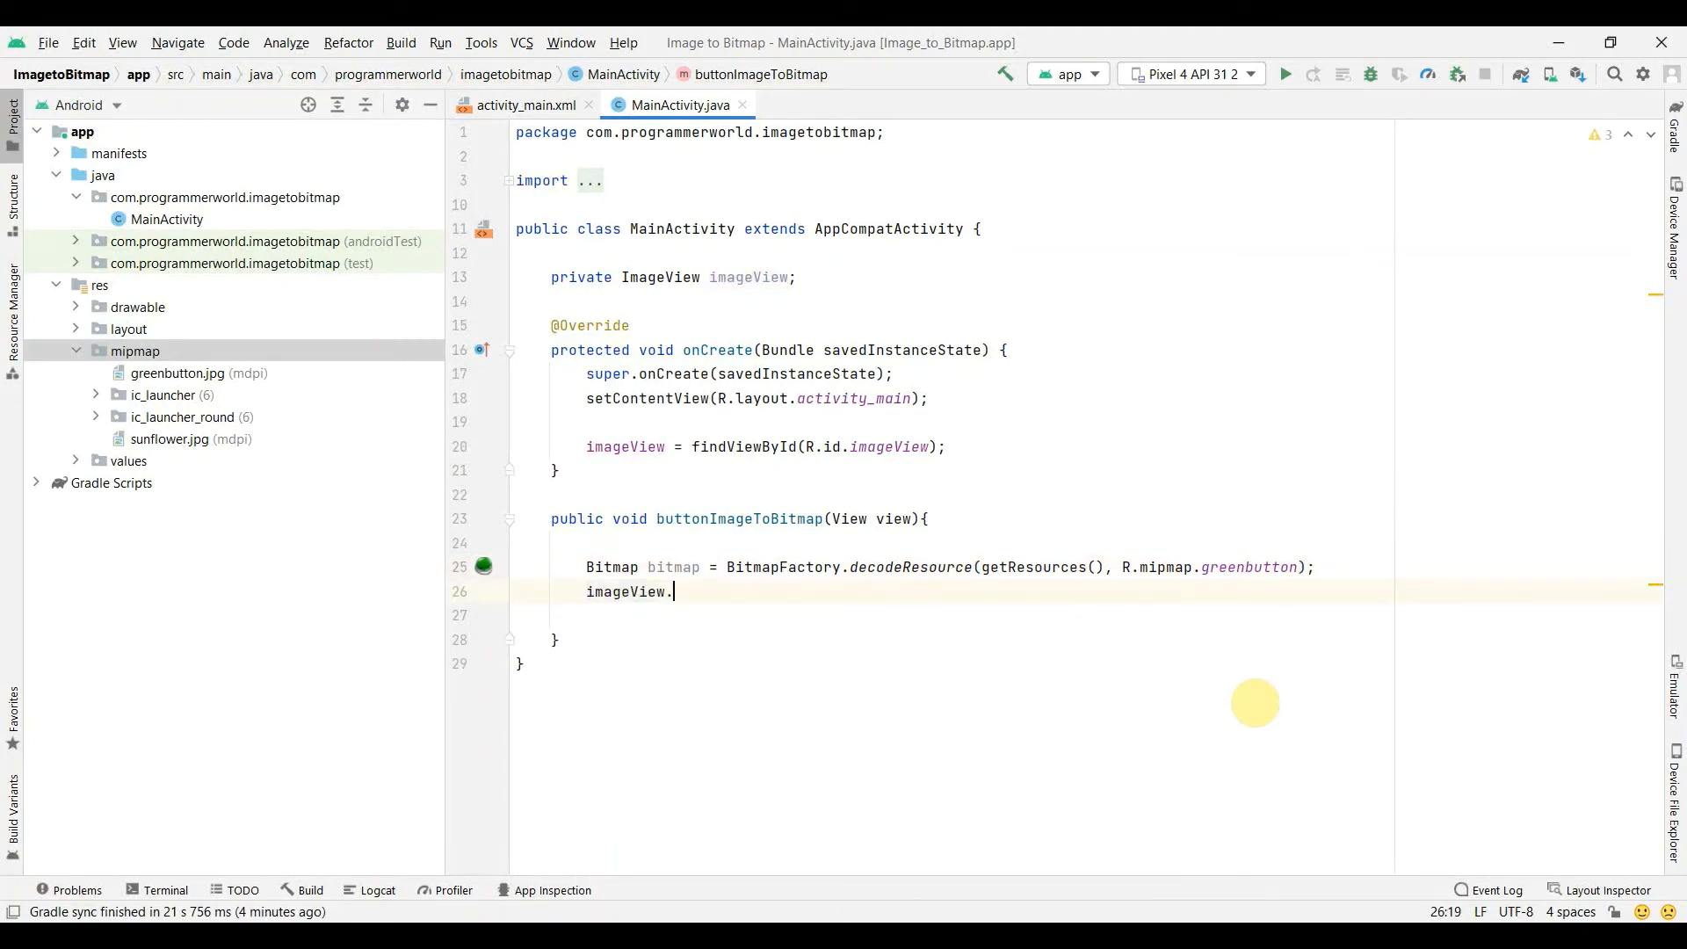
pyautogui.write('setImageBitmap();')
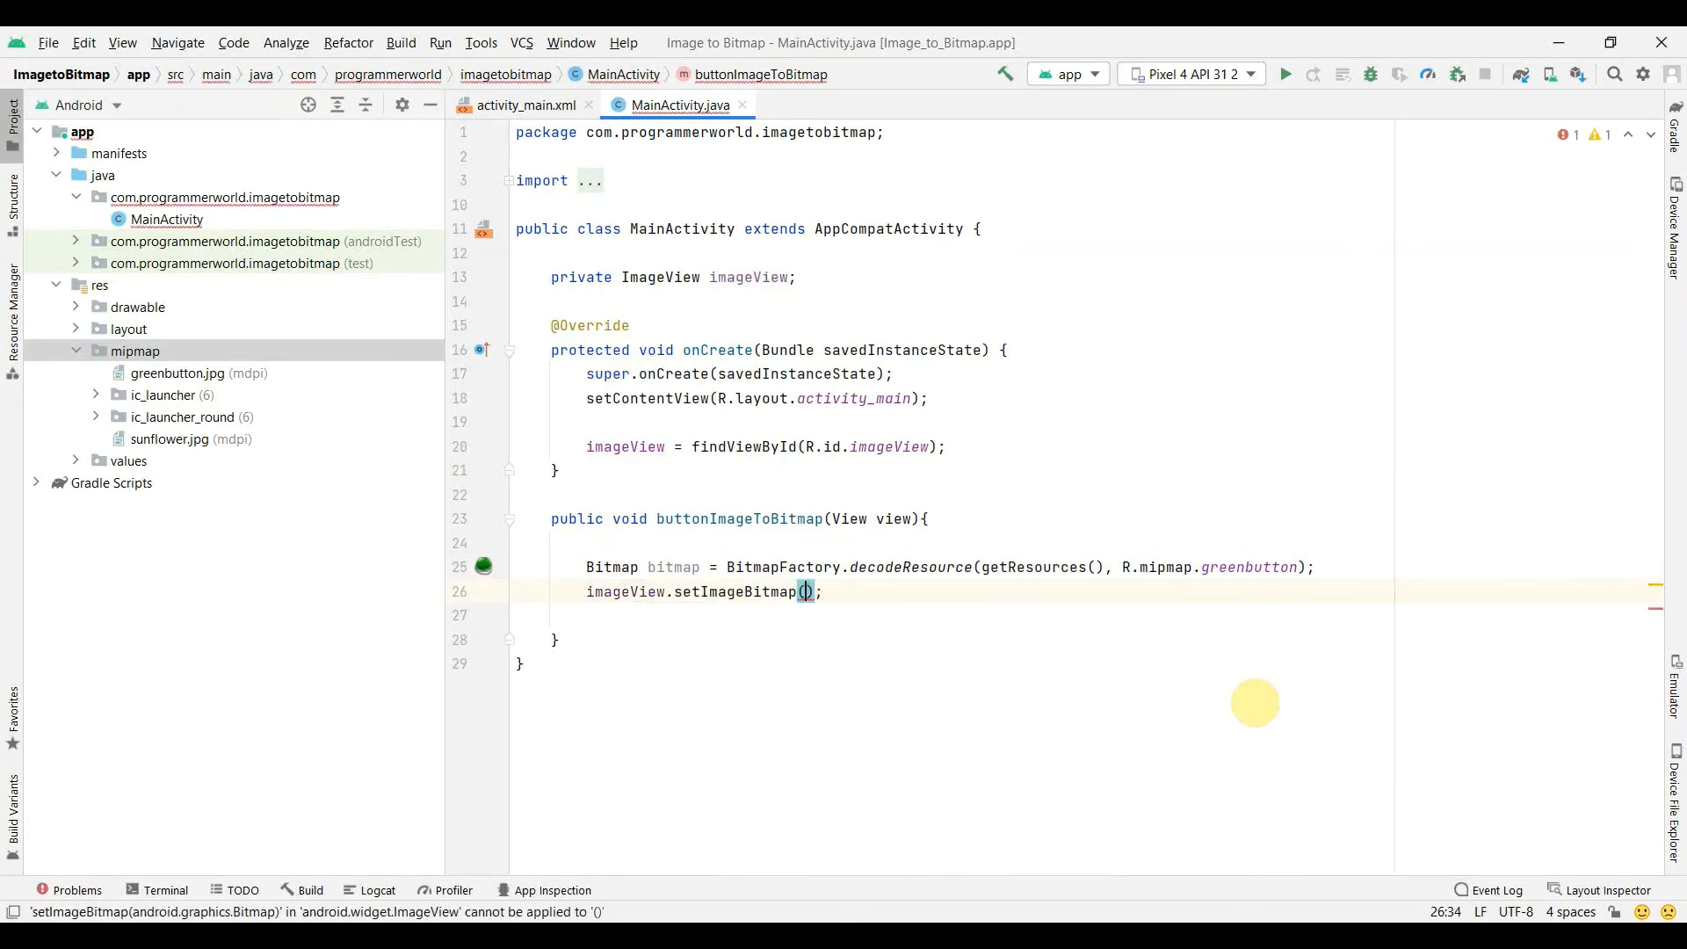
pyautogui.write('bitmap')
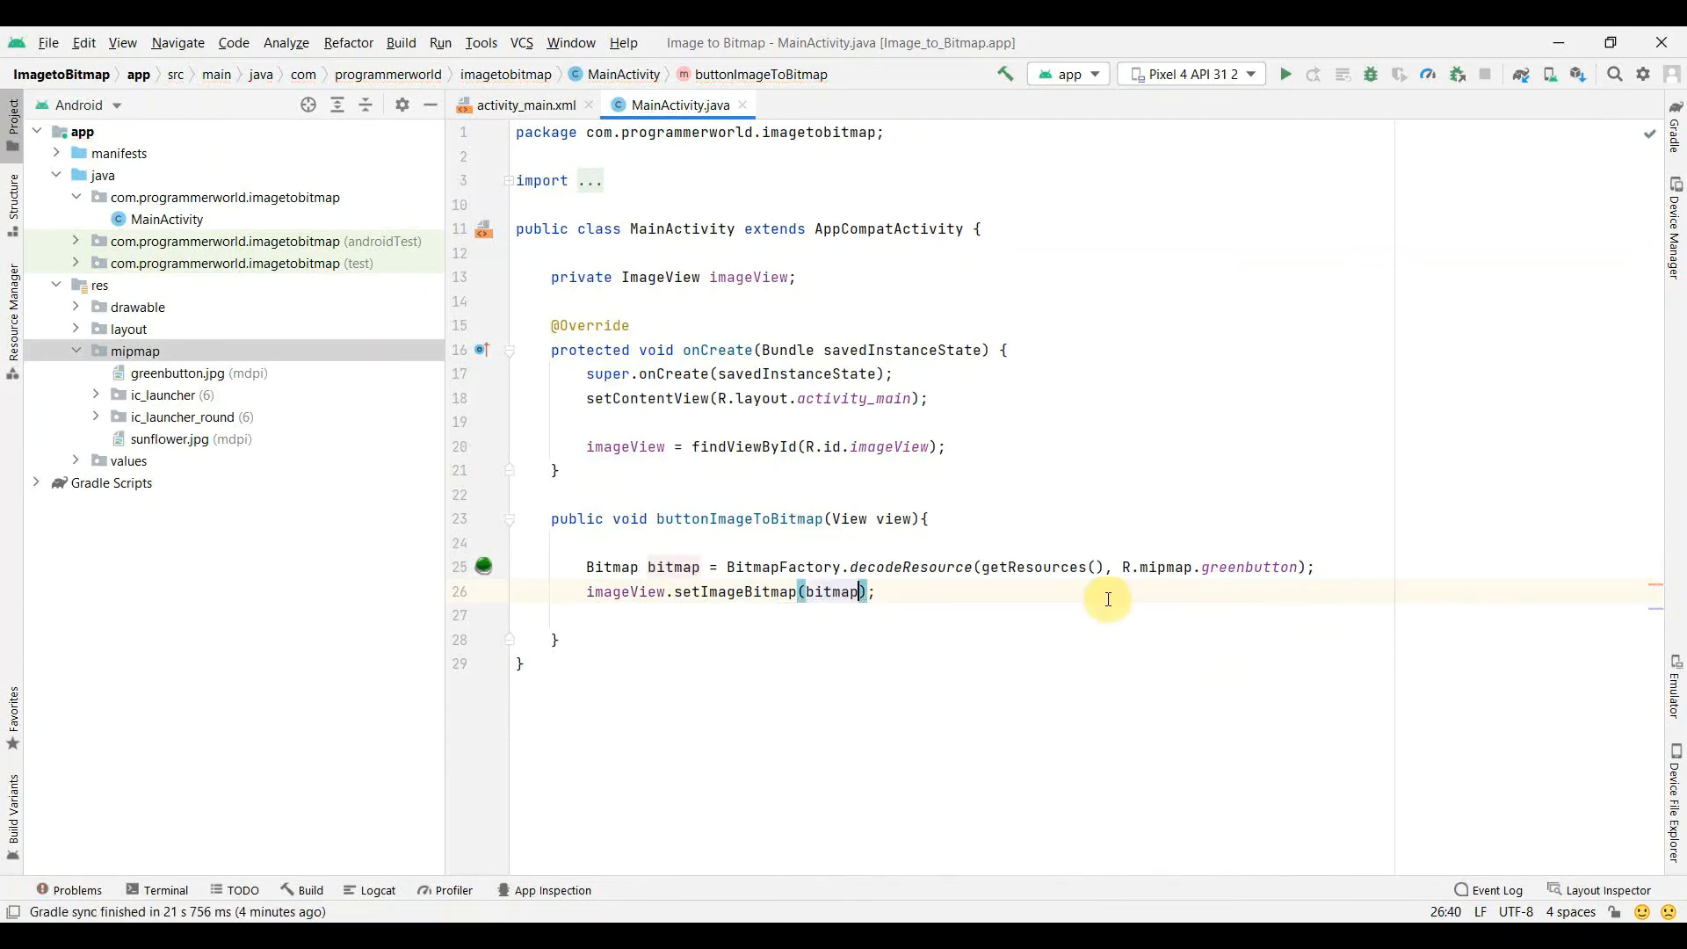
pyautogui.moveTo(1304, 60)
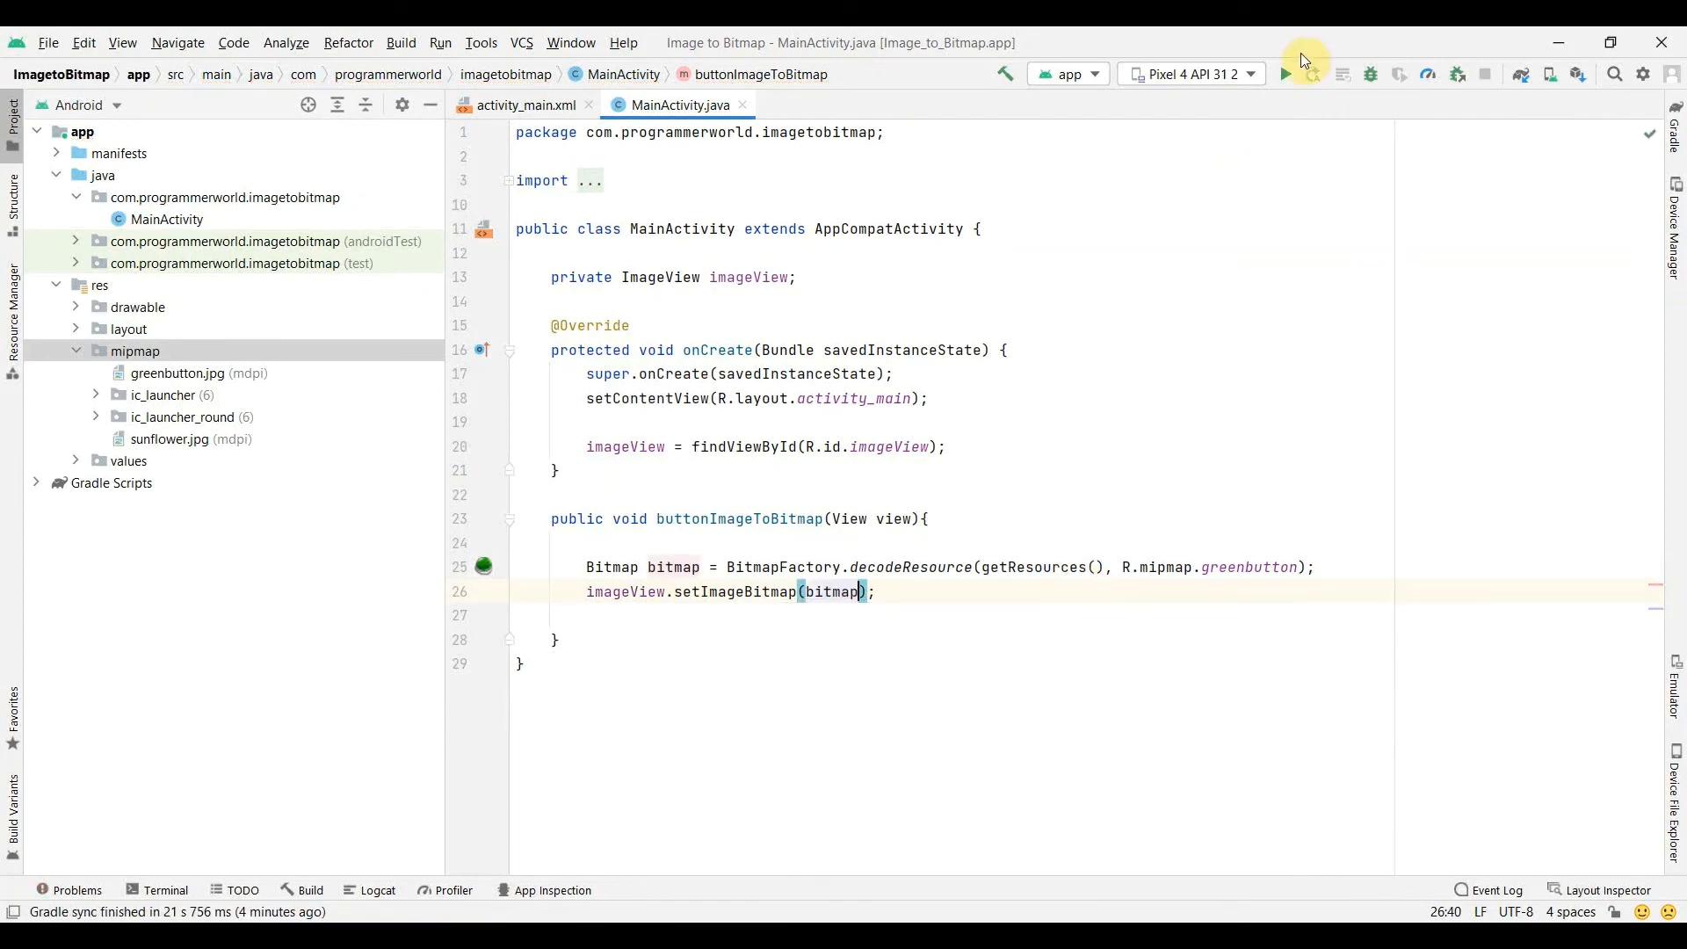
# Step: Run the app on the Pixel 4 emulator and tap Convert to show the green button image
pyautogui.click(1286, 74)
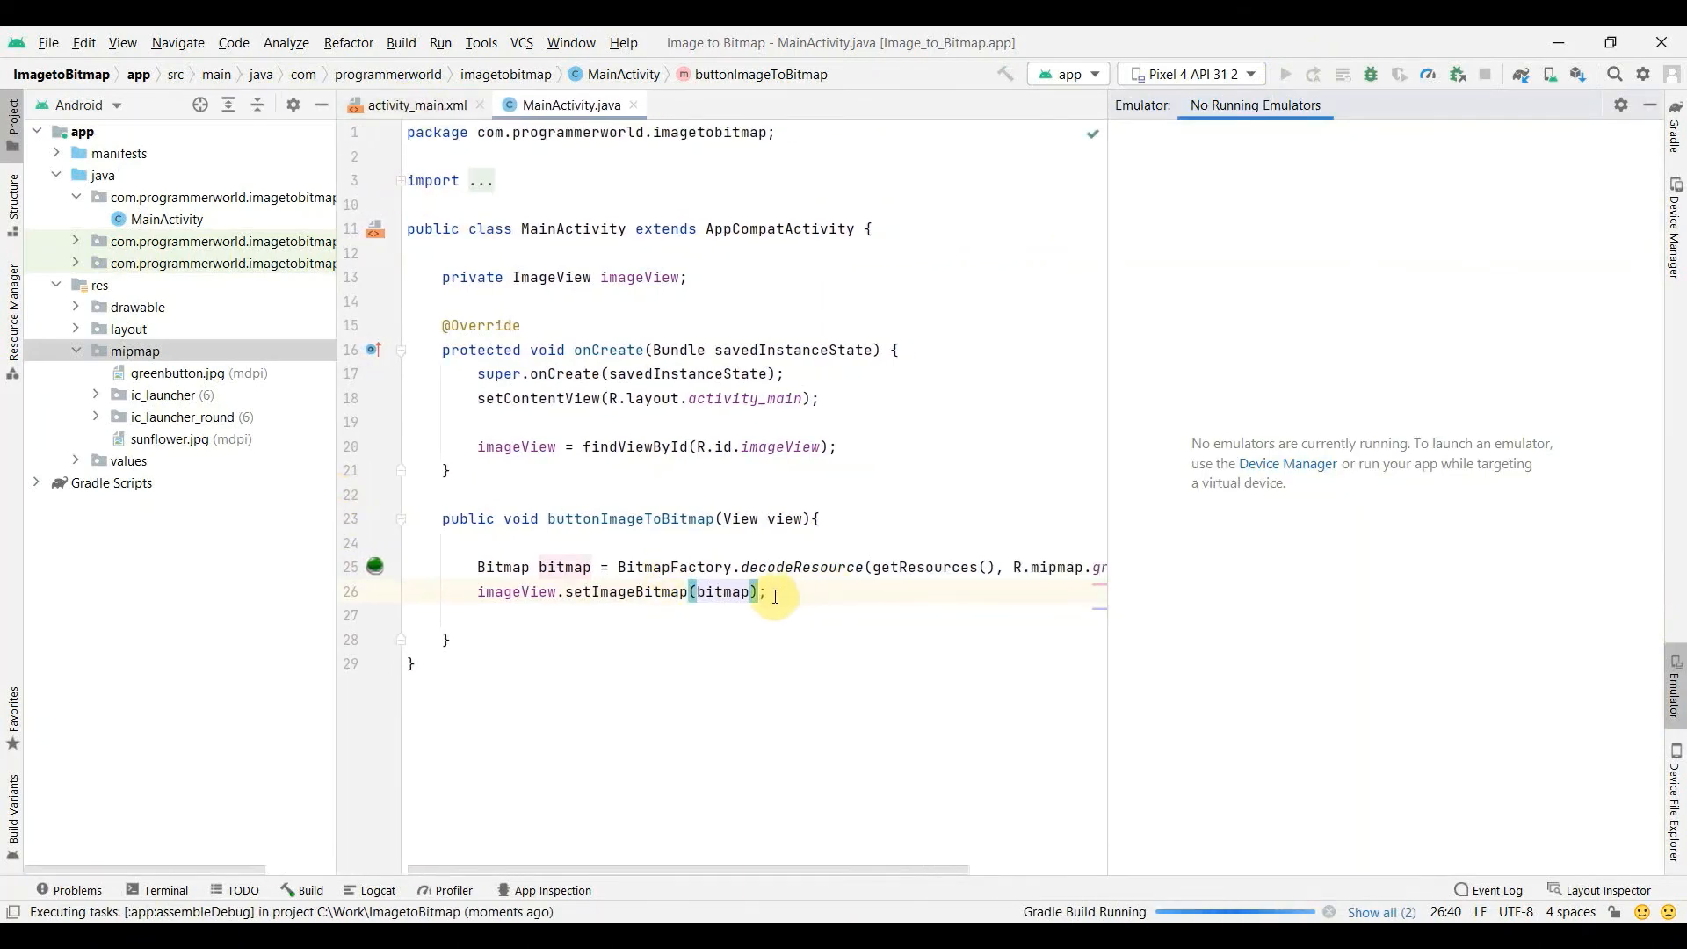
pyautogui.moveTo(214, 443)
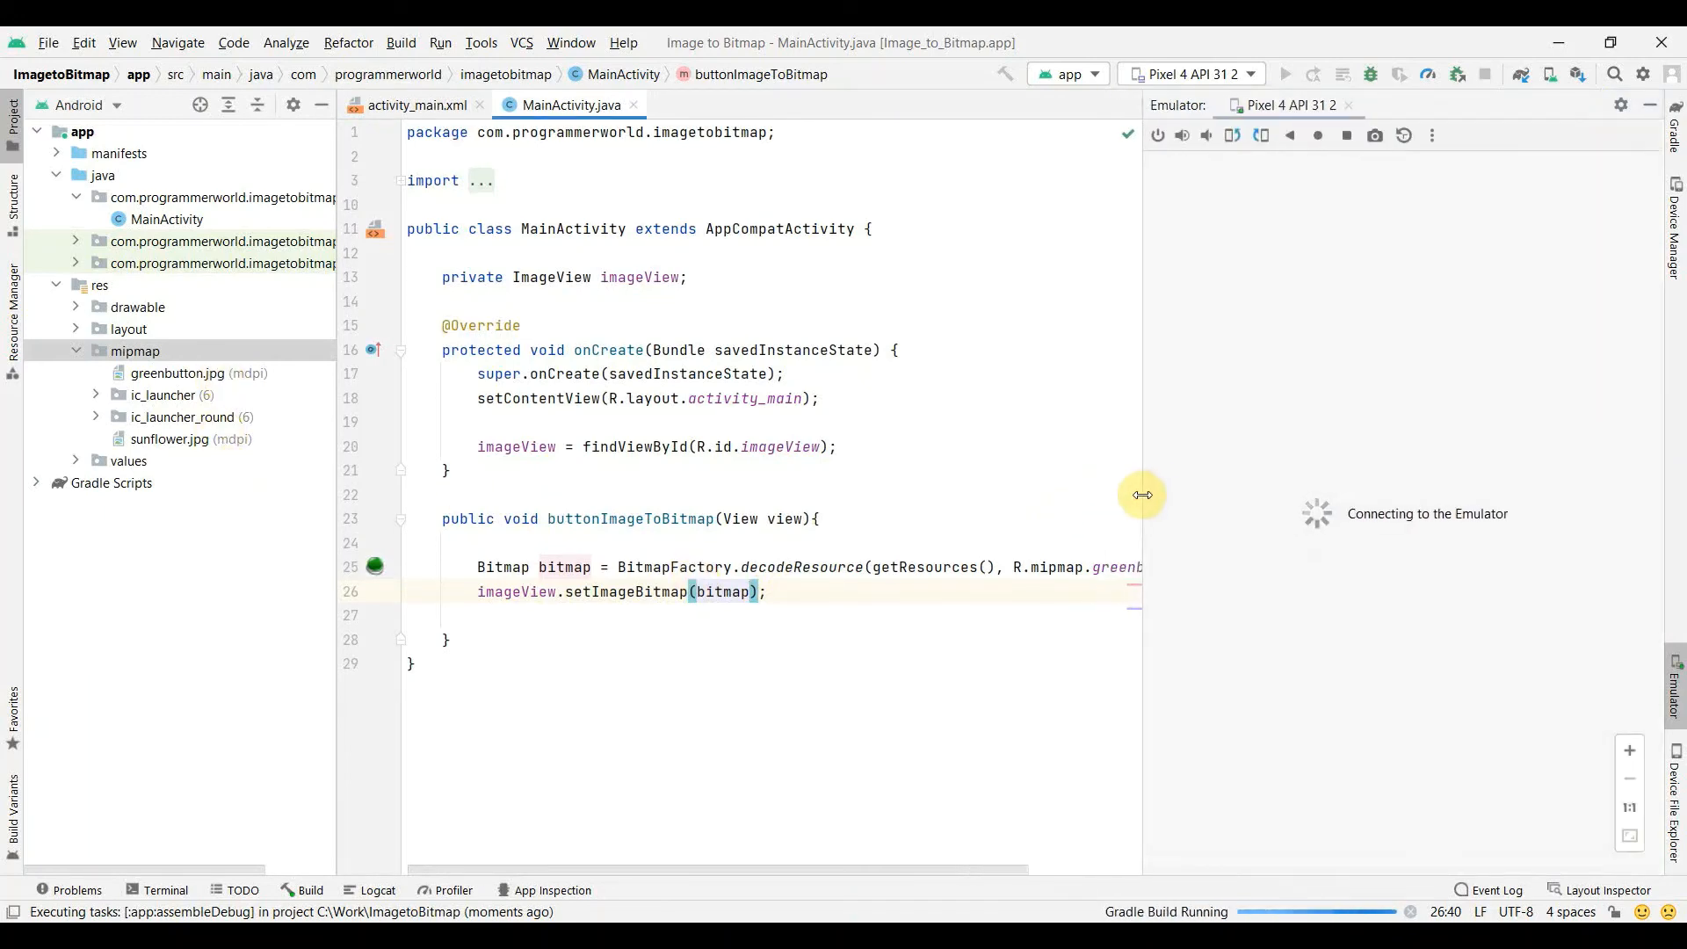
pyautogui.moveTo(795, 497)
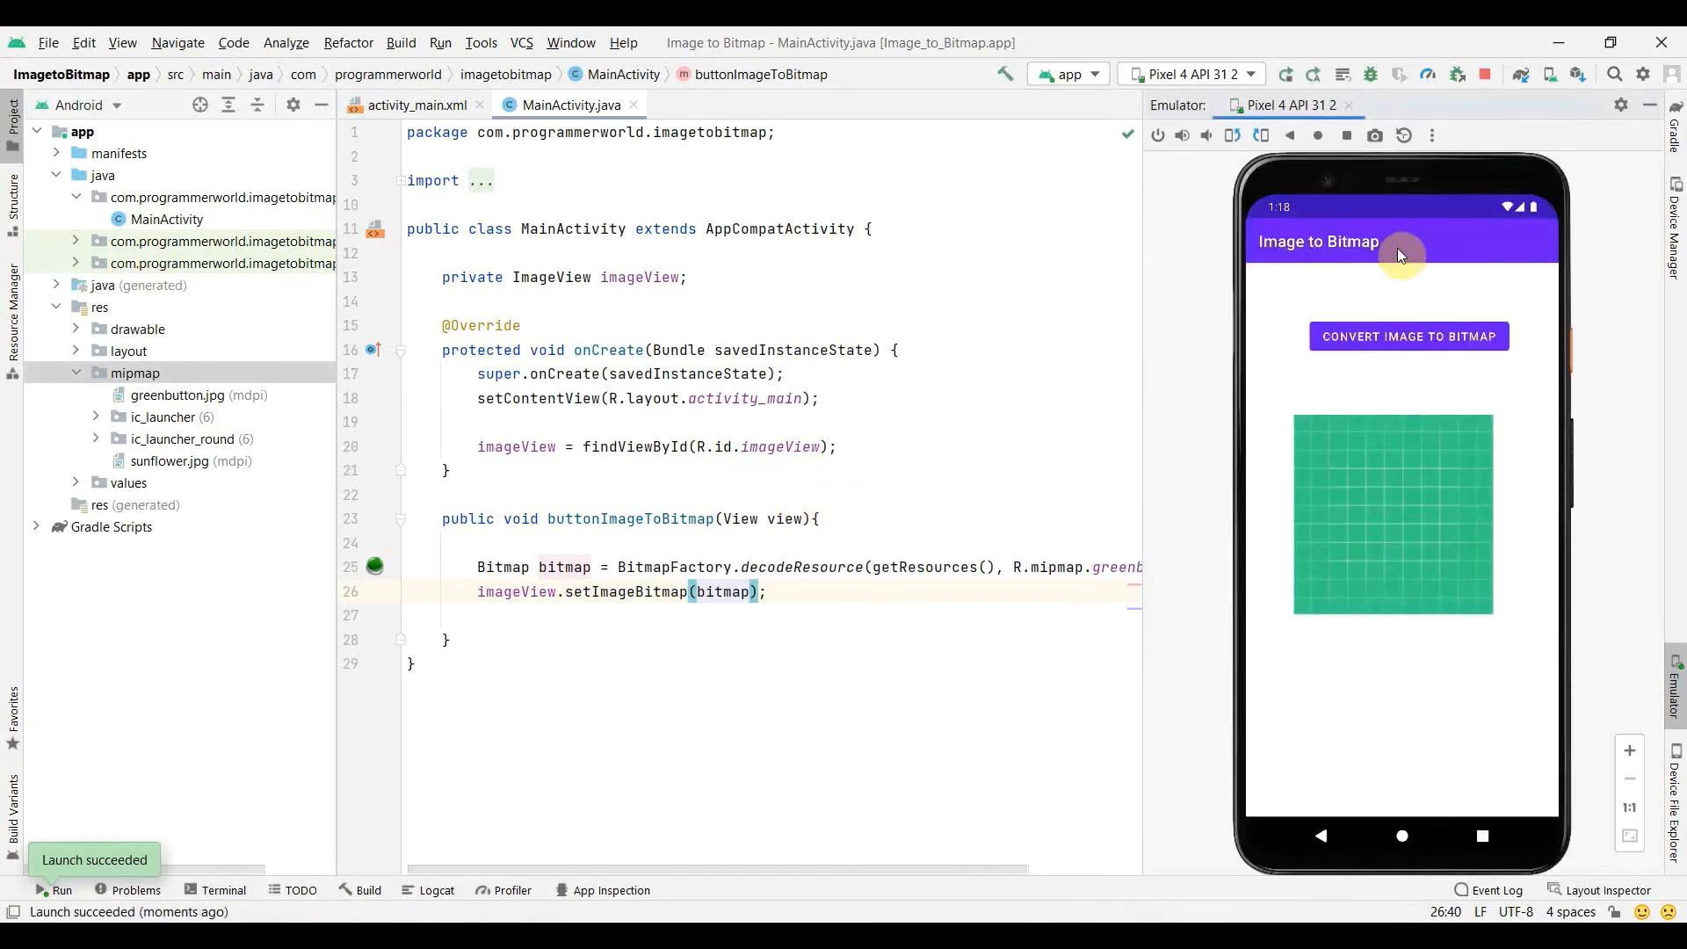
pyautogui.click(1408, 335)
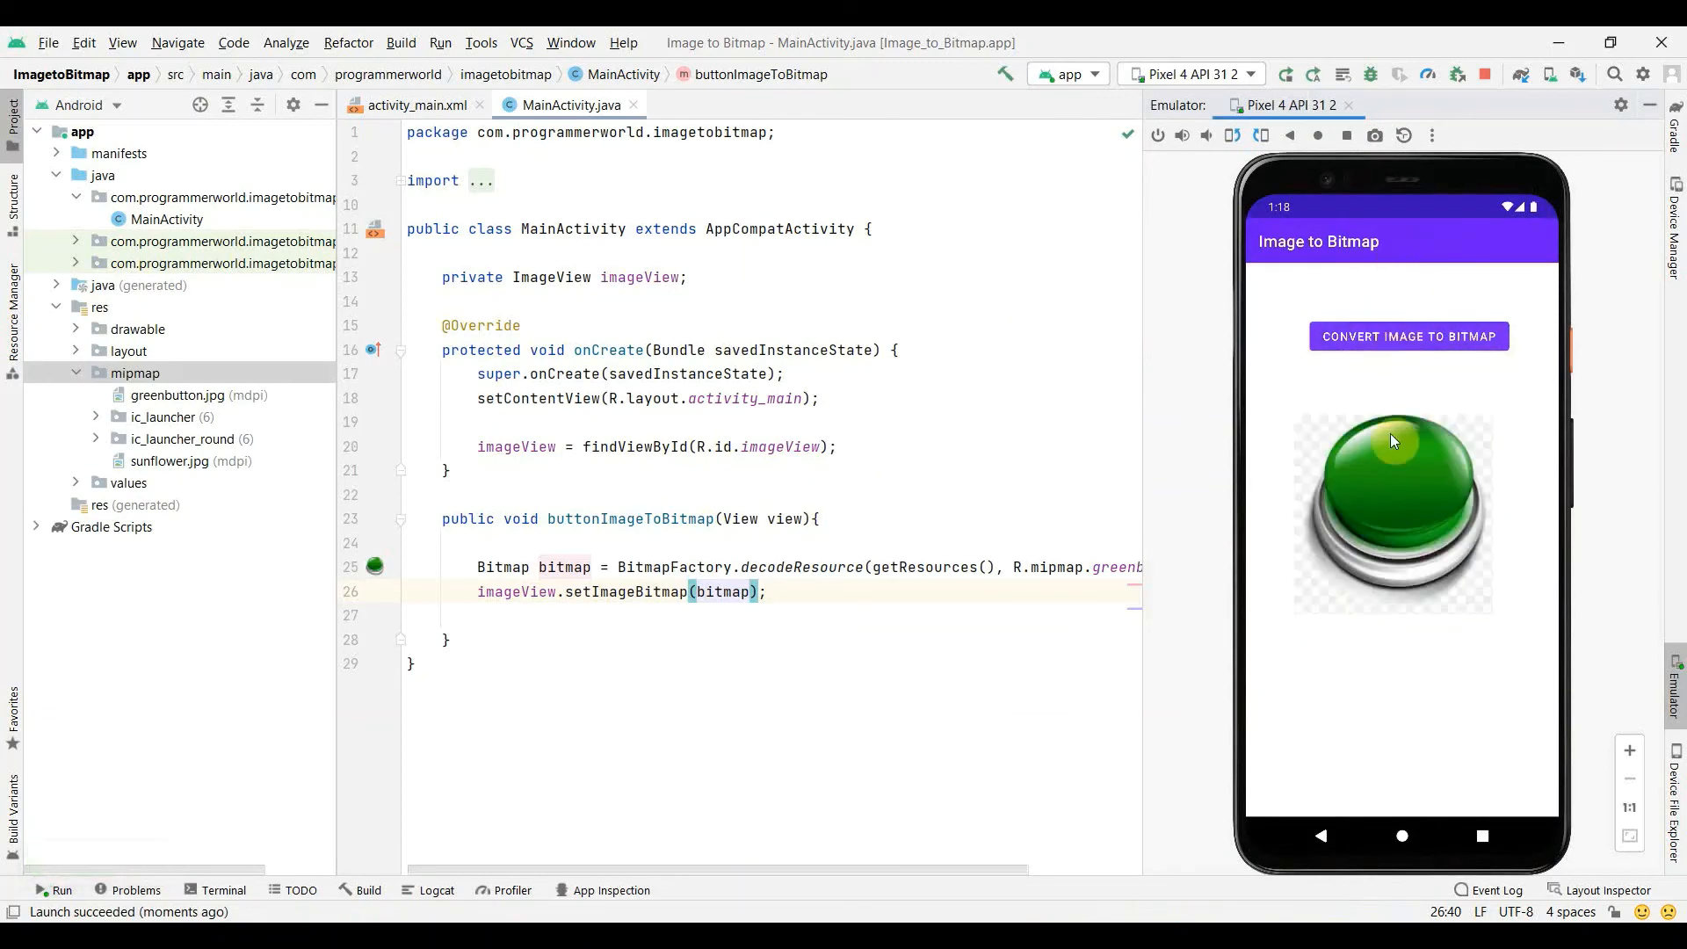
pyautogui.moveTo(883, 567)
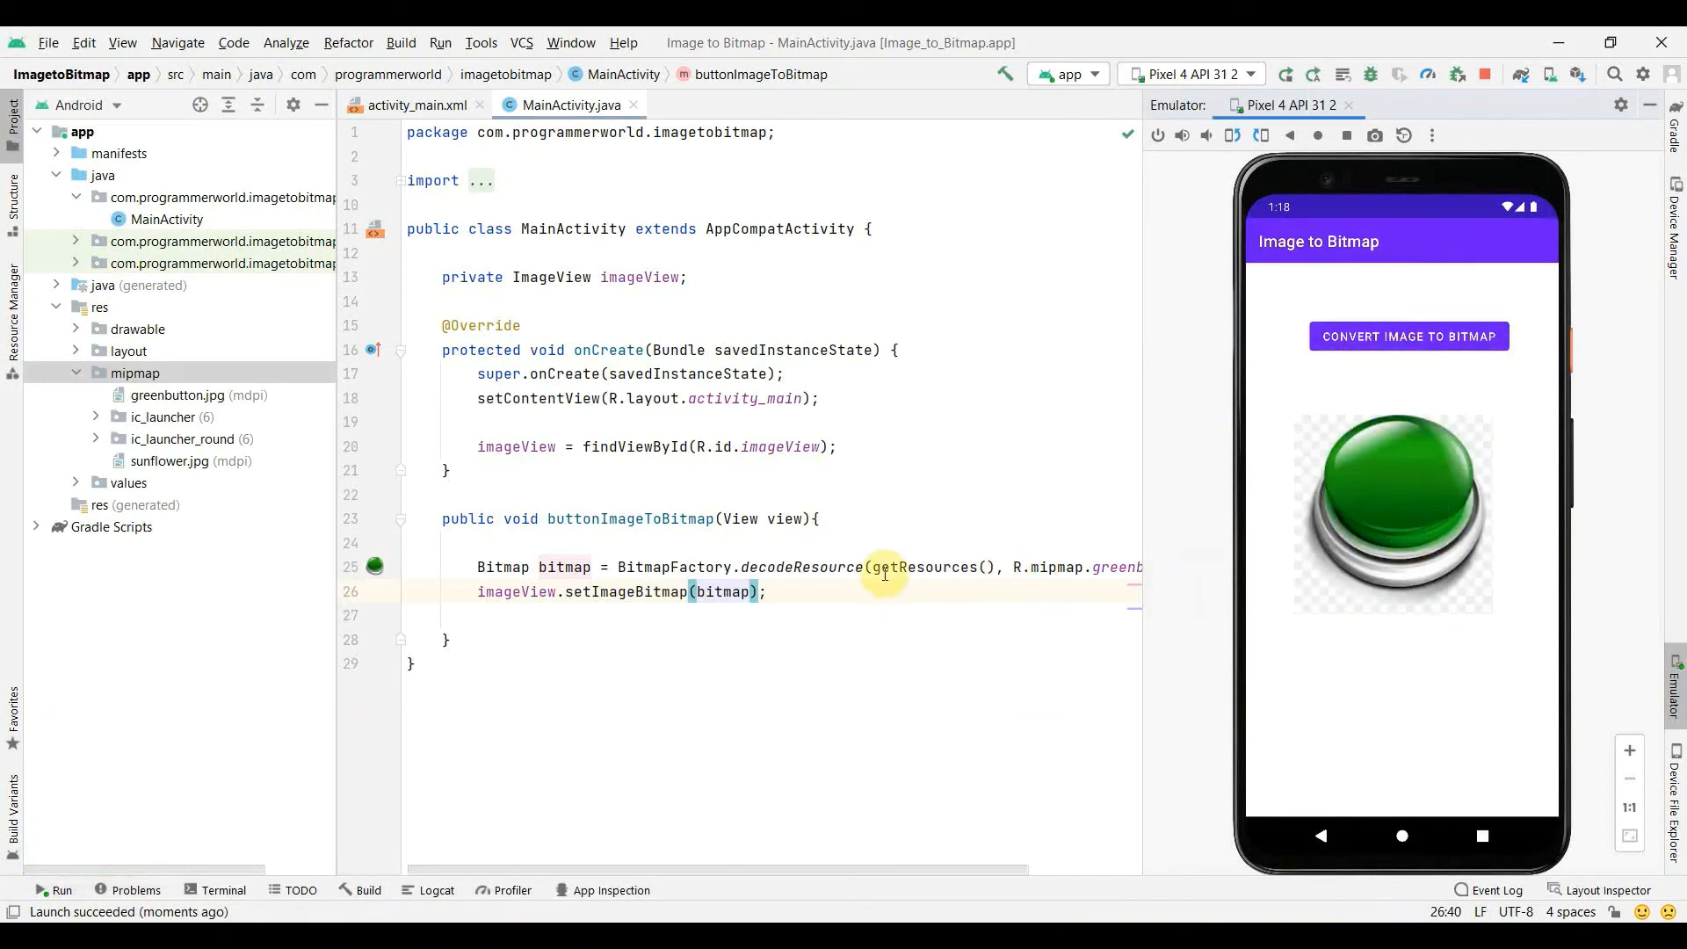
# Step: Rerun the app decoding R.mipmap.sunflower and convert it, then select decodeResource
pyautogui.hscroll(3)
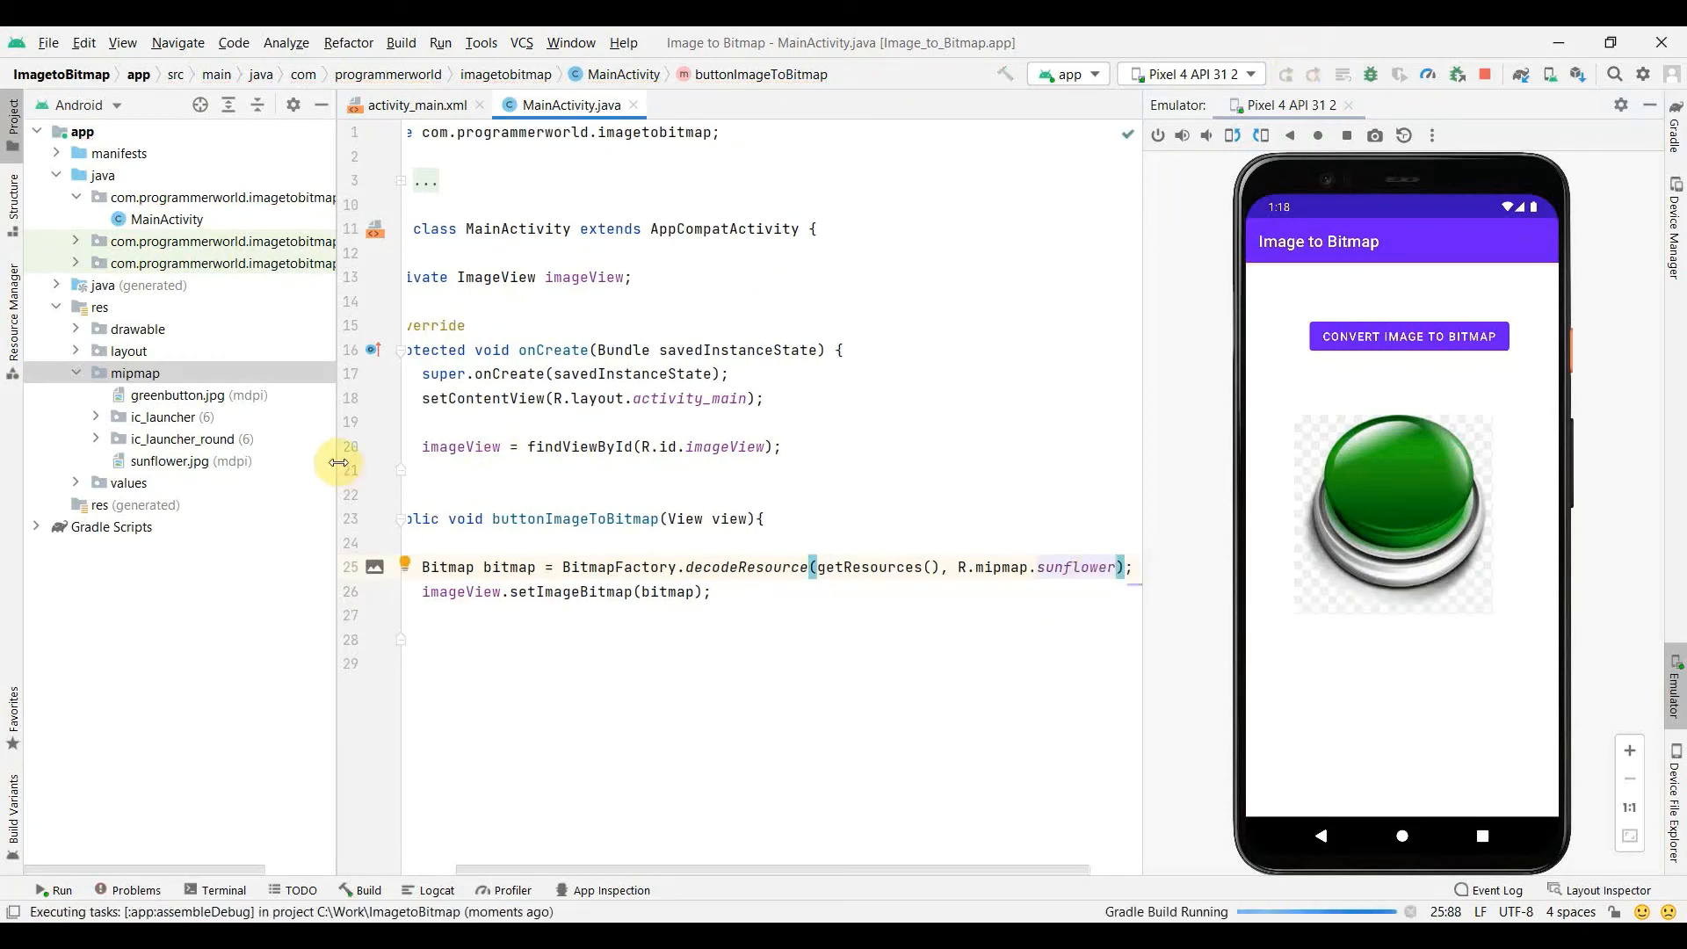
pyautogui.click(1287, 74)
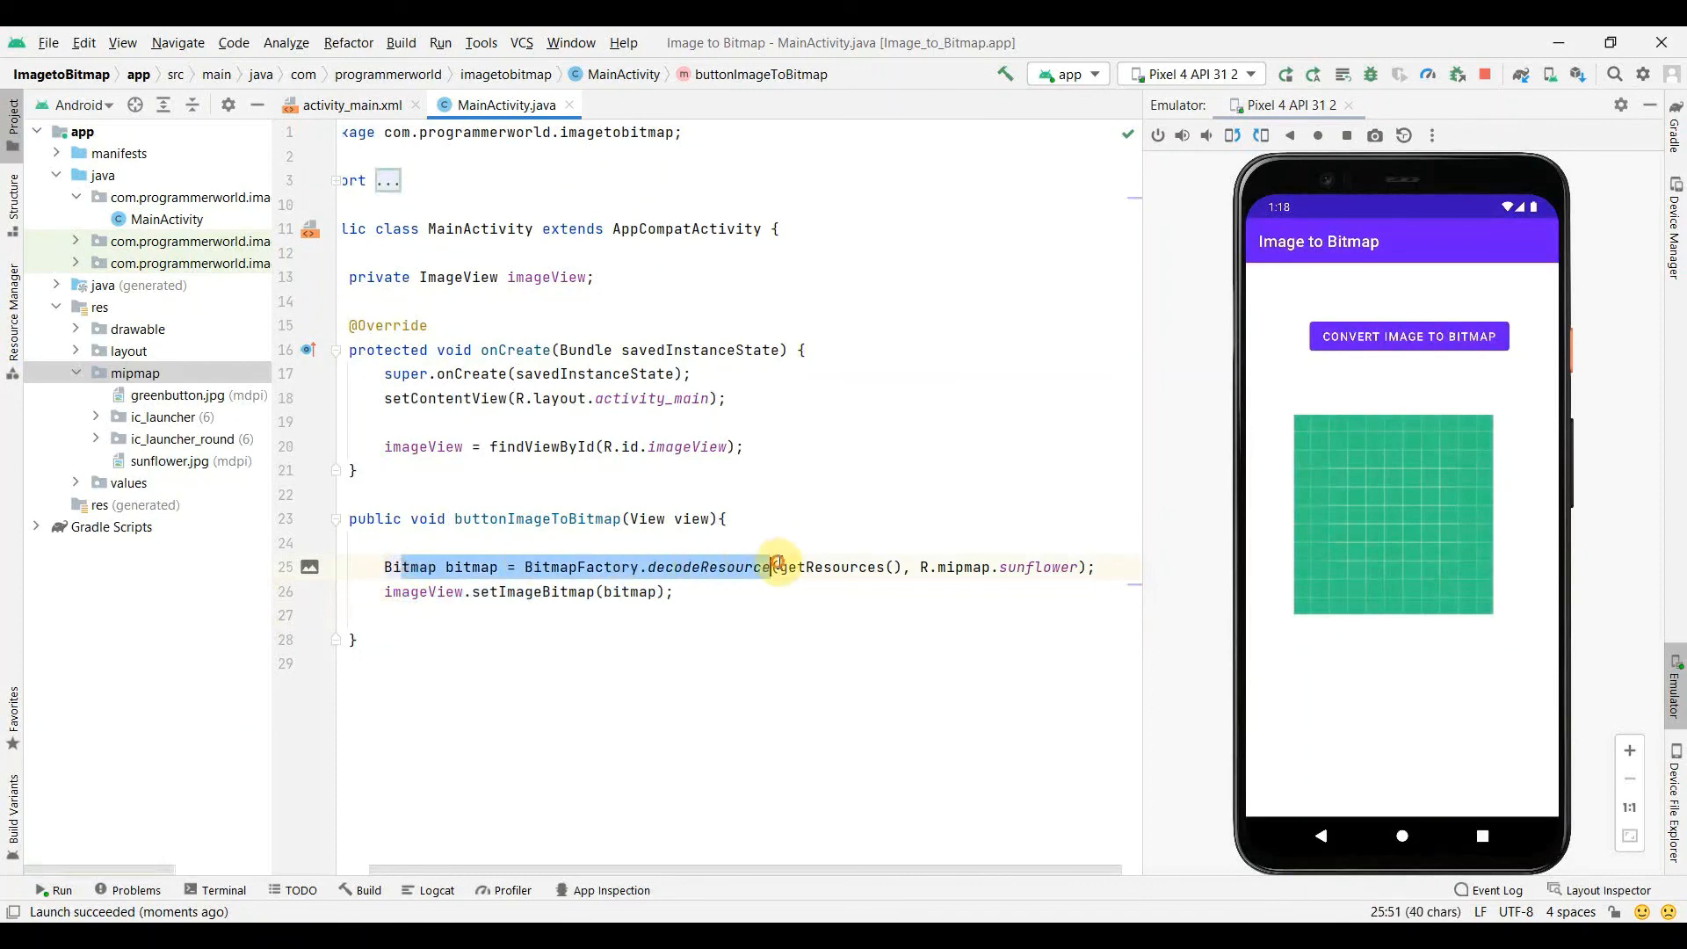
pyautogui.click(1408, 336)
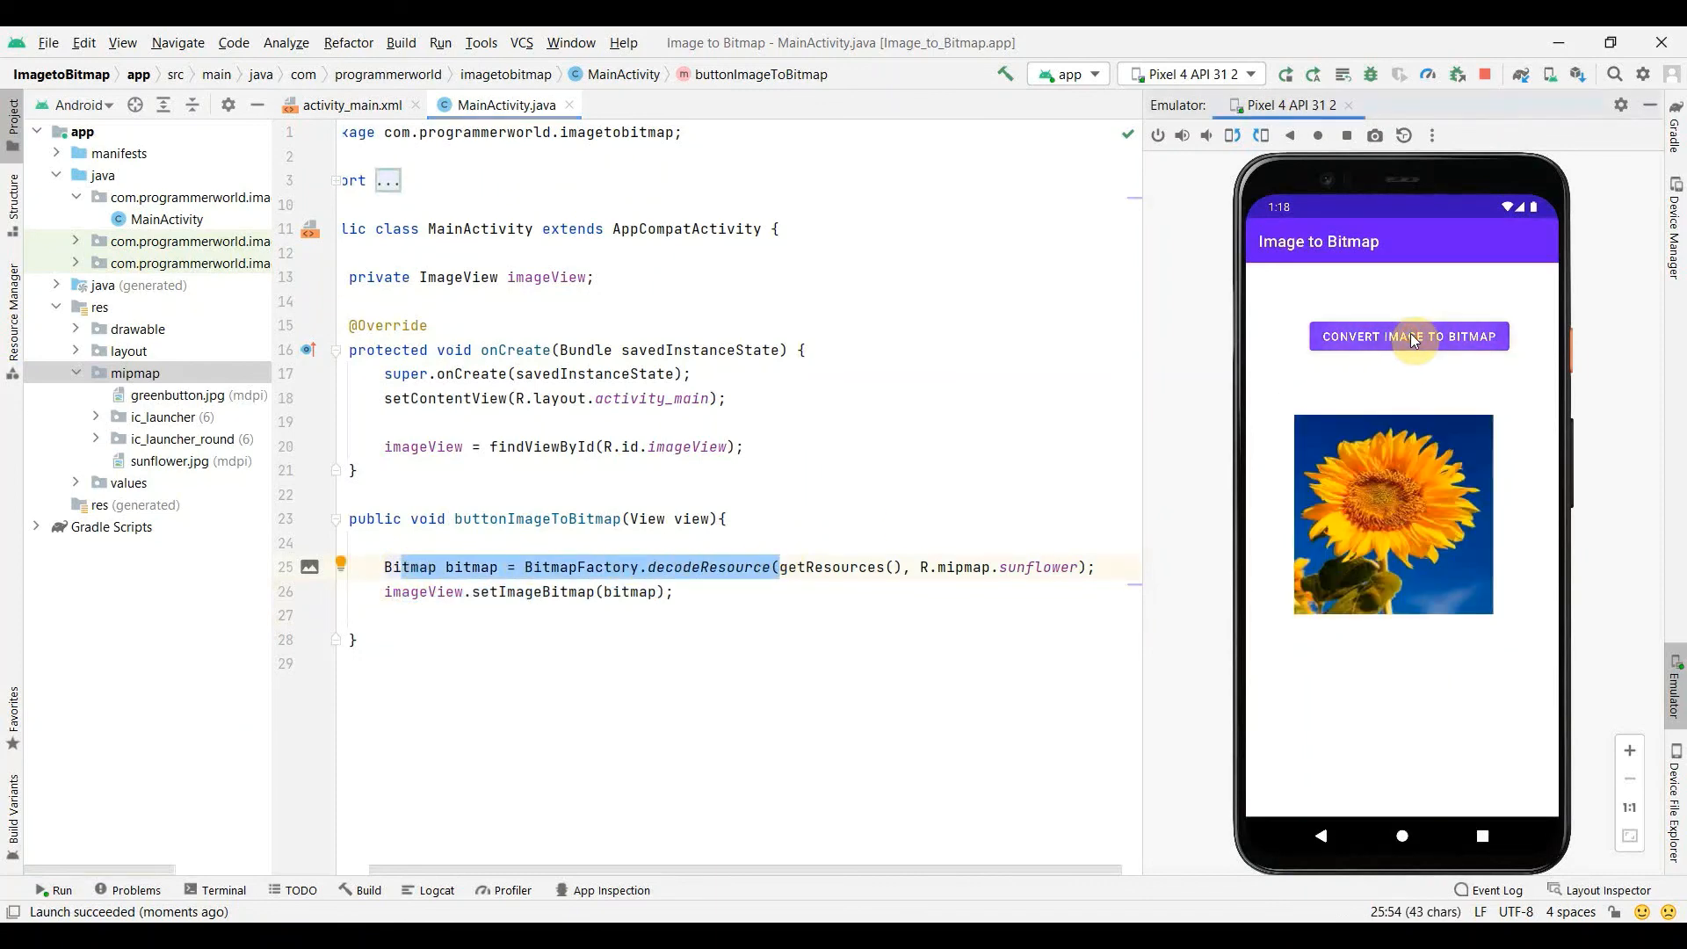
pyautogui.moveTo(718, 589)
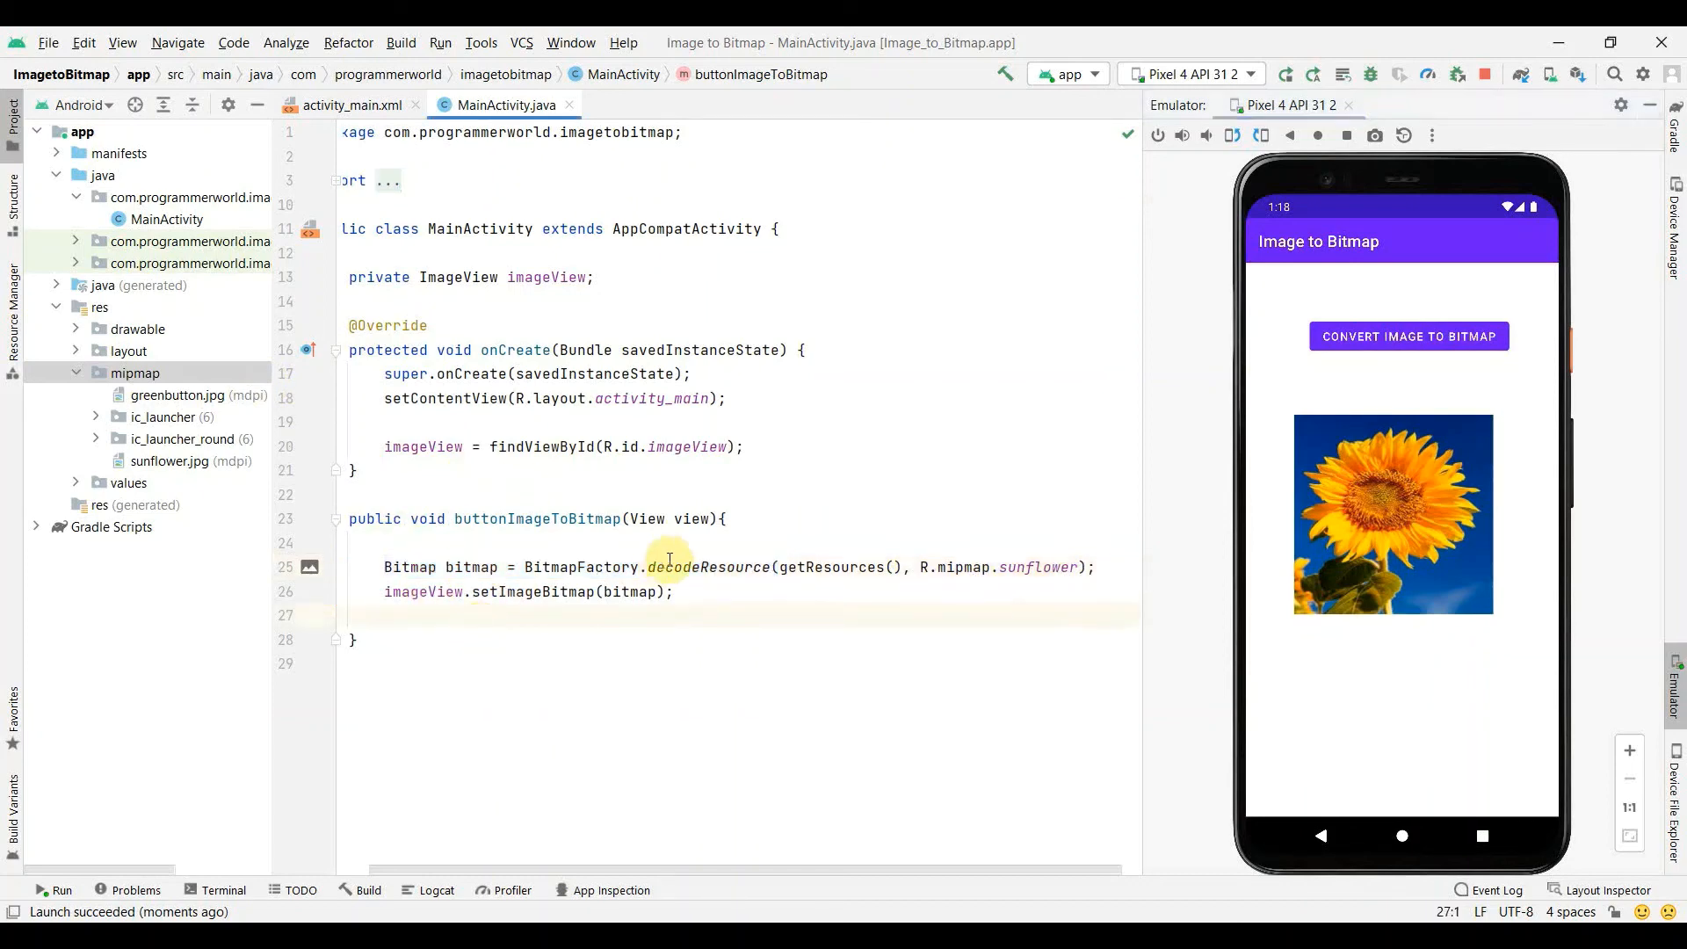
pyautogui.doubleClick(706, 567)
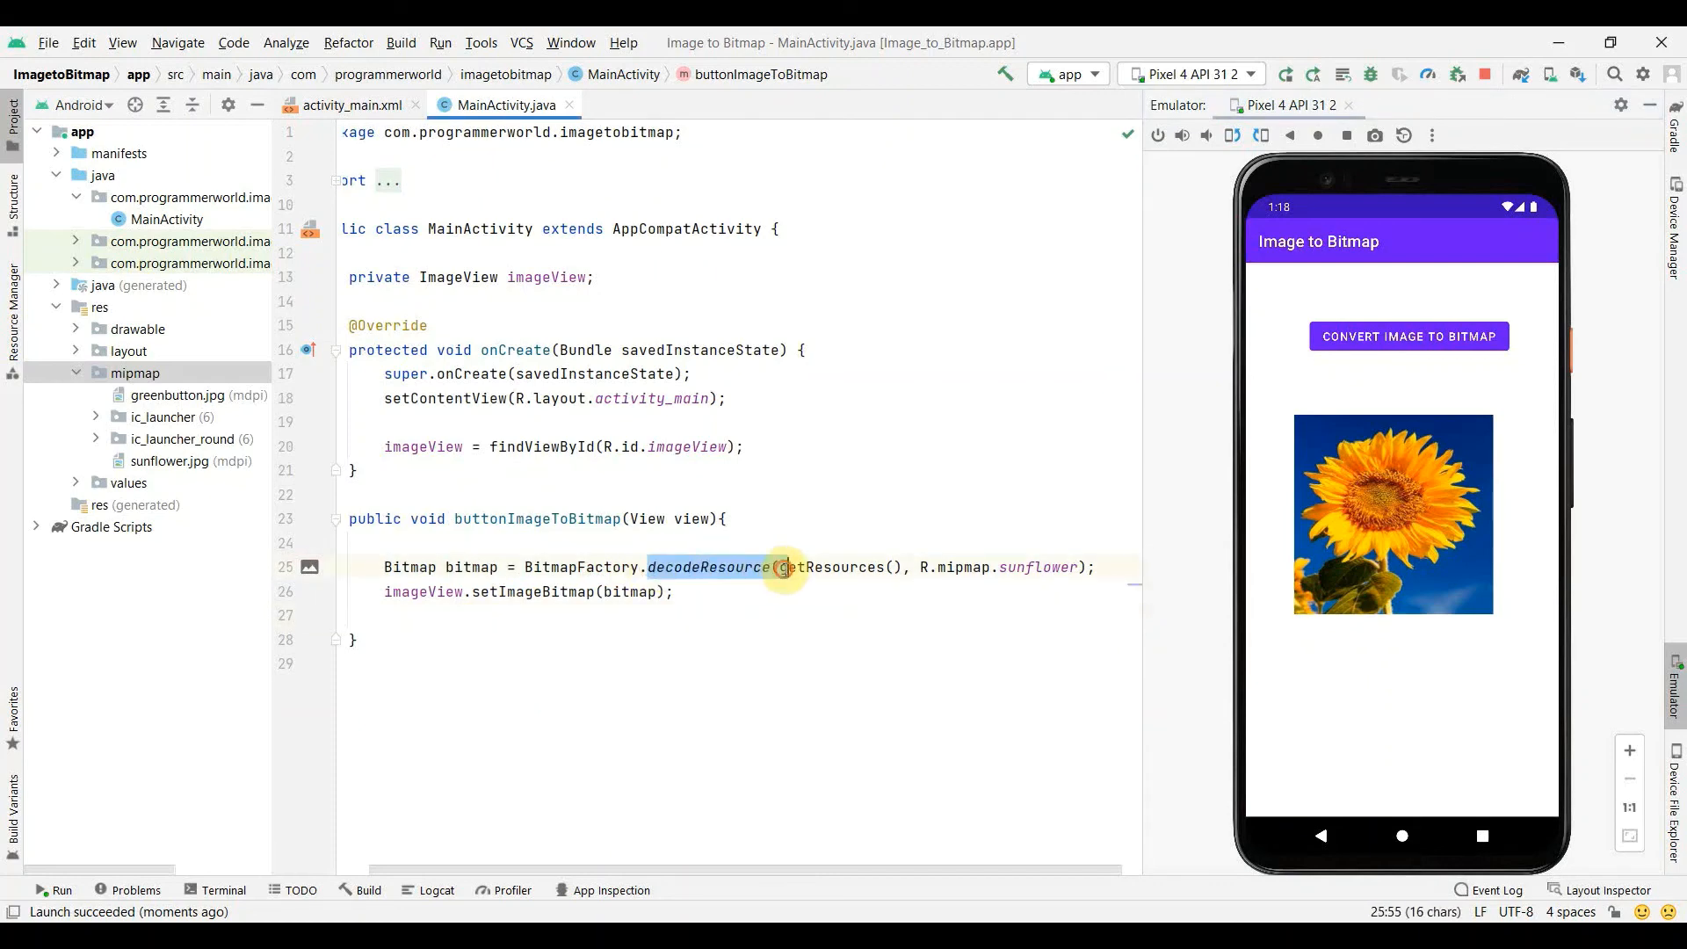